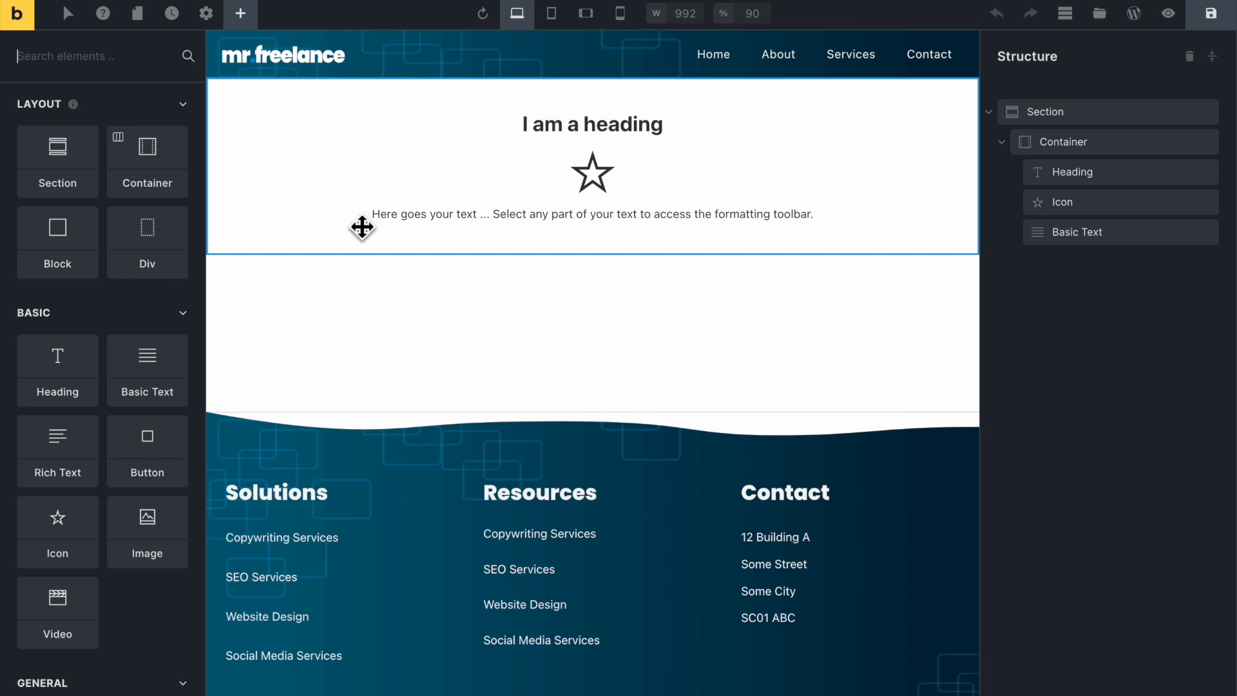
mouse_move(613, 242)
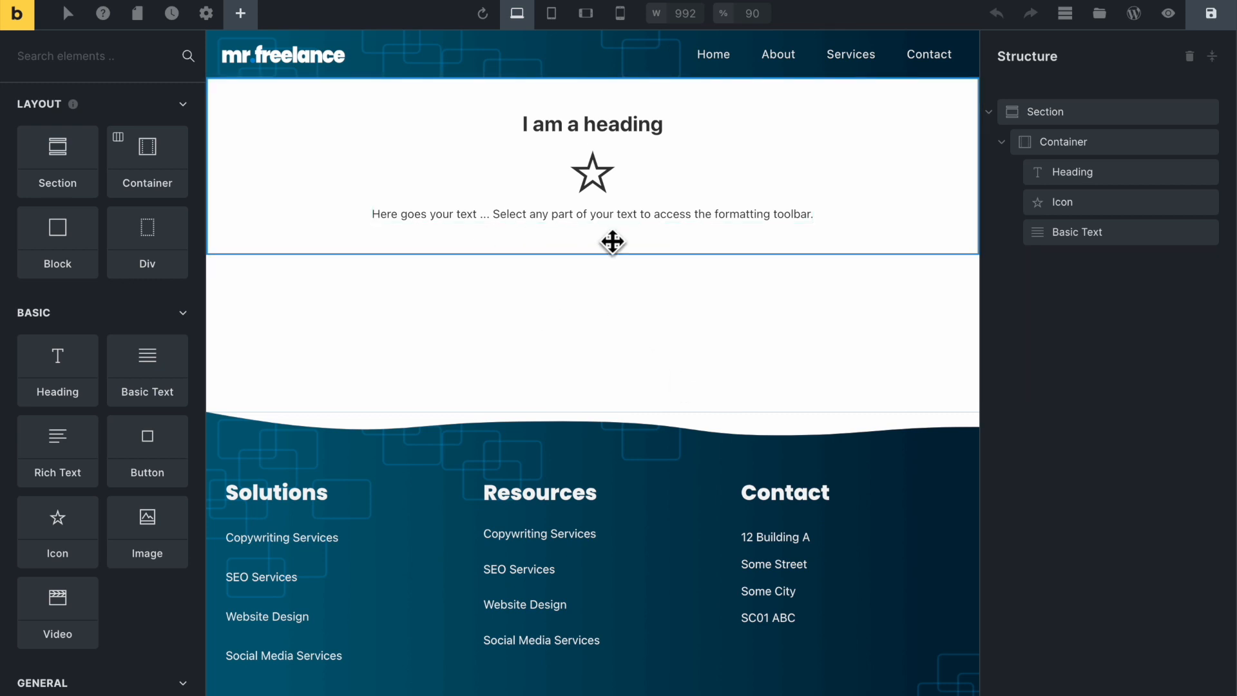
mouse_move(603, 258)
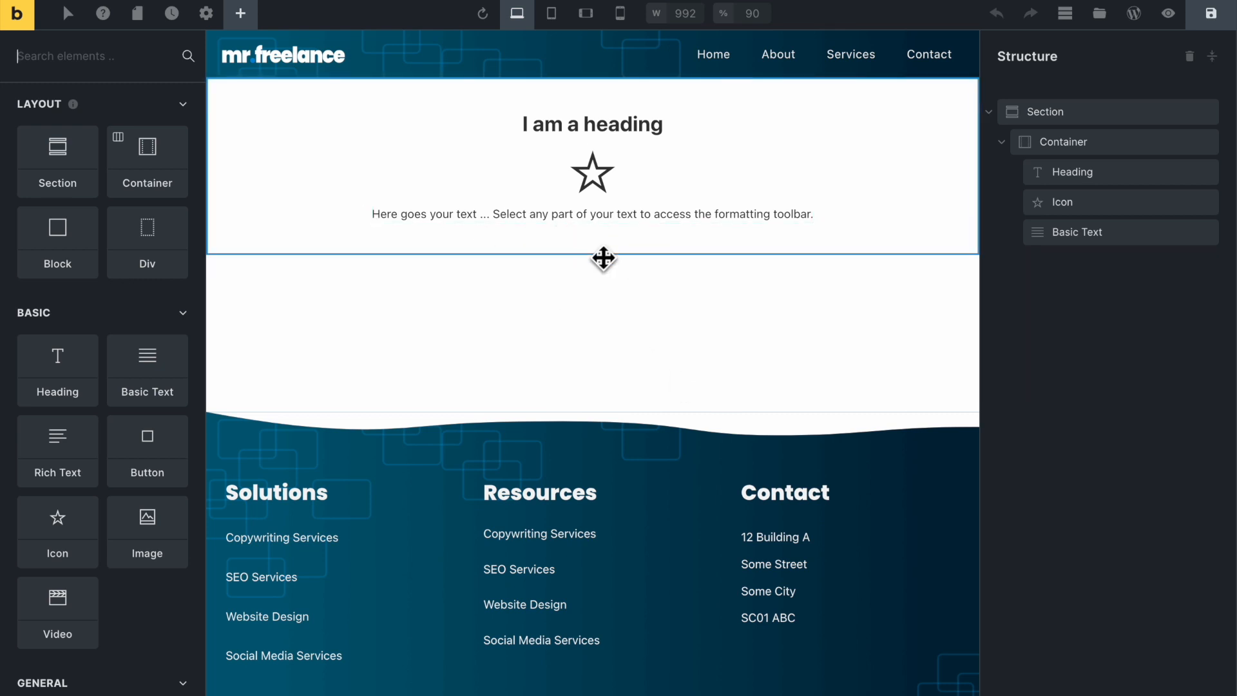
mouse_move(632, 292)
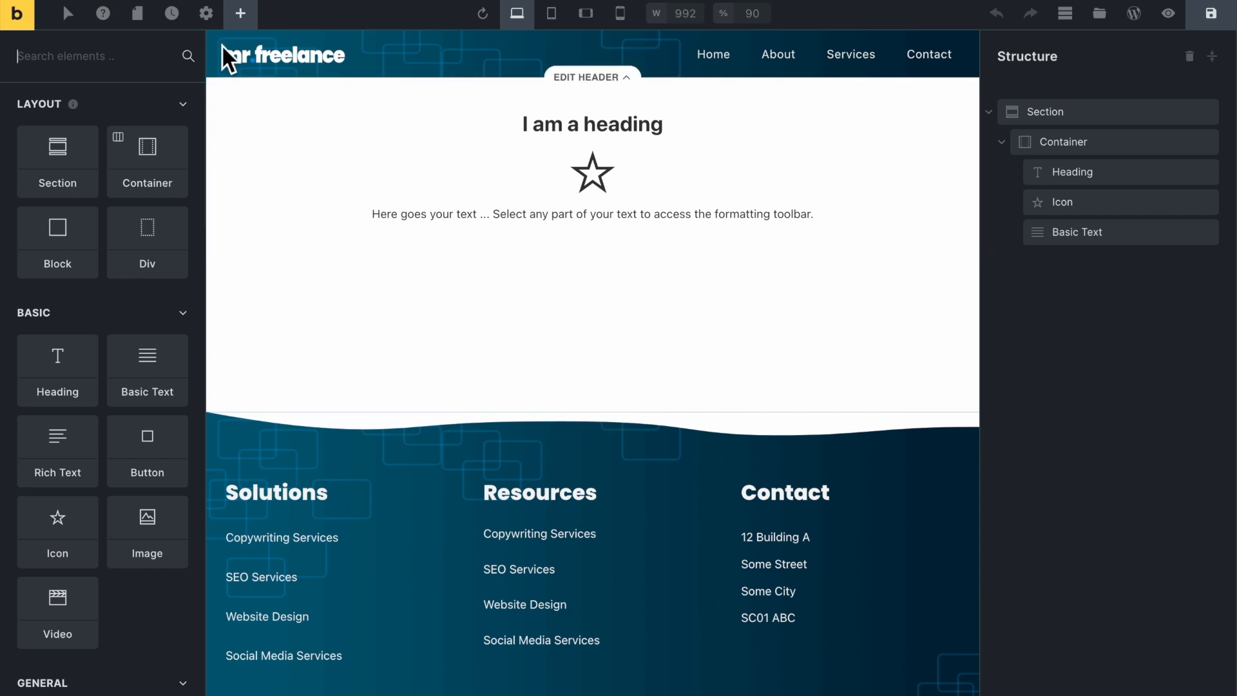
Leave the Bricks builder and go to WordPress Plugins > Add New
click(206, 15)
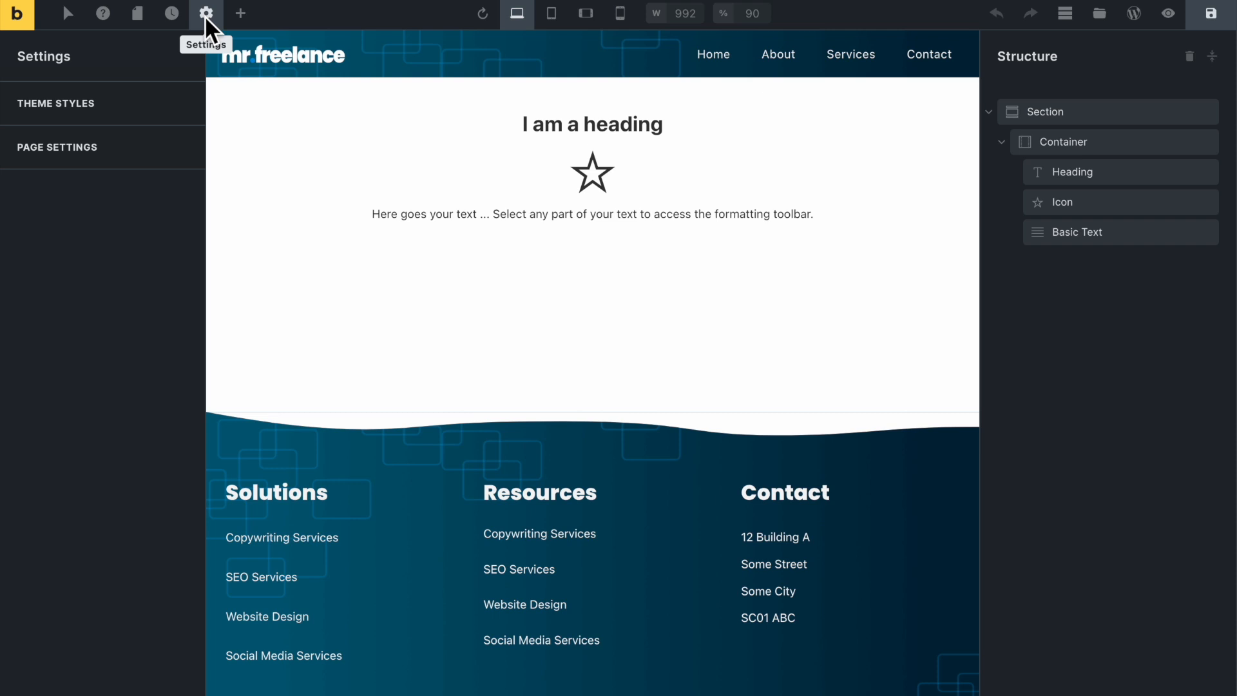
click(206, 14)
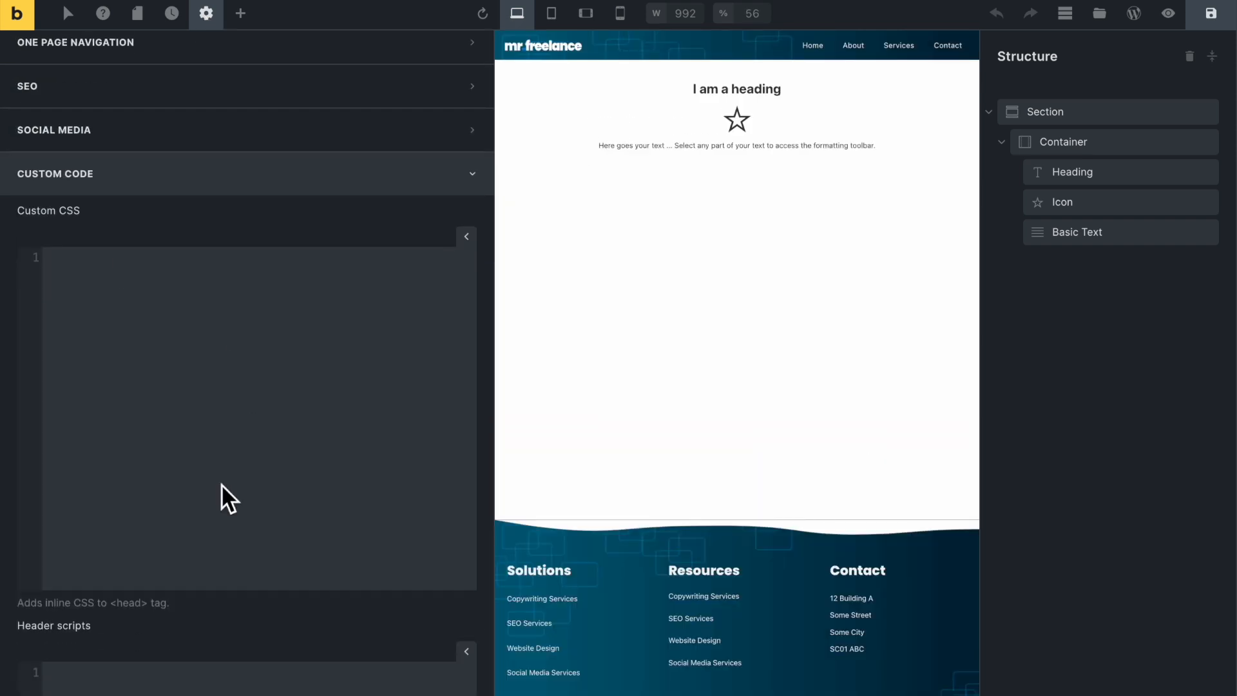
mouse_move(227, 379)
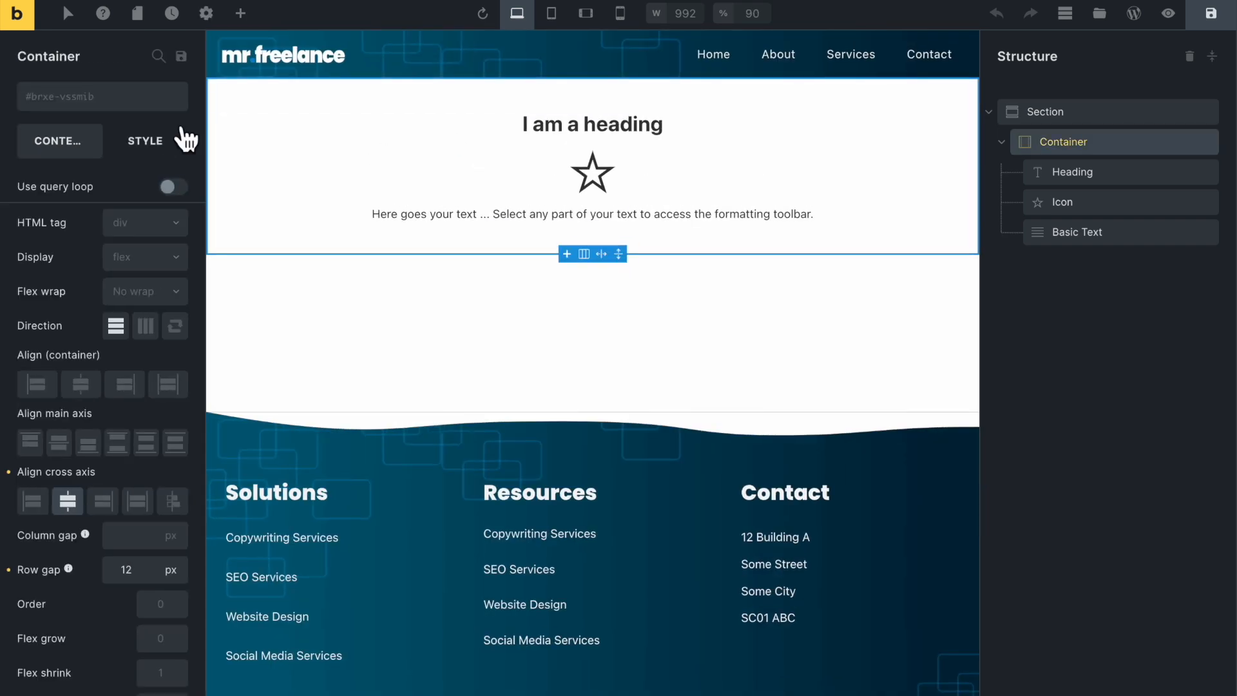
click(146, 140)
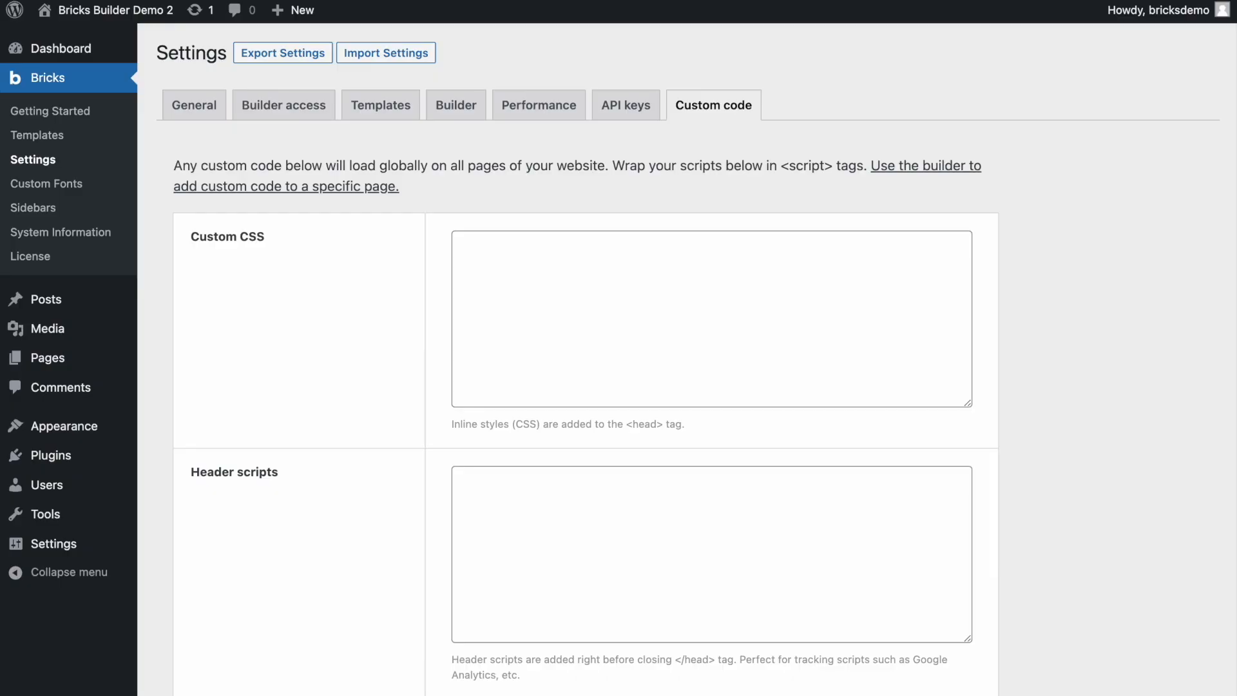
mouse_move(377, 177)
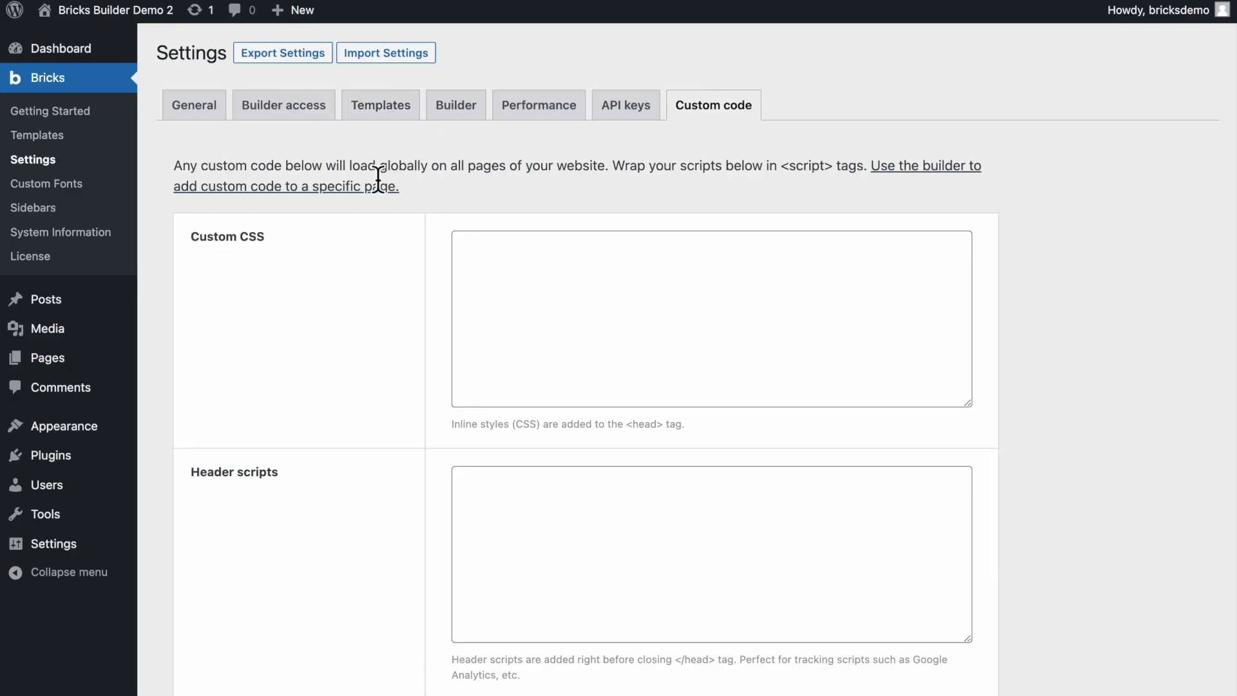
mouse_move(47, 455)
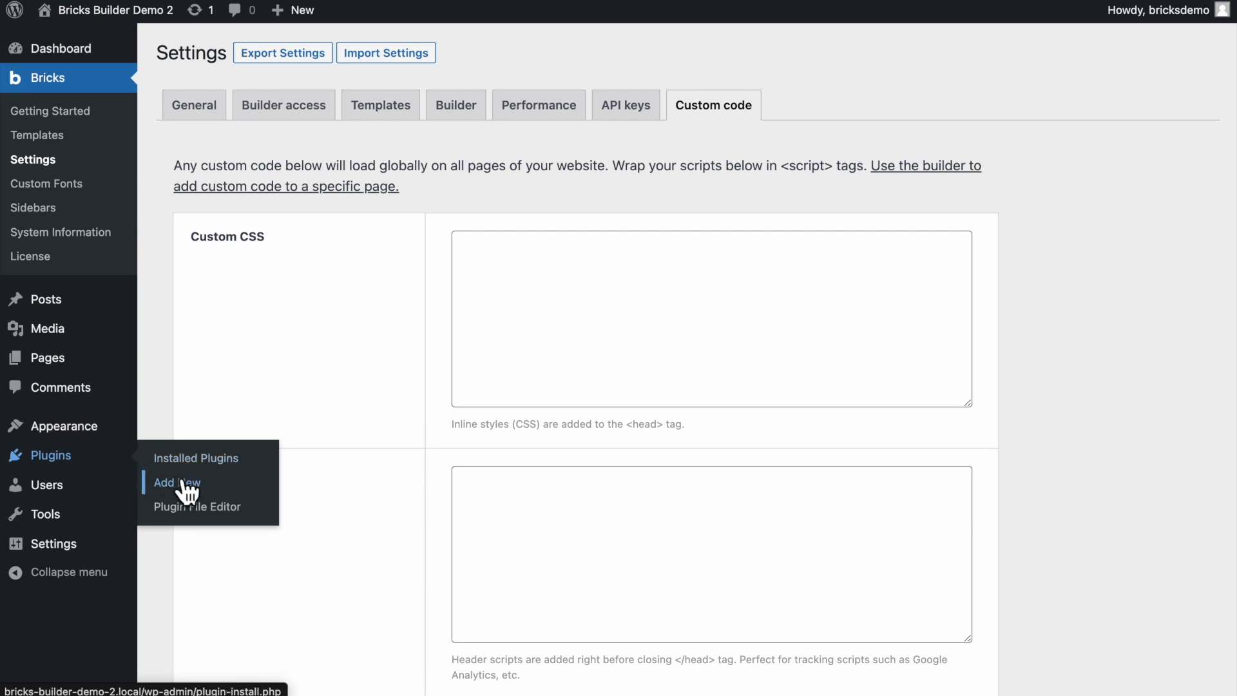
click(175, 482)
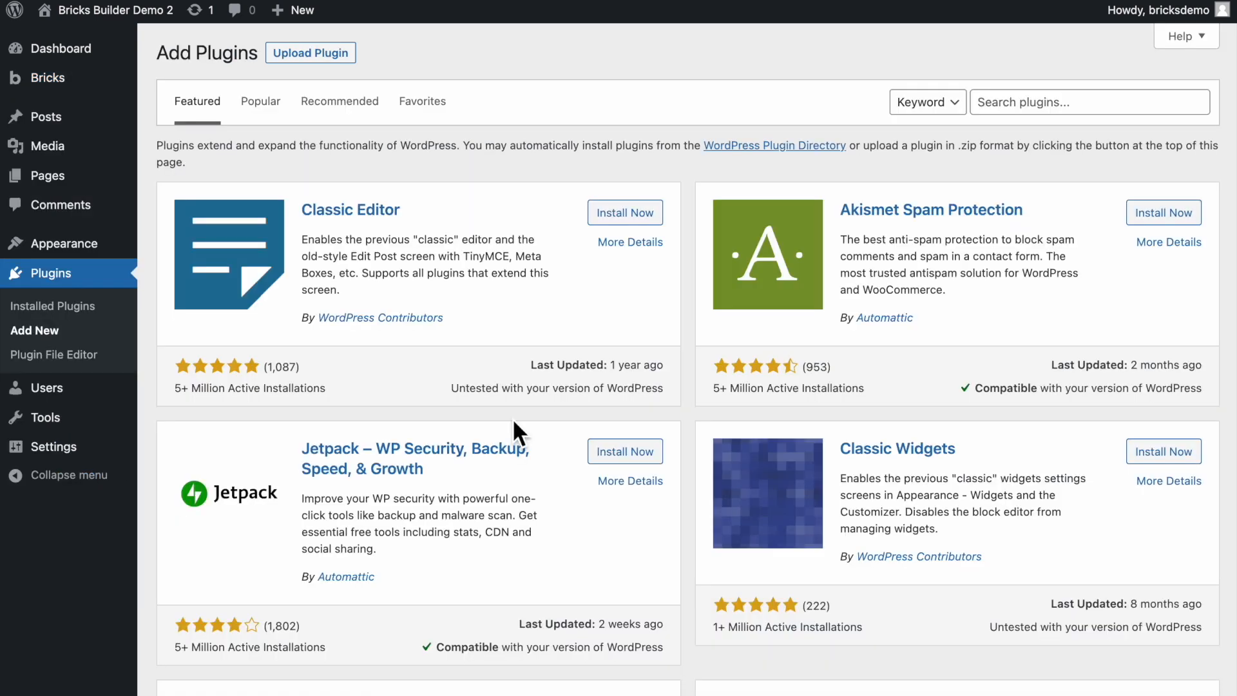
mouse_move(392, 143)
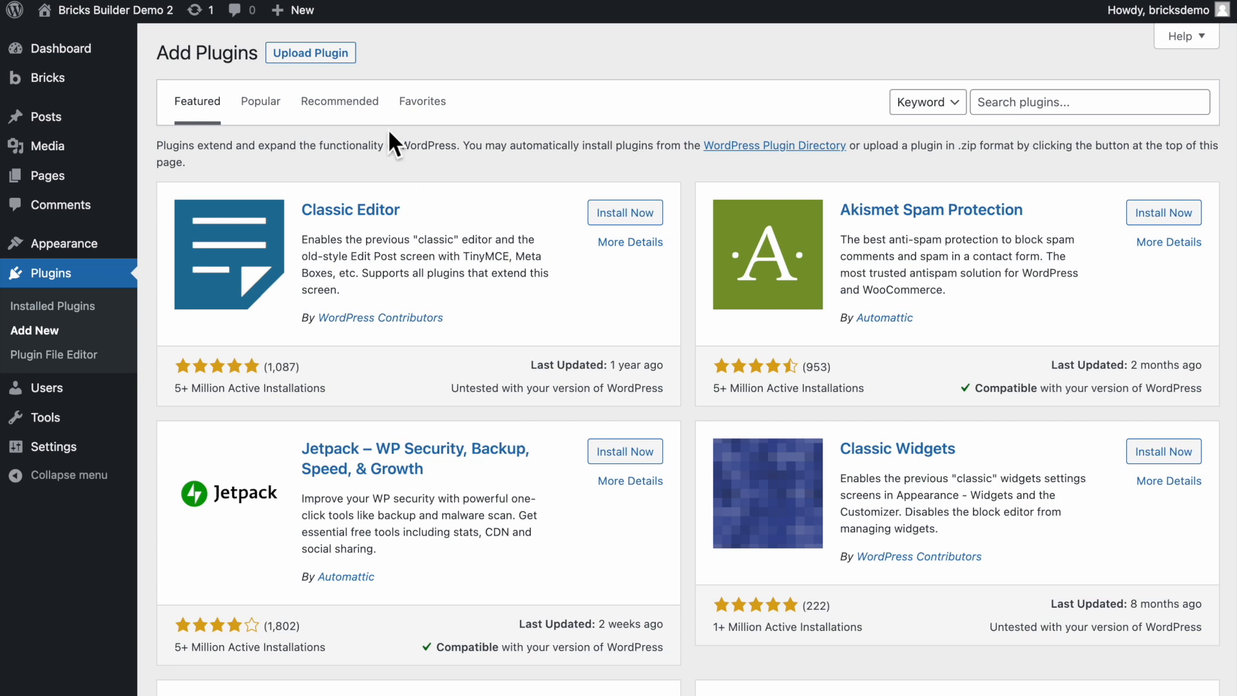
Upload wpcodebox.zip, install it and activate the WPCodeBox plugin
click(310, 53)
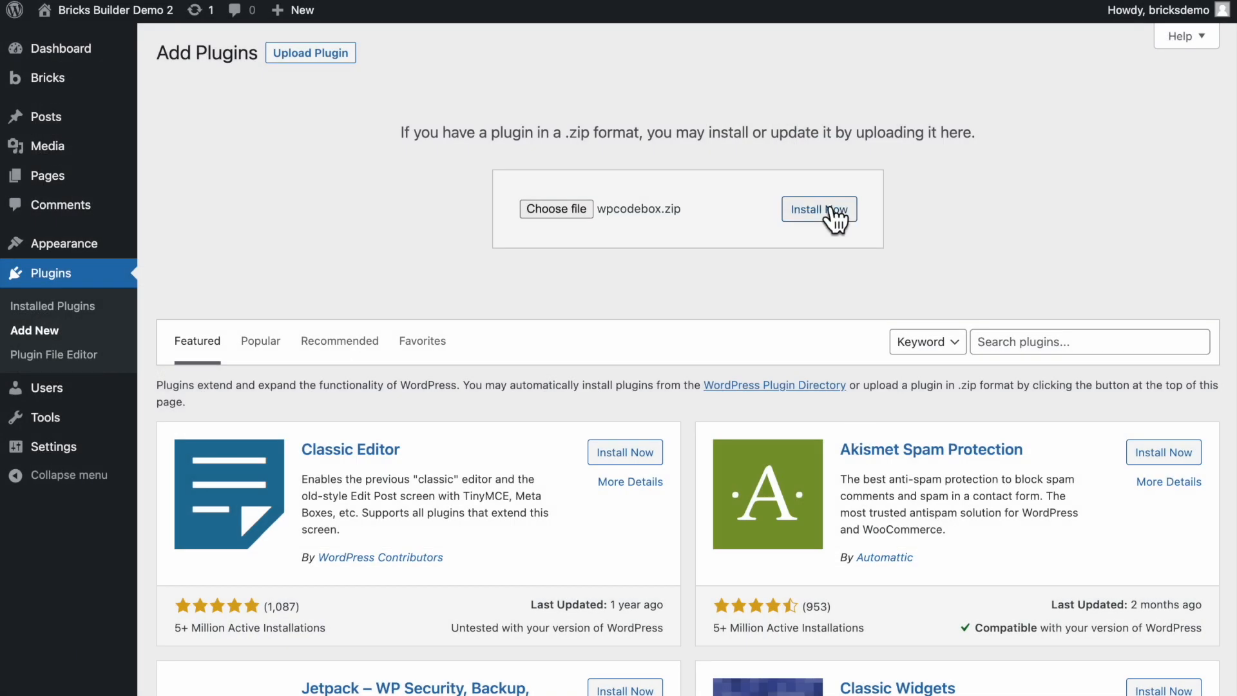
click(820, 209)
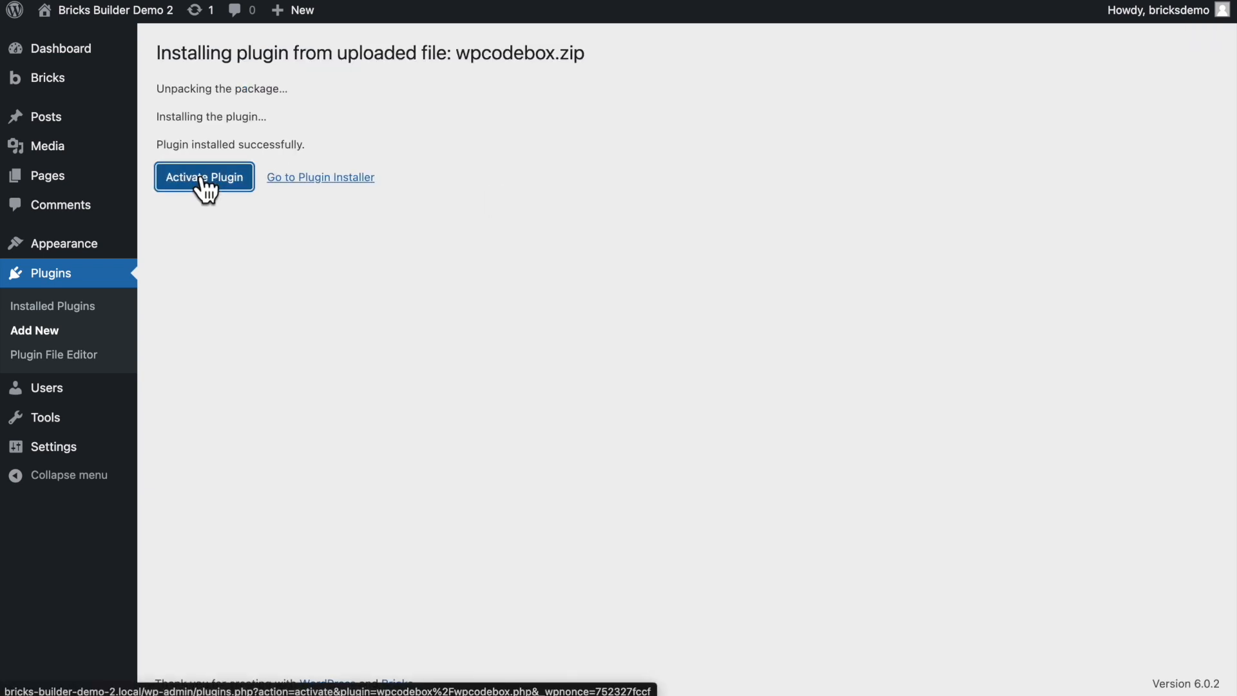
click(204, 177)
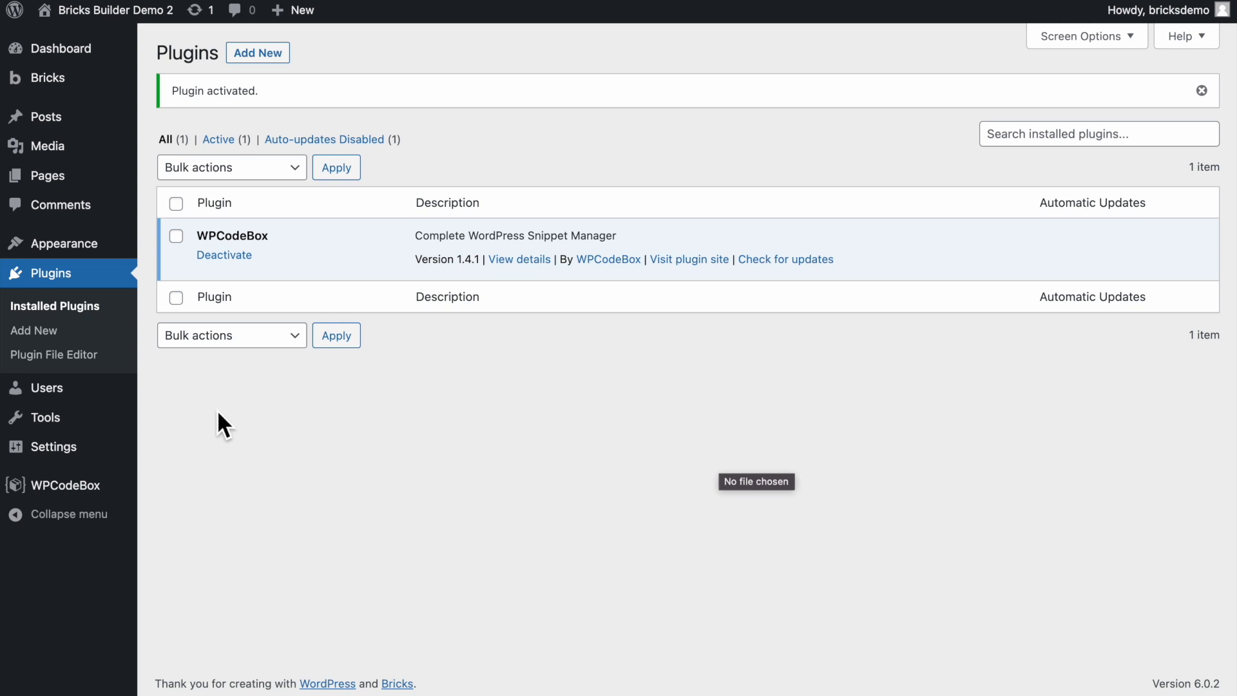
Enter WPCodeBox, glance at its Settings and expand the cloud snippets list
click(65, 486)
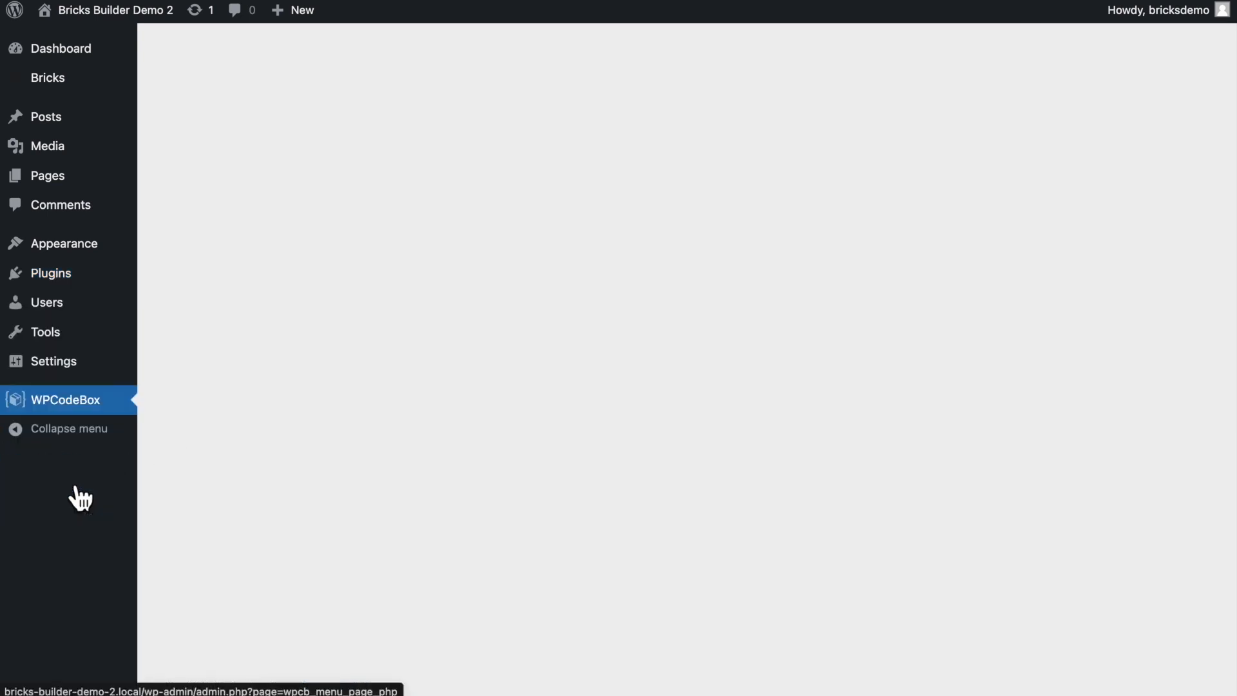
click(66, 399)
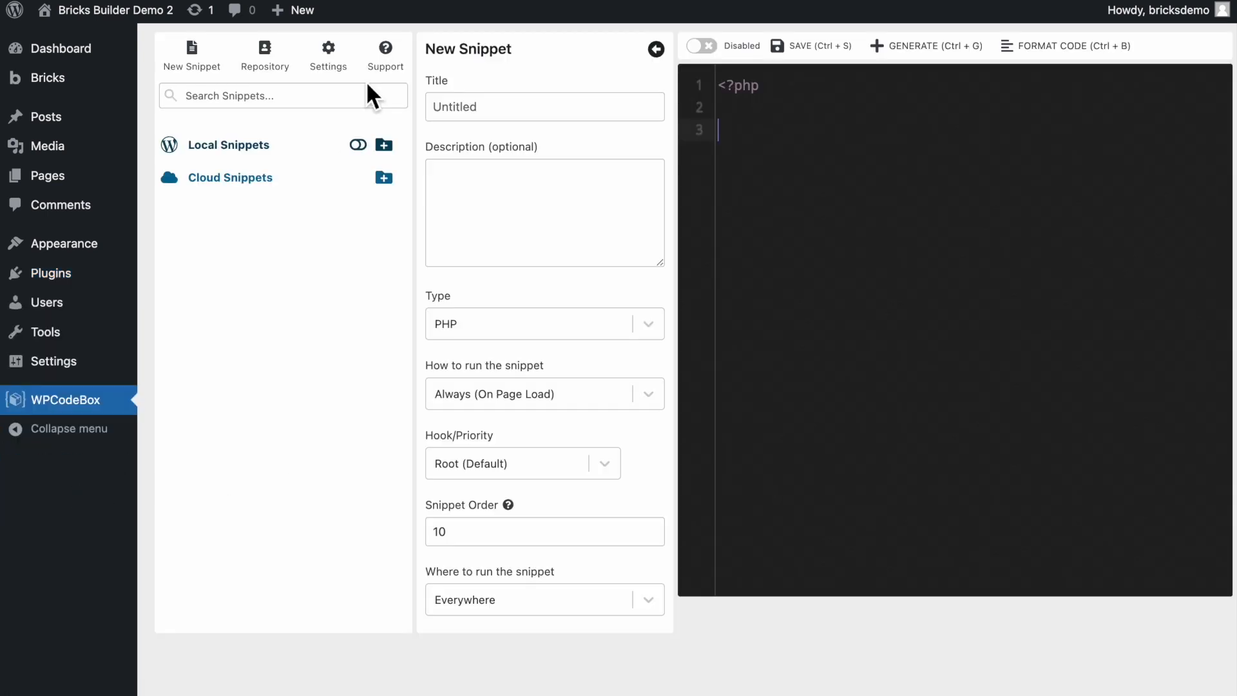
click(328, 50)
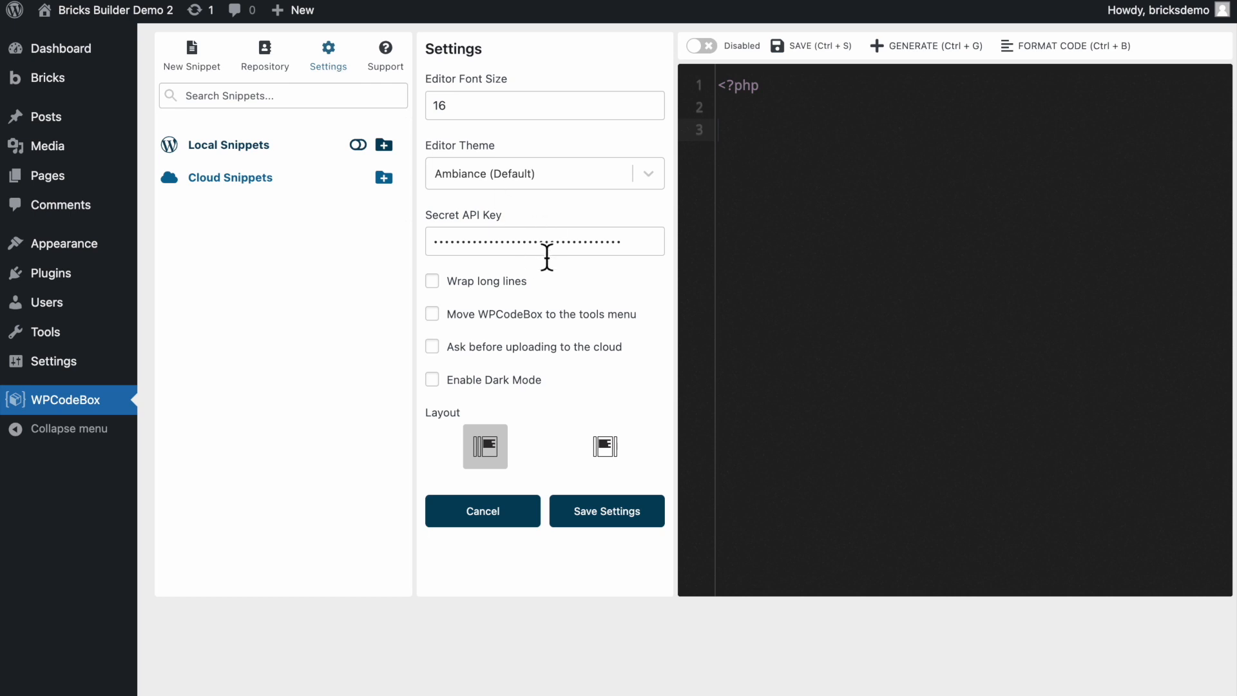
click(191, 51)
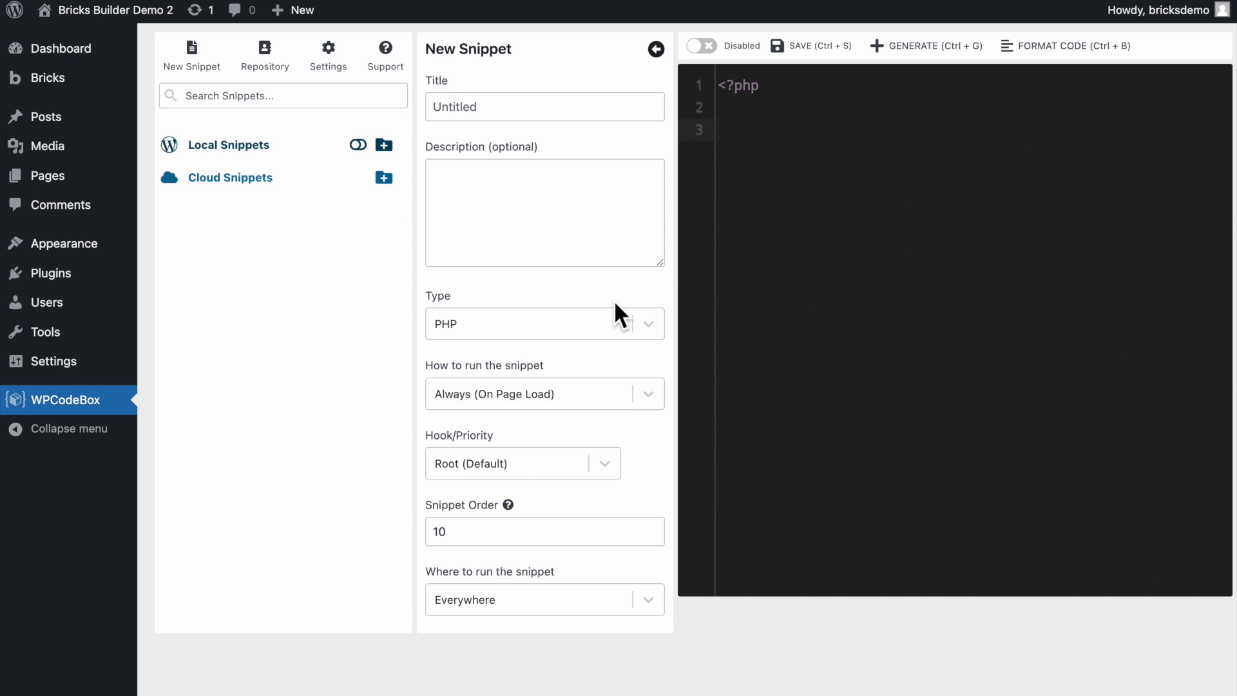
click(229, 176)
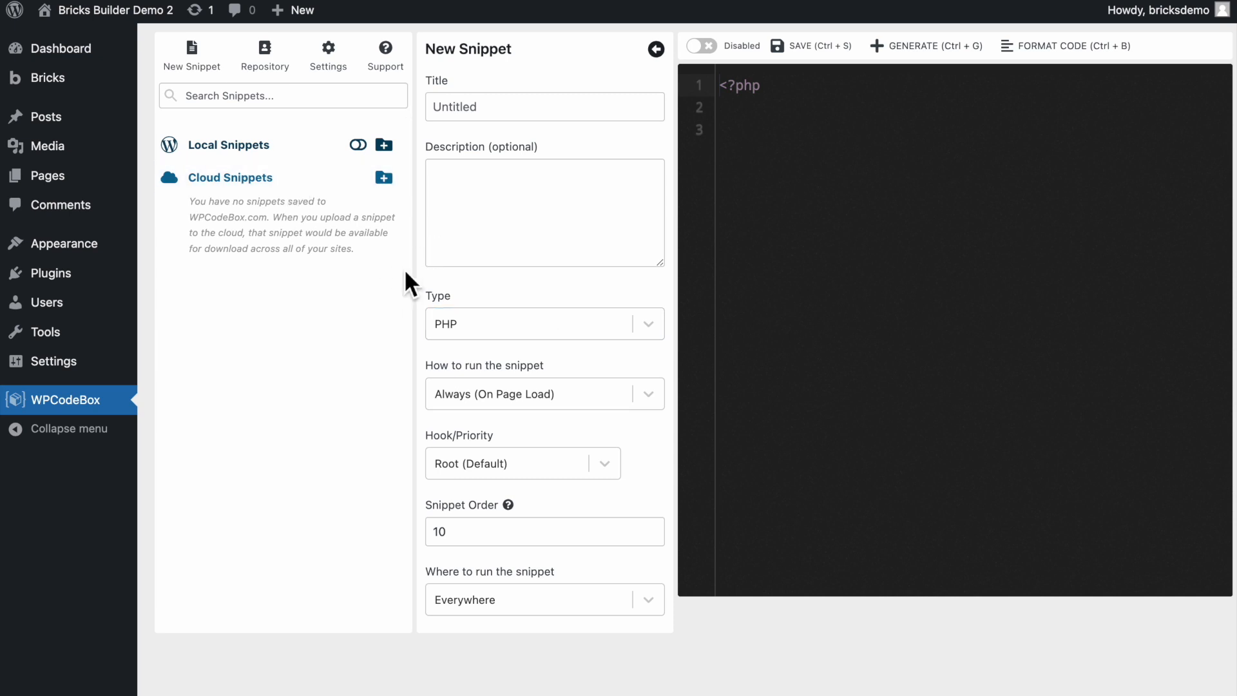
mouse_move(472, 309)
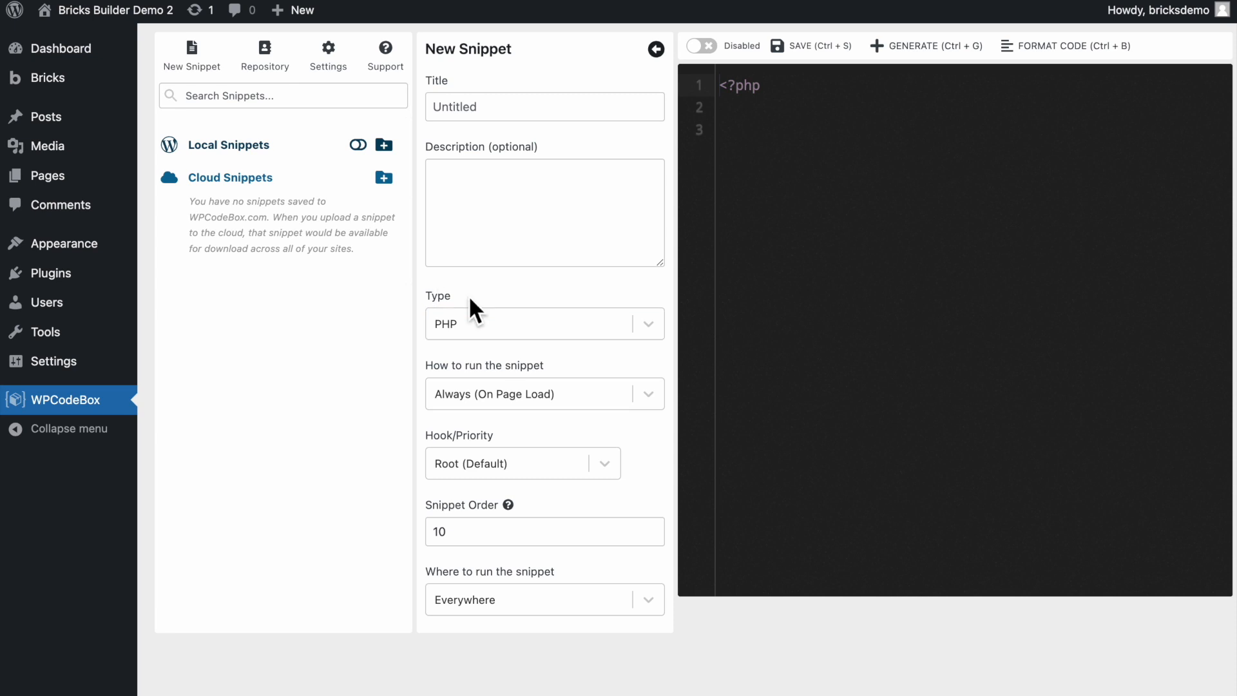
In WPCodeBox Settings, turn on Enable Dark Mode for the editor
click(328, 52)
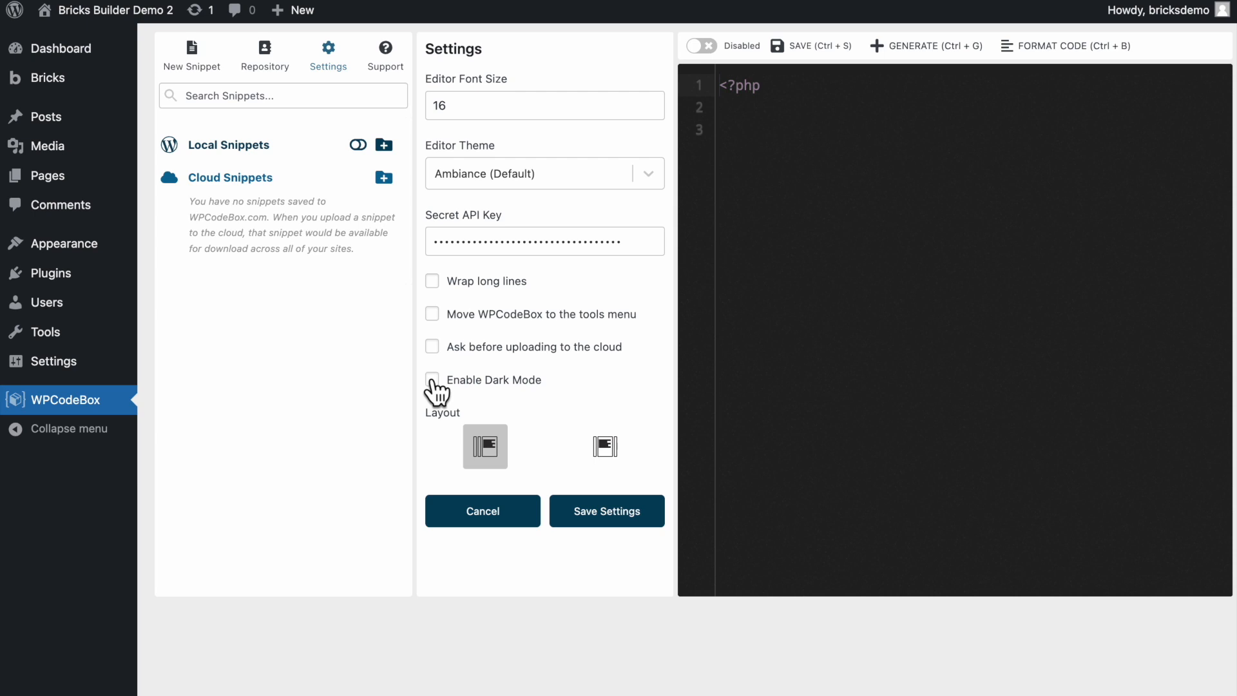
click(606, 511)
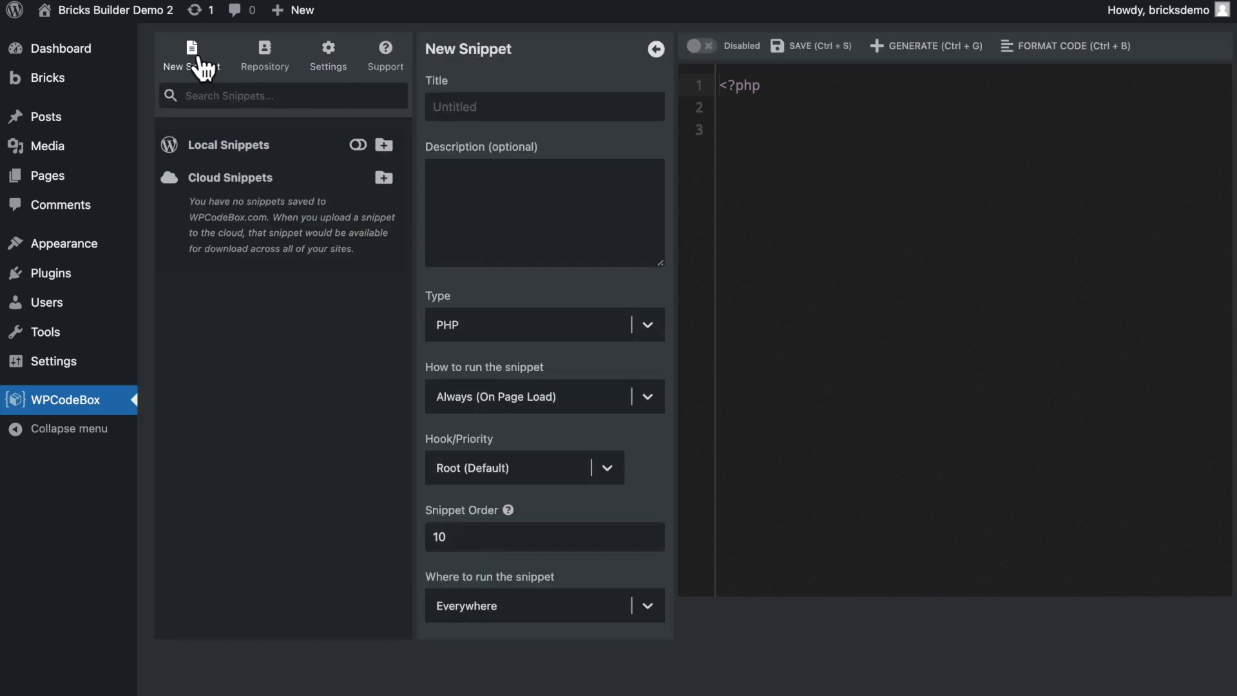
Title the new snippet 'Bricks Main Stylesheet' and set its type to CSS
click(544, 107)
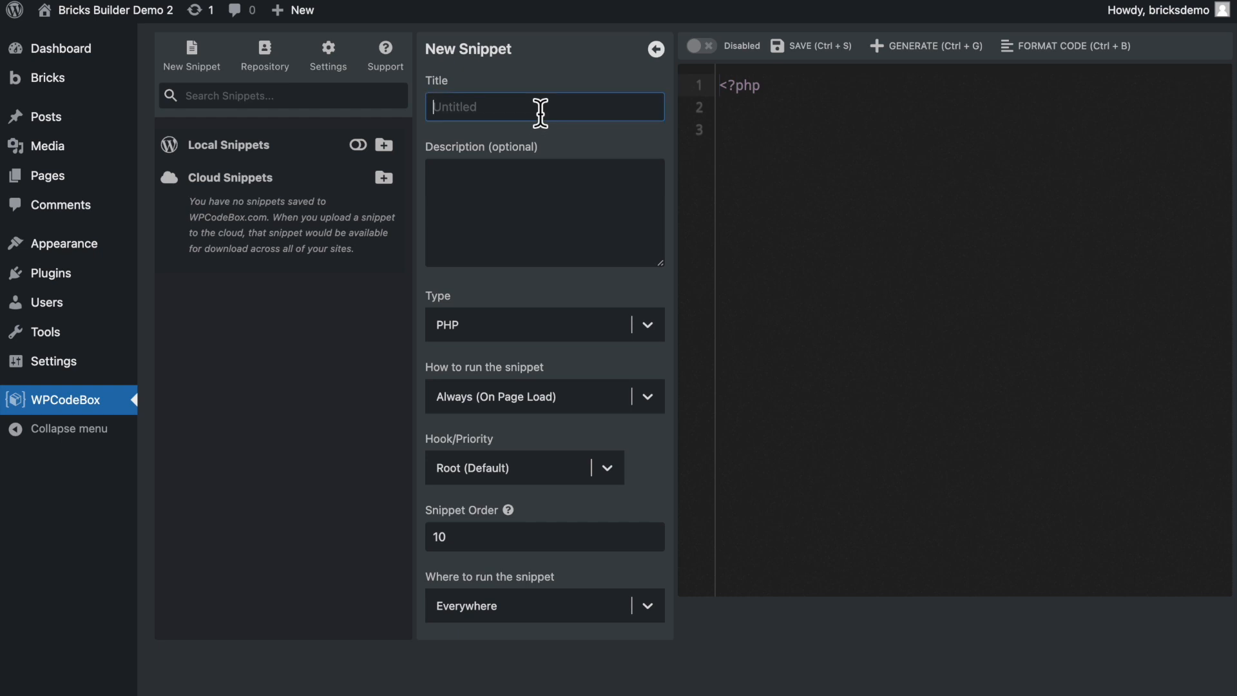
text(Bricks Main Style)
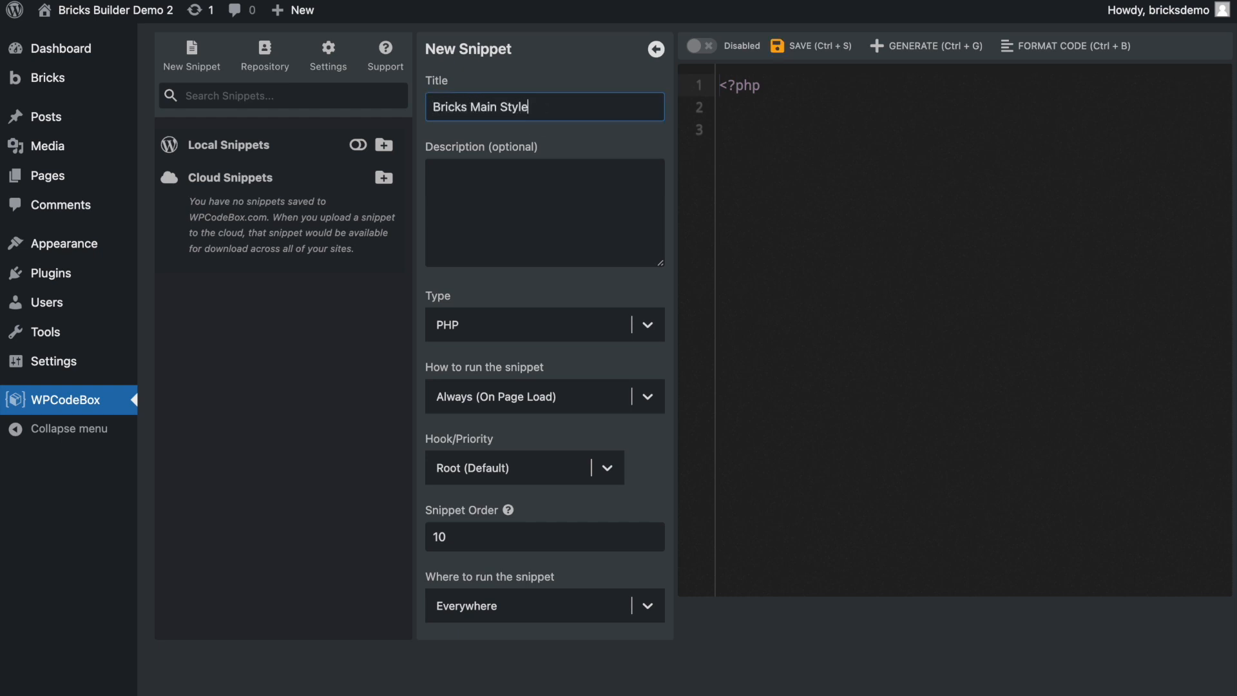
text(sheet)
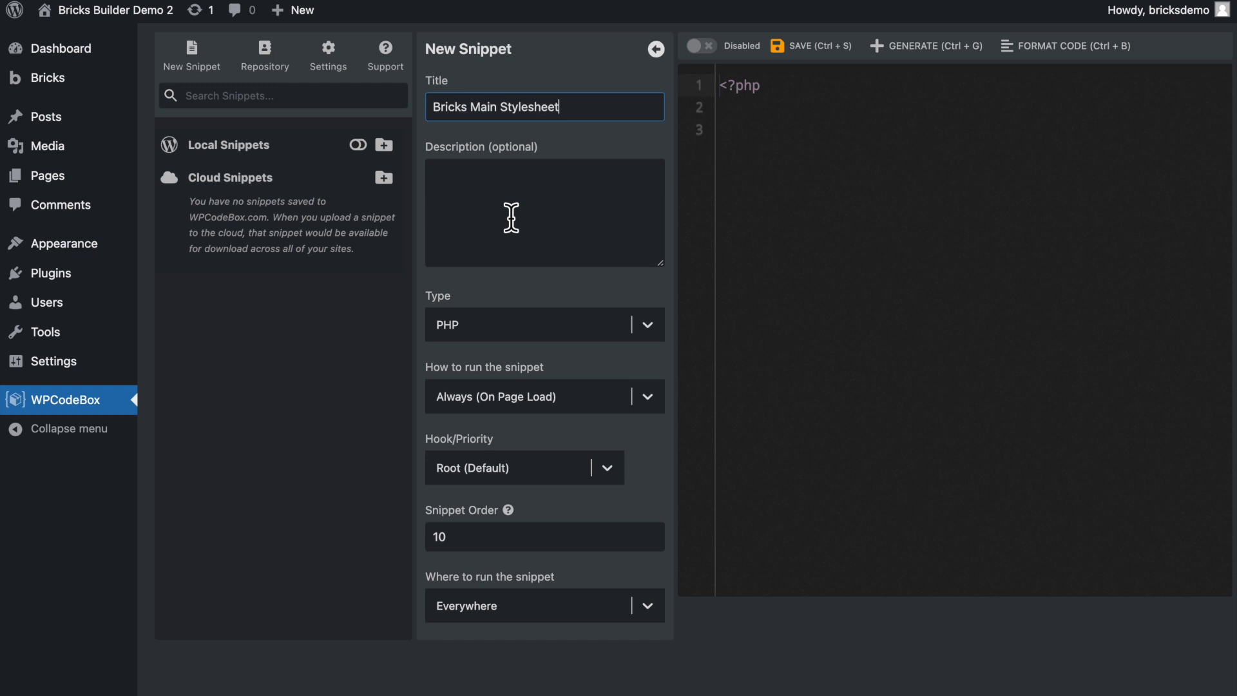
mouse_move(638, 298)
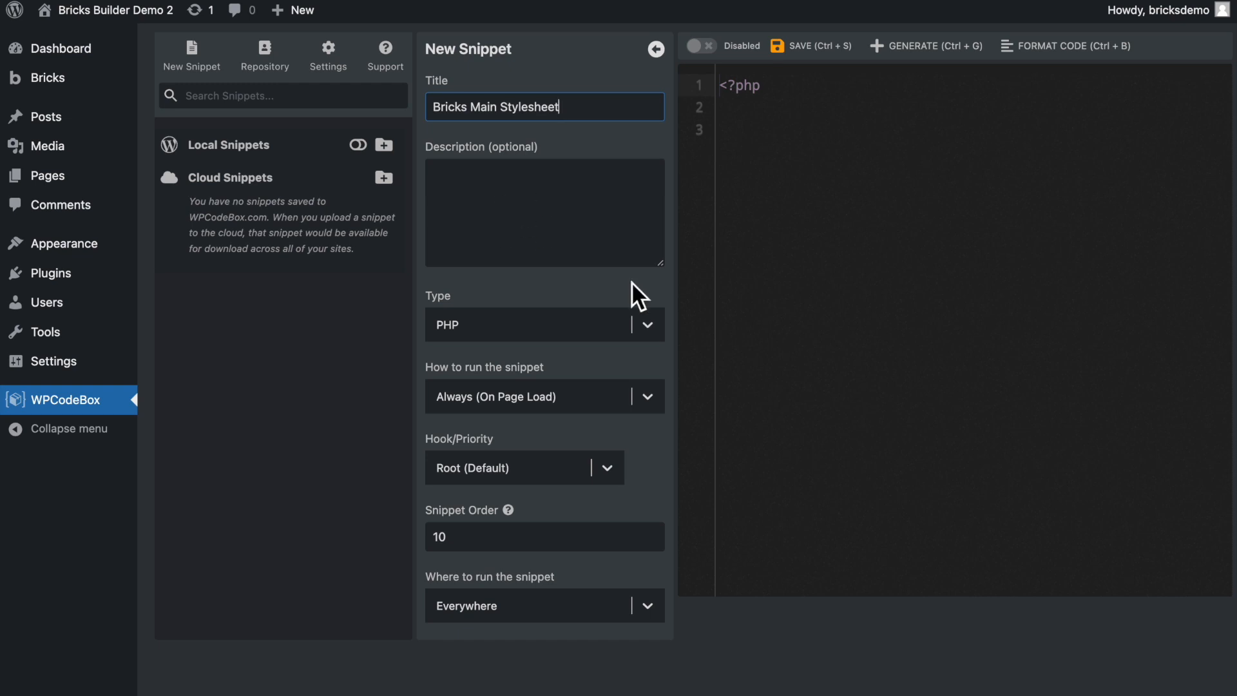
click(543, 325)
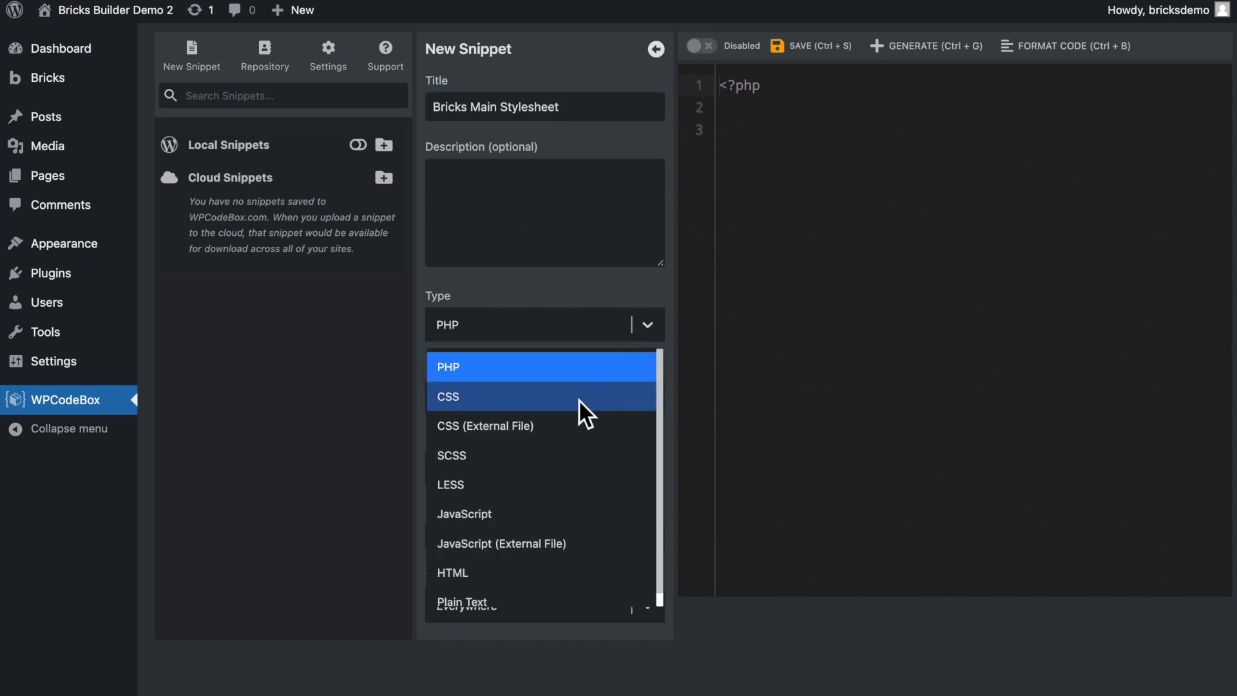
click(448, 396)
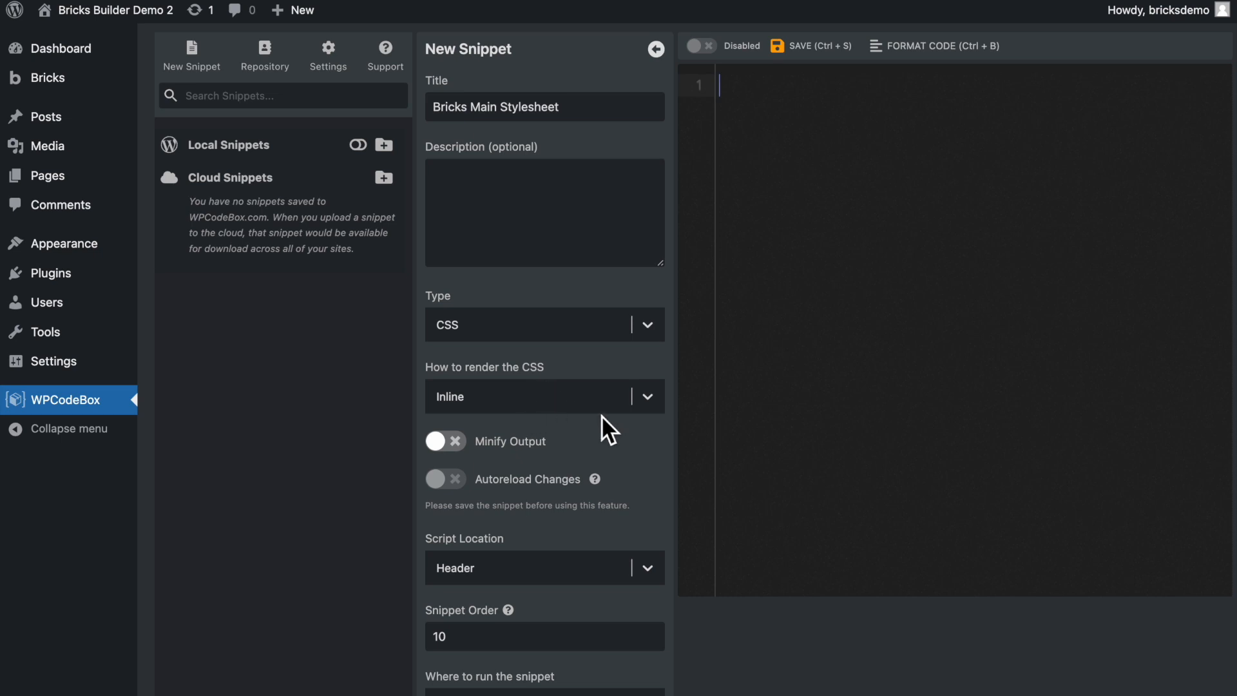
scroll(down, 3)
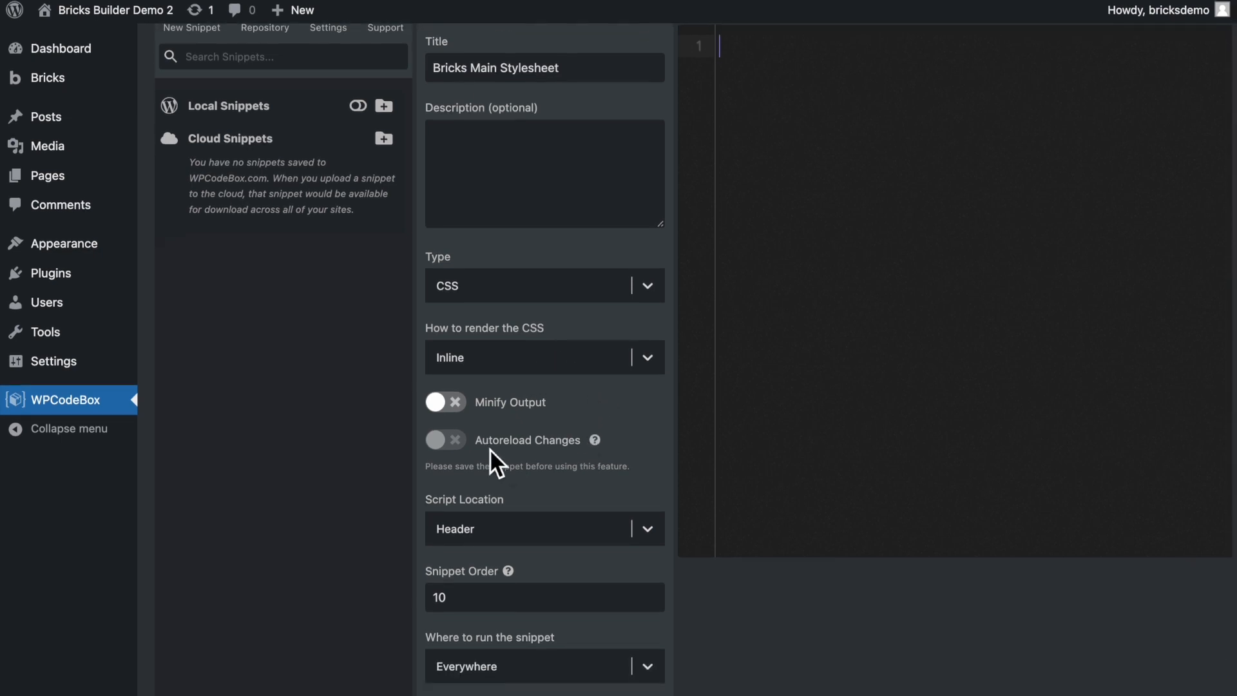
mouse_move(449, 454)
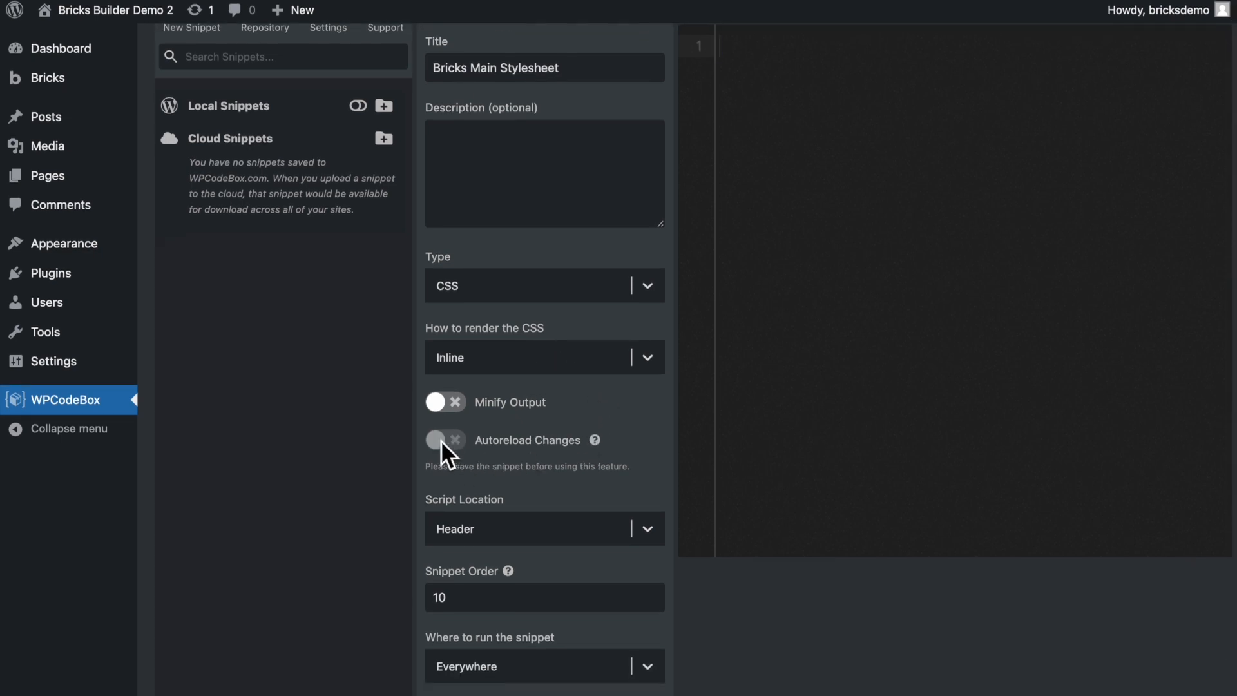
mouse_move(502, 506)
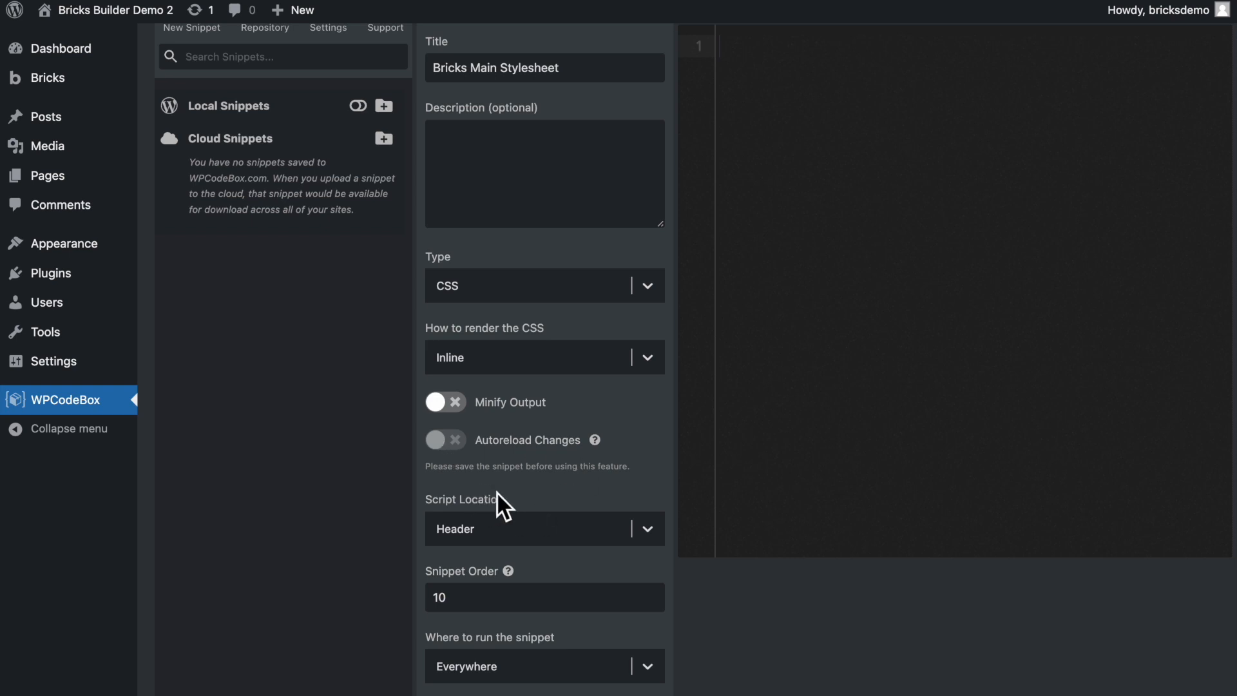
mouse_move(602, 495)
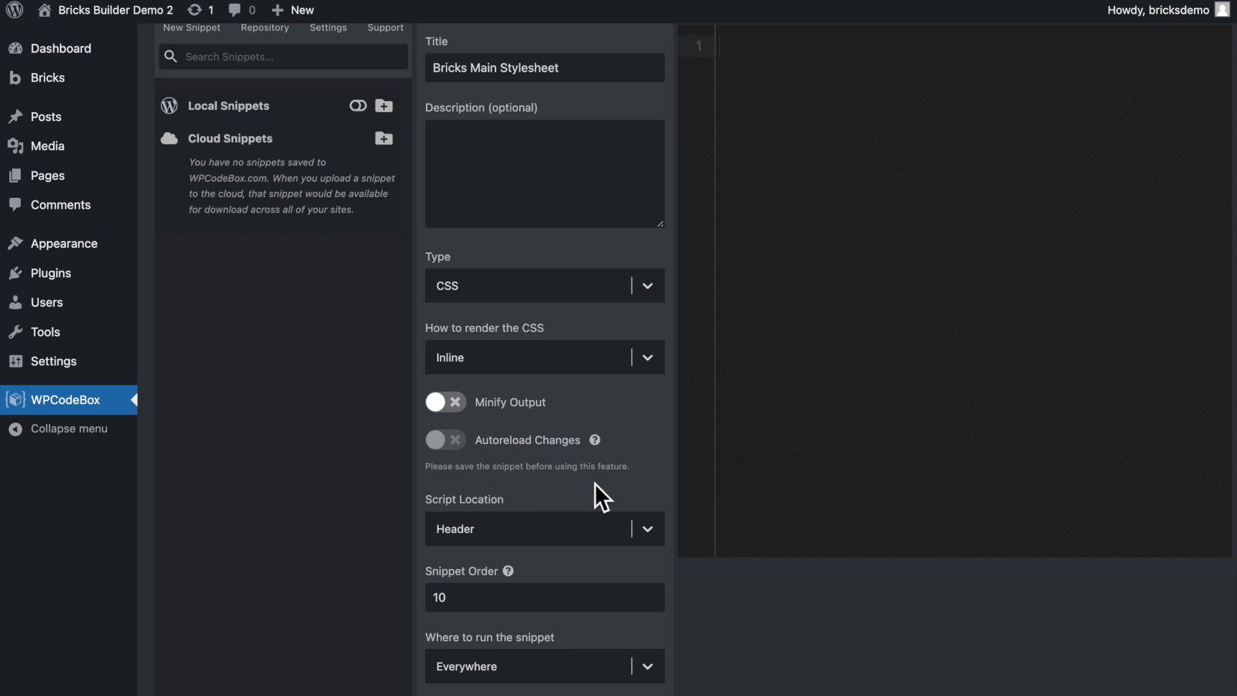
mouse_move(562, 539)
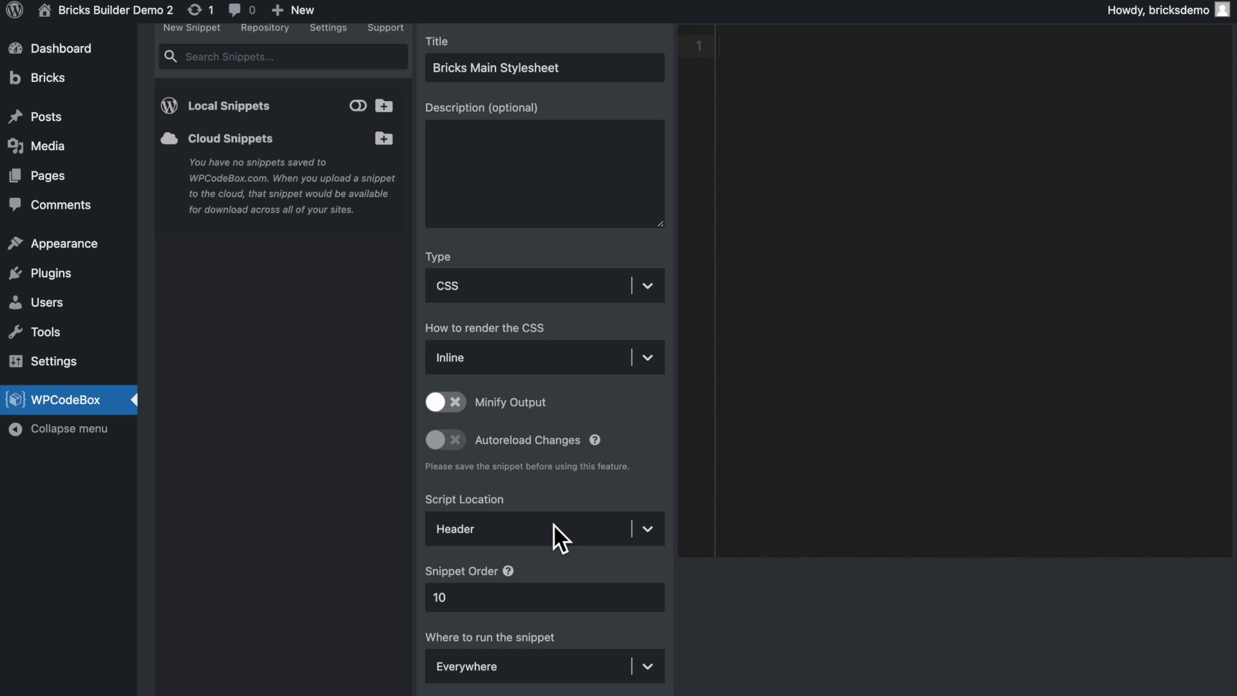
mouse_move(583, 674)
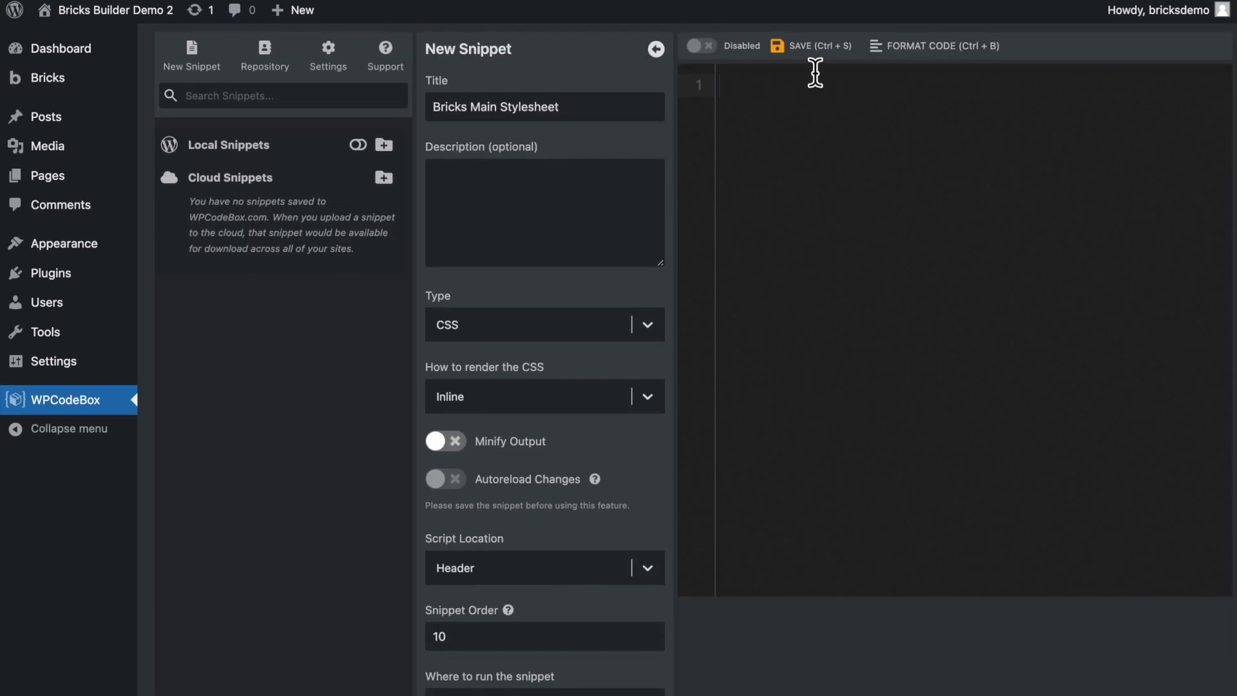
Save the snippet, switch on Autoreload Changes and set it to Enabled
click(806, 50)
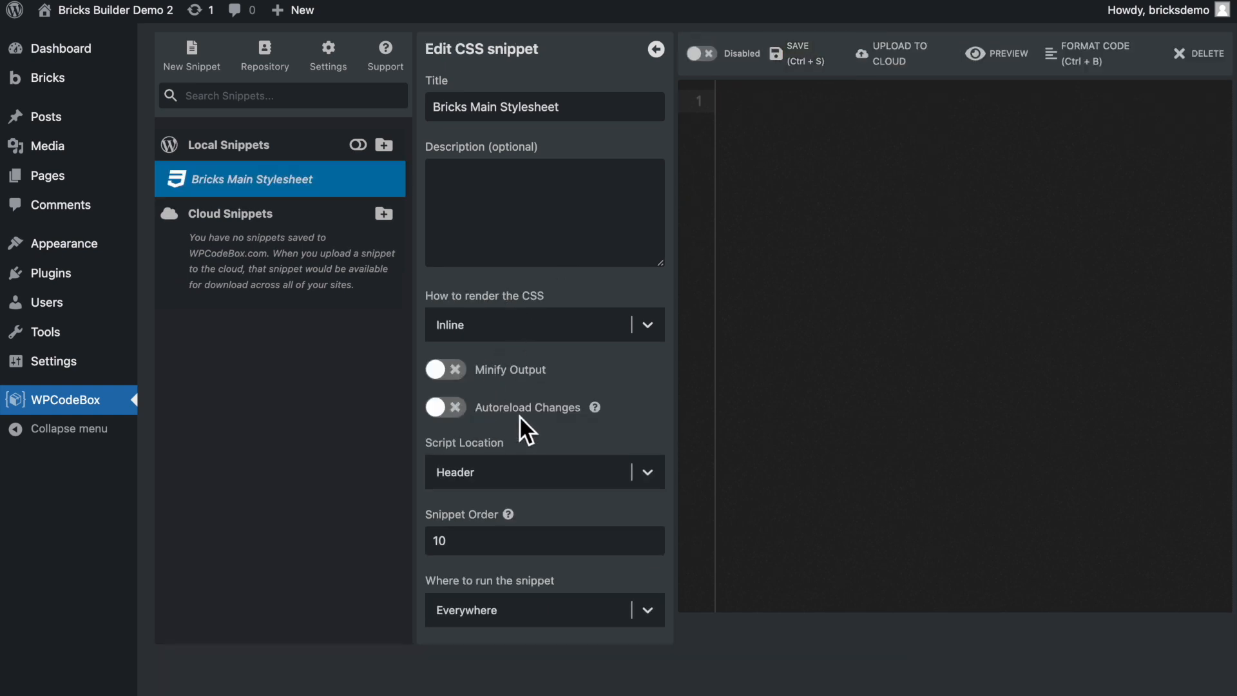
click(446, 409)
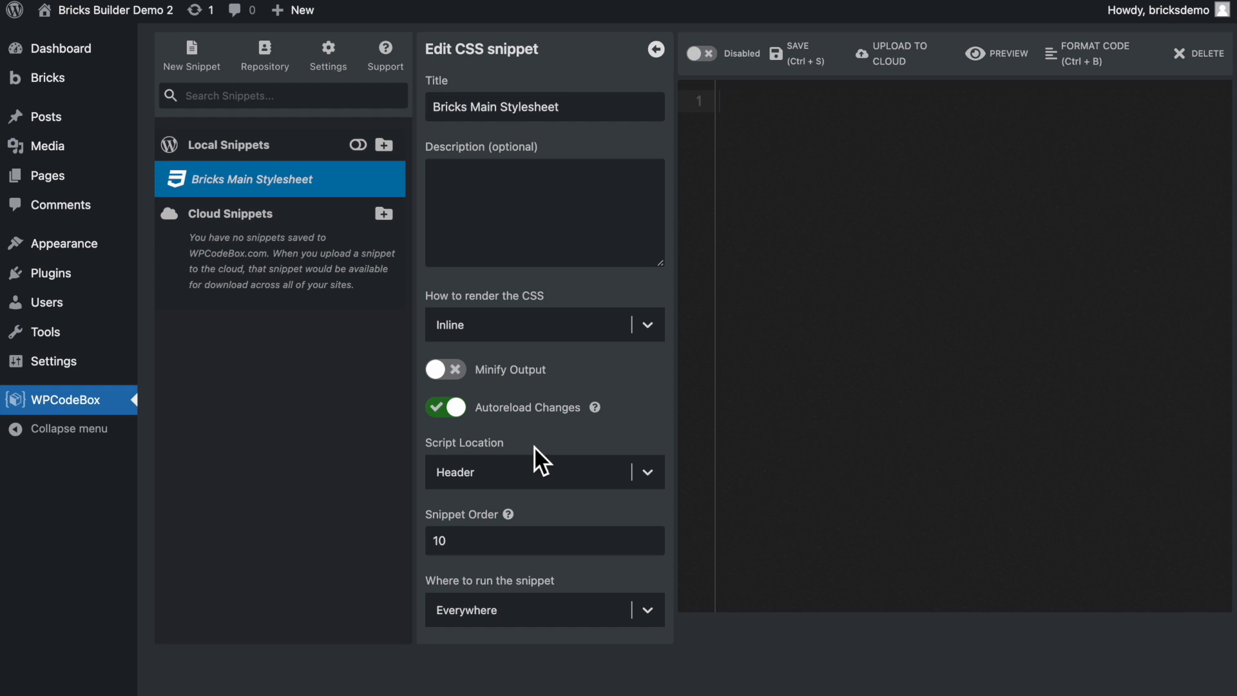
mouse_move(698, 55)
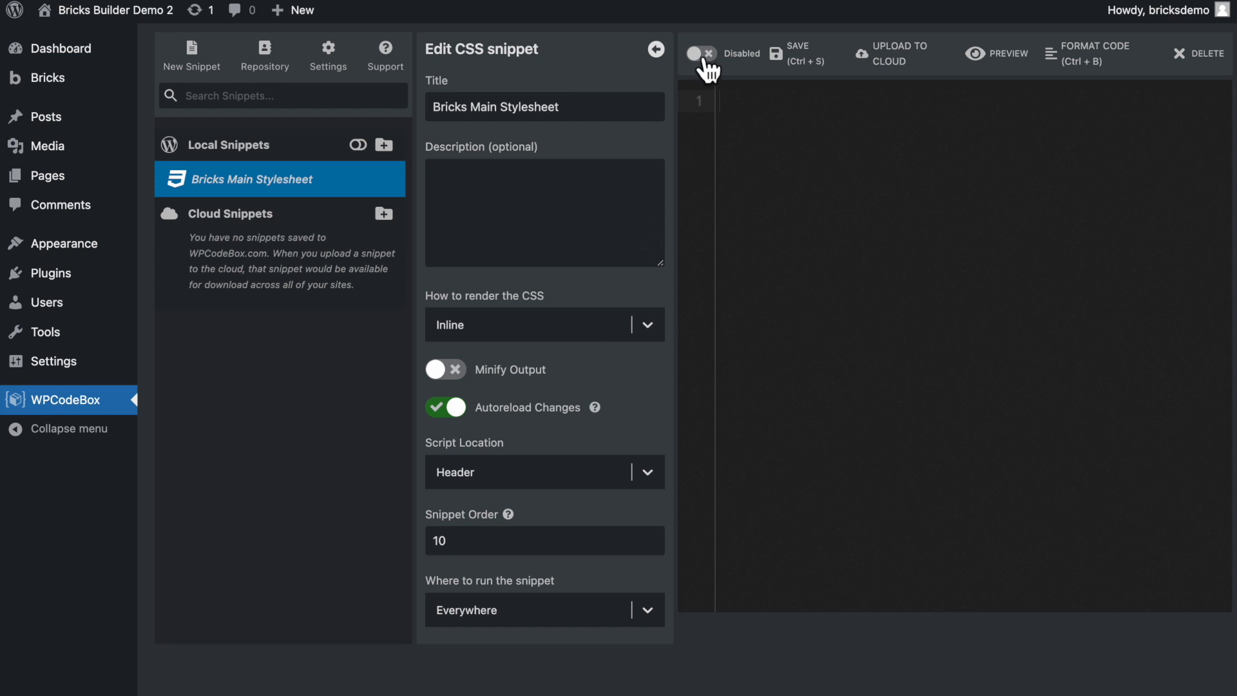
click(697, 54)
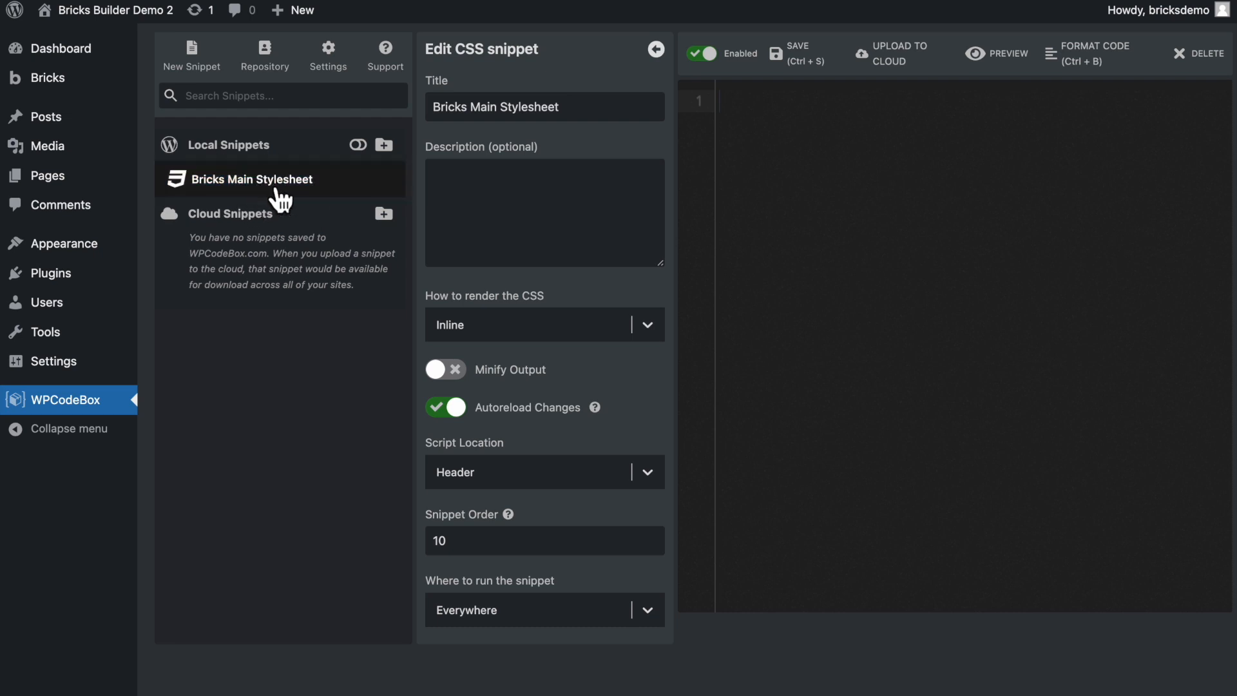
mouse_move(297, 201)
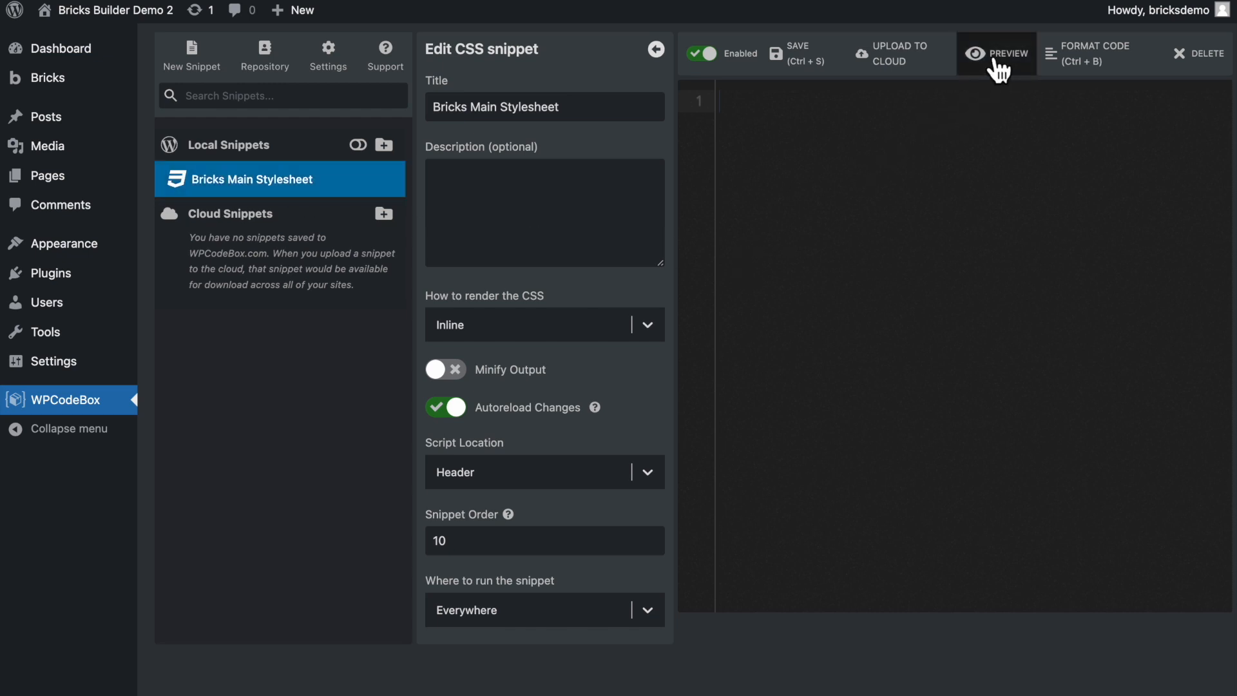
Show the live site preview panel beside the snippet editor
click(997, 54)
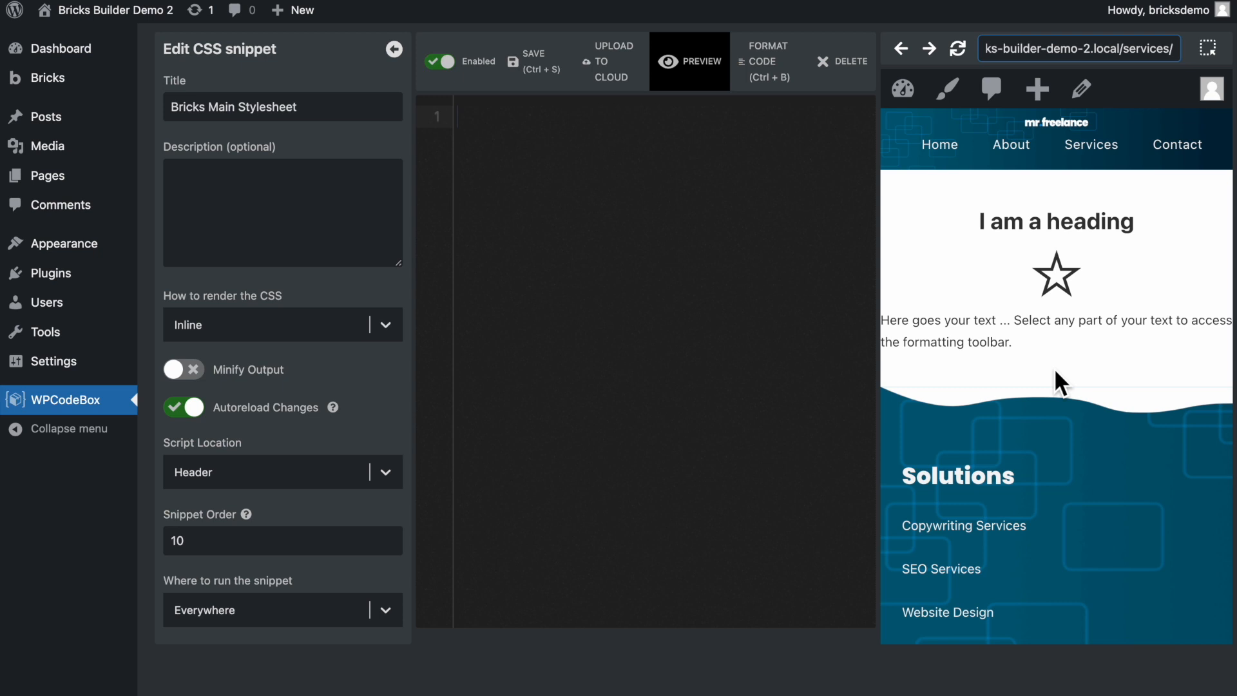
mouse_move(791, 490)
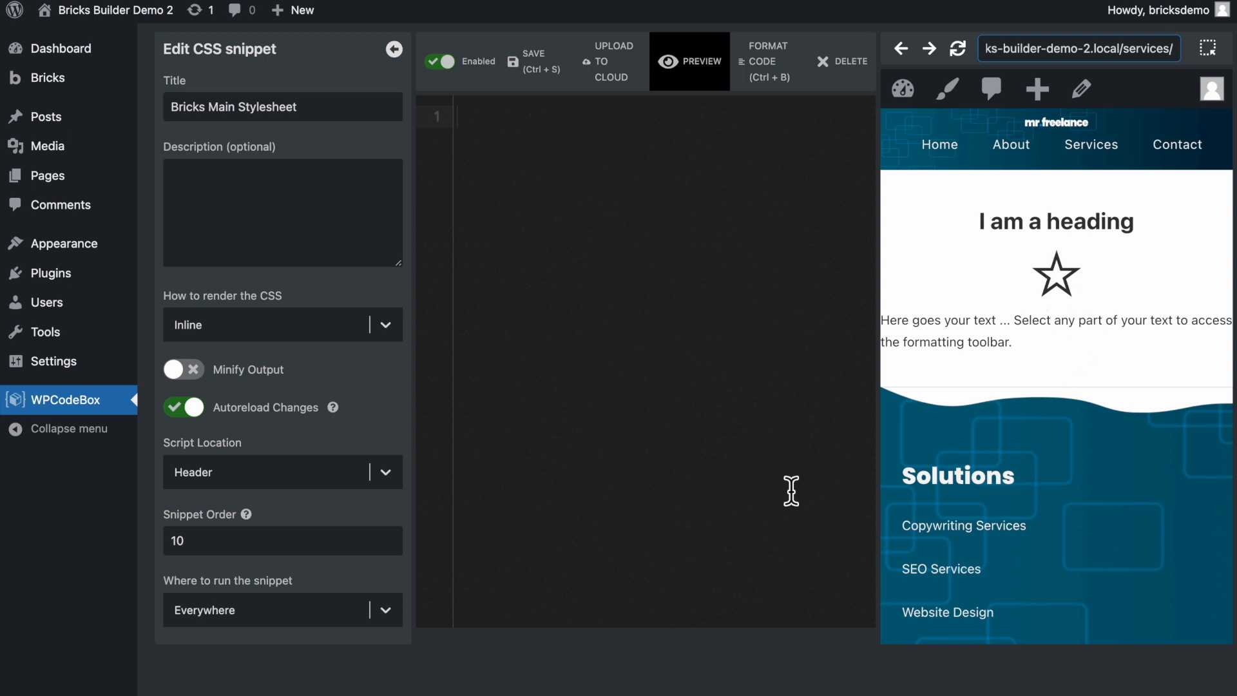
mouse_move(1021, 310)
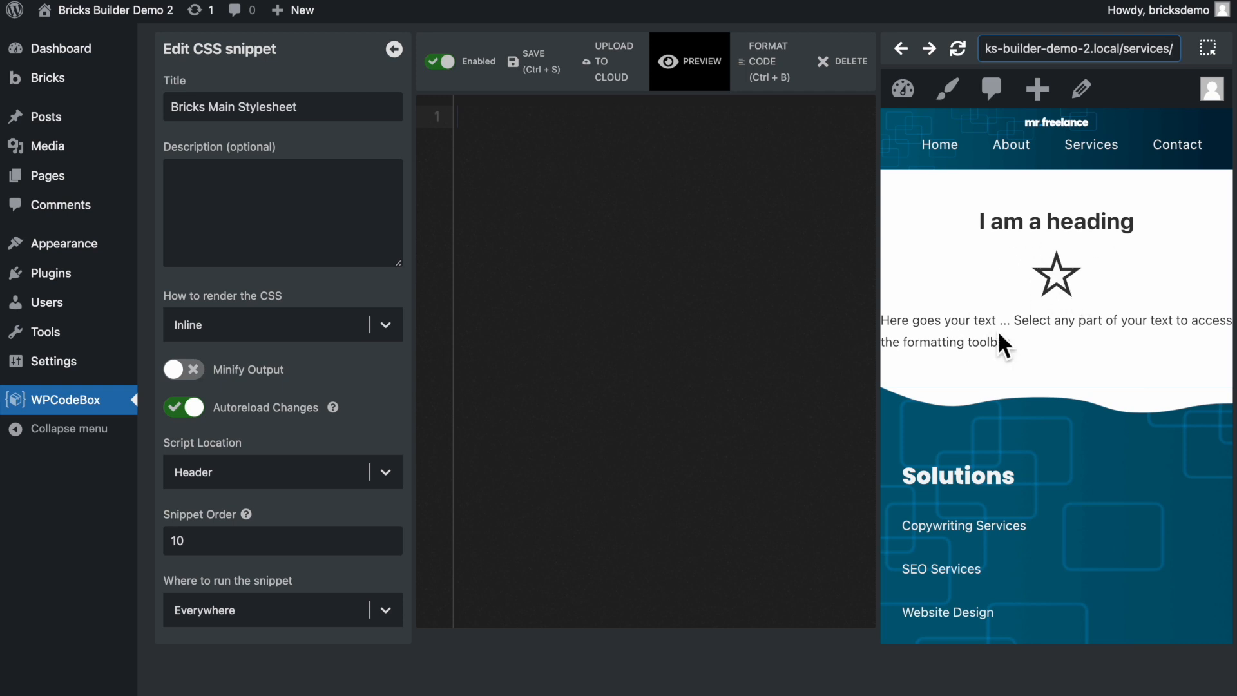
mouse_move(911, 351)
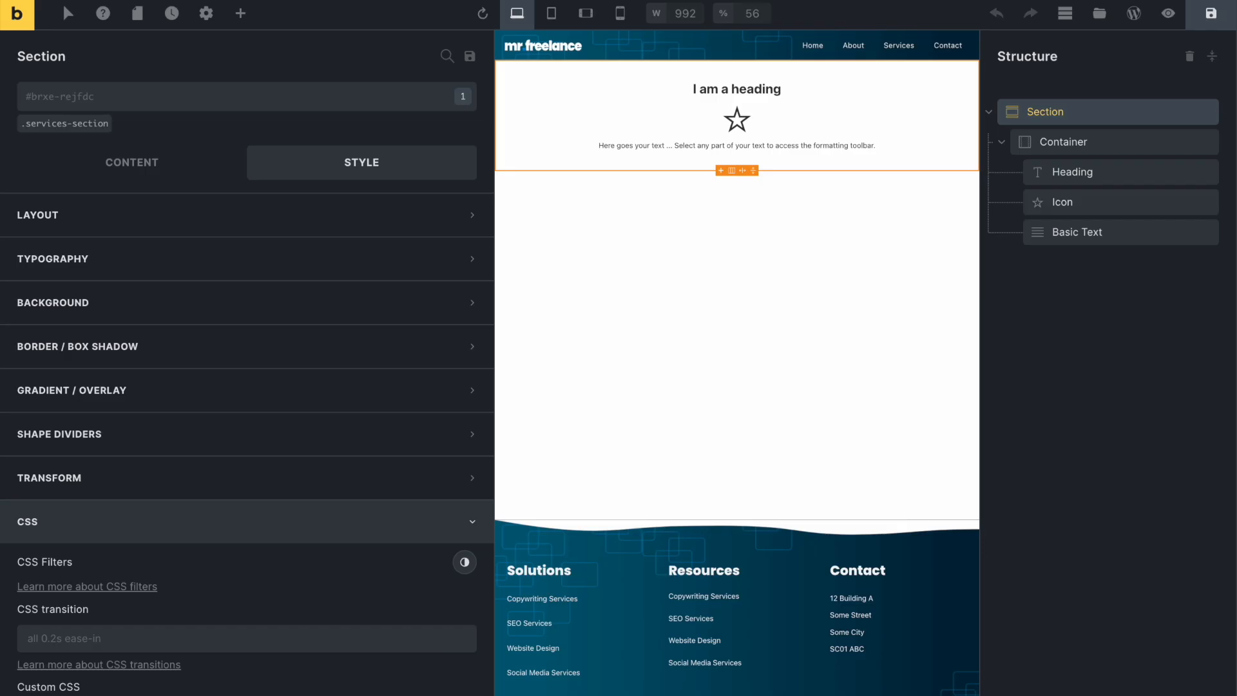
Select the services container and star icon in Bricks to read their CSS classes
click(1064, 142)
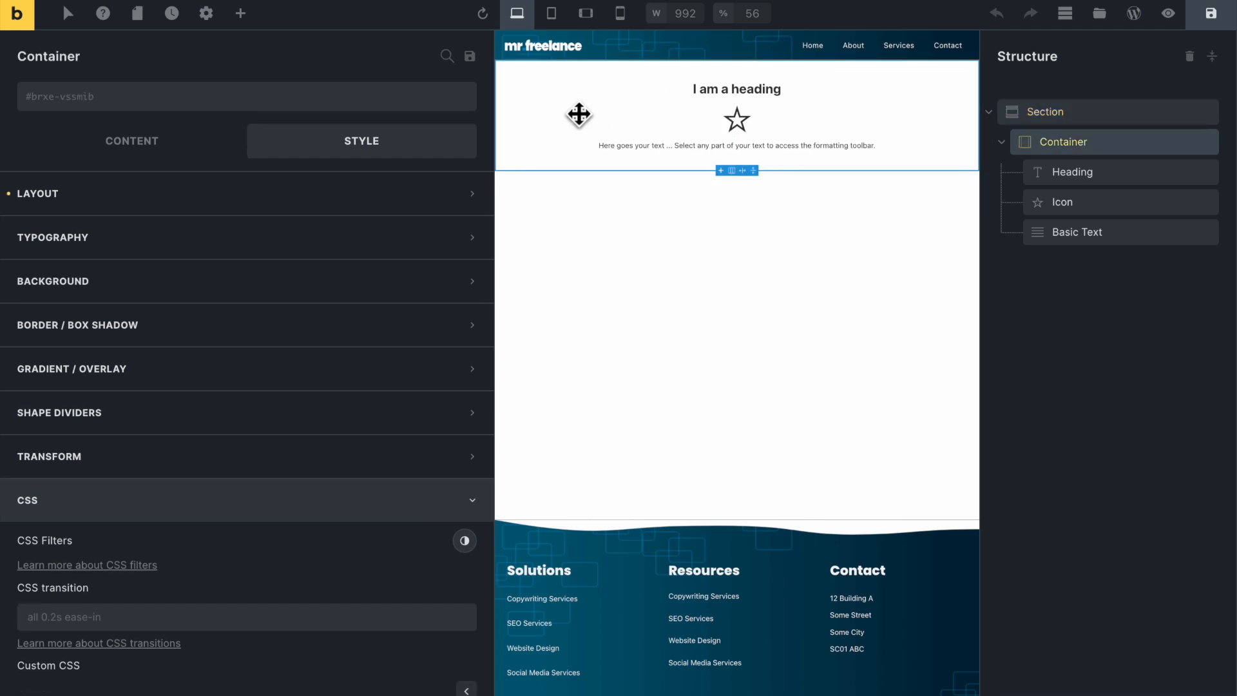
mouse_move(1057, 134)
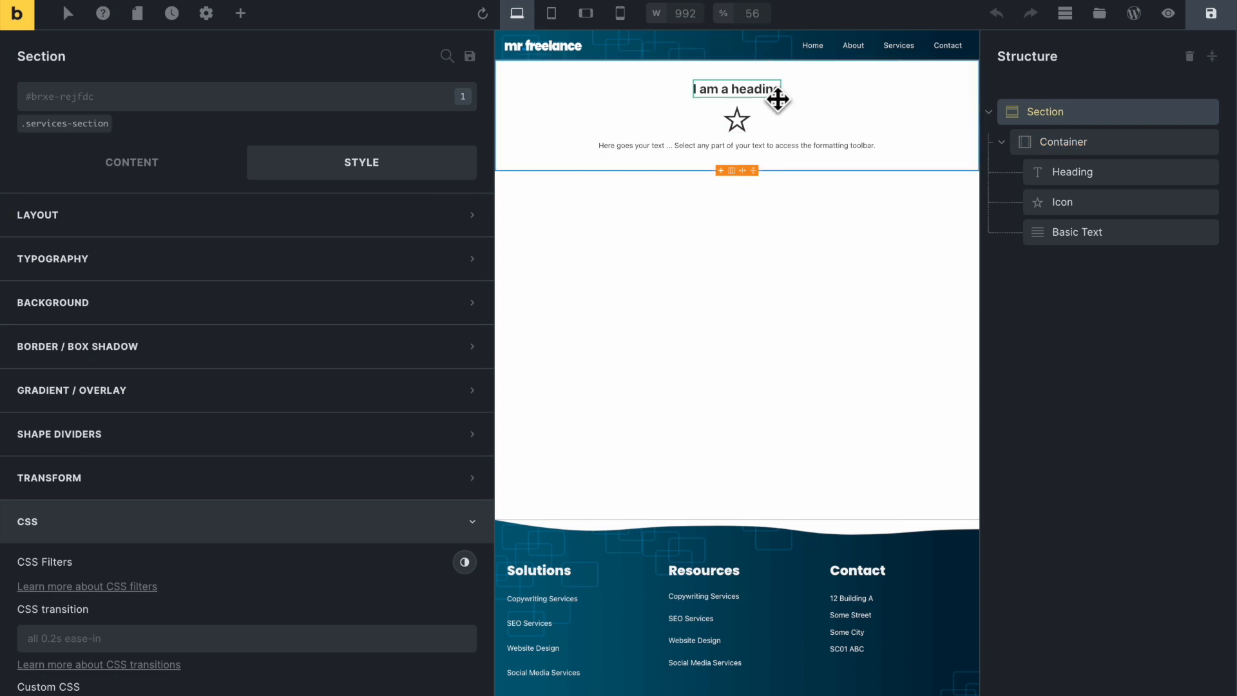
click(736, 119)
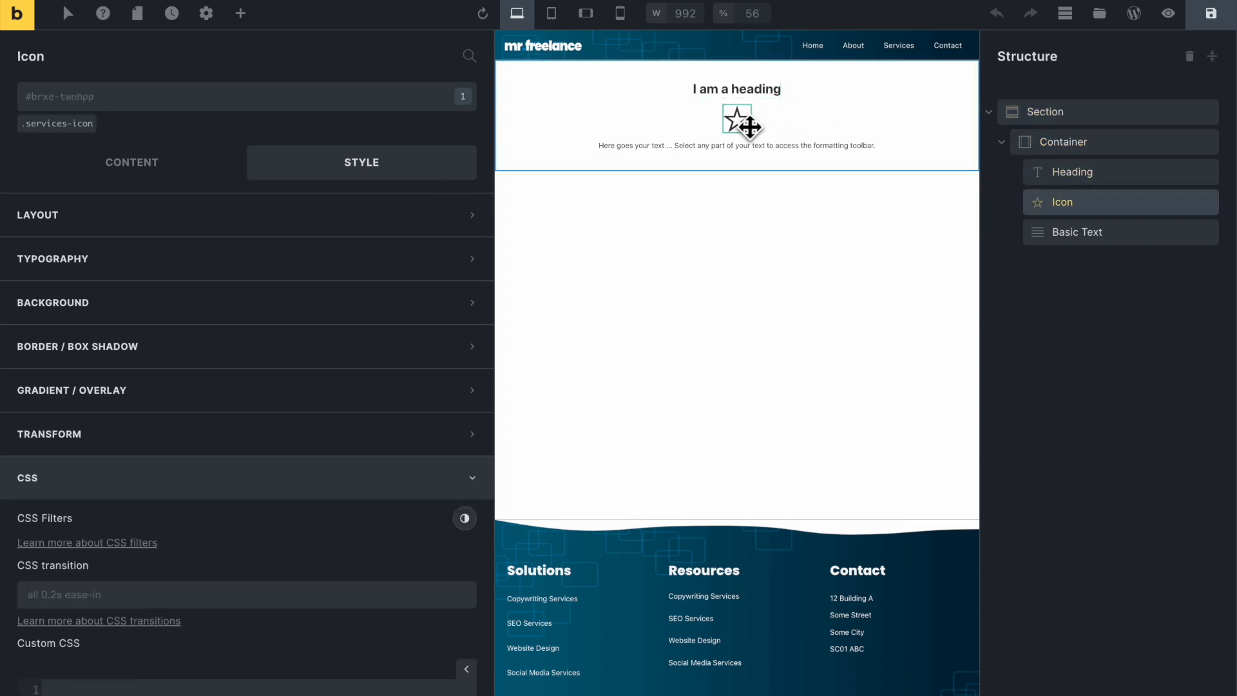
click(736, 145)
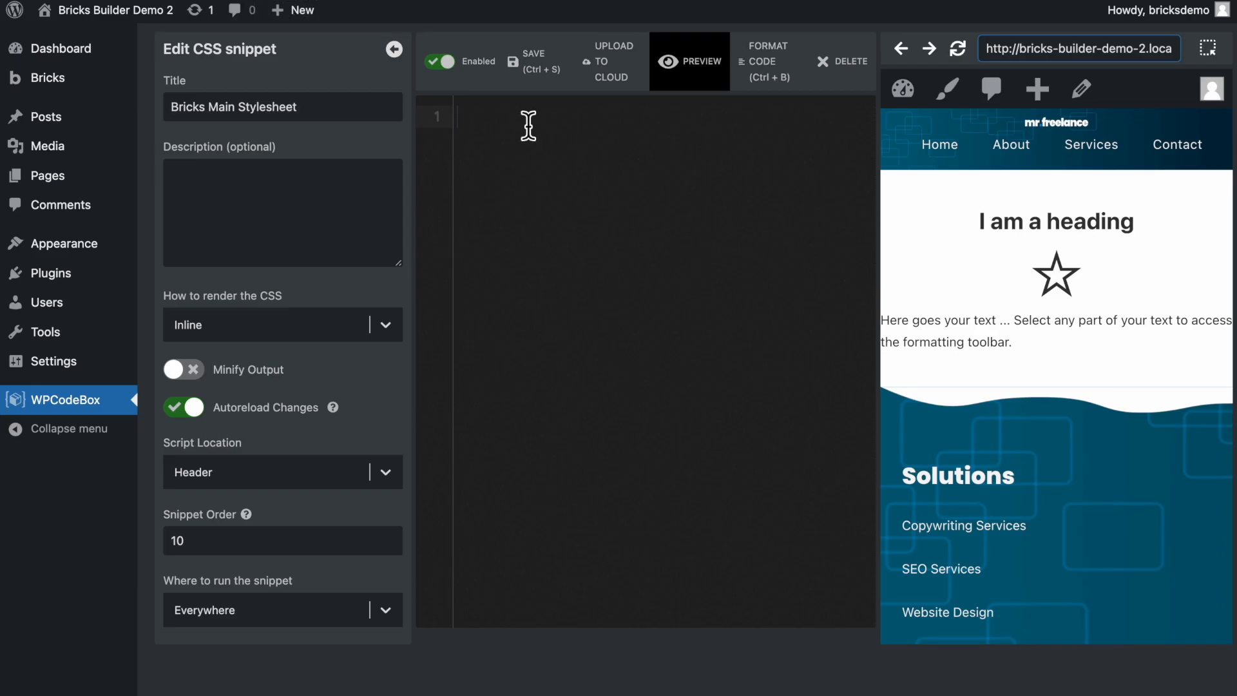
Add a .services-section { background: #494949; } rule and save the snippet
text(.se)
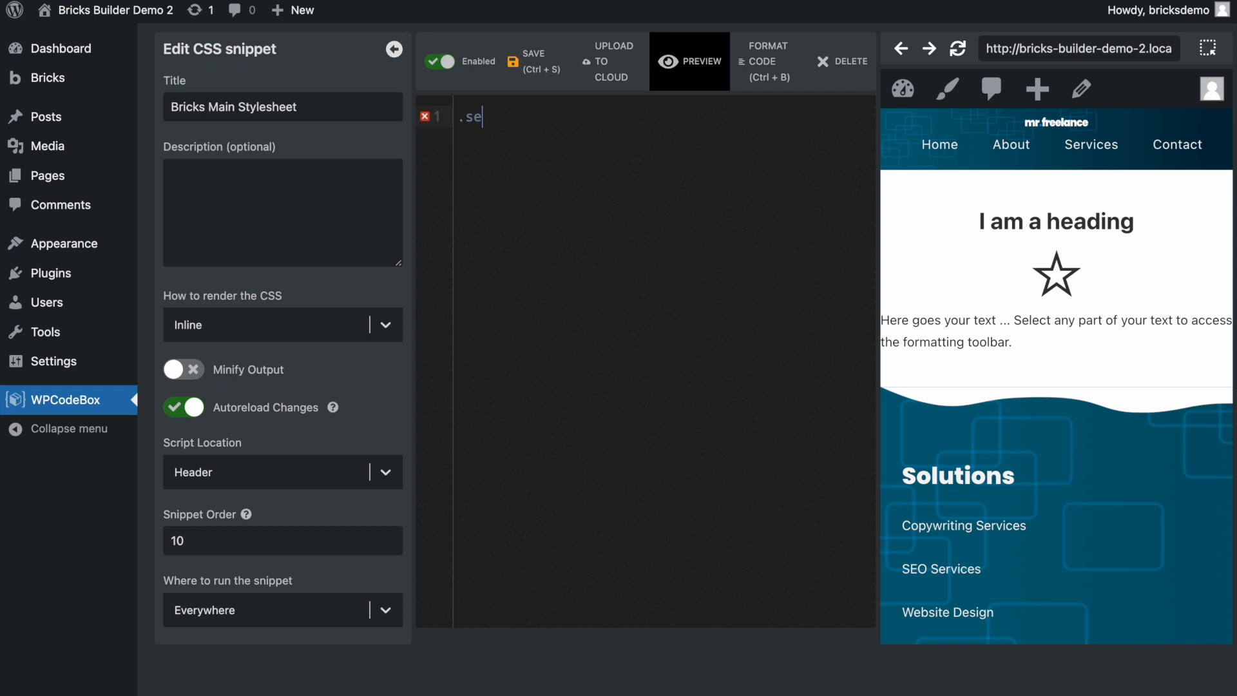
text(c)
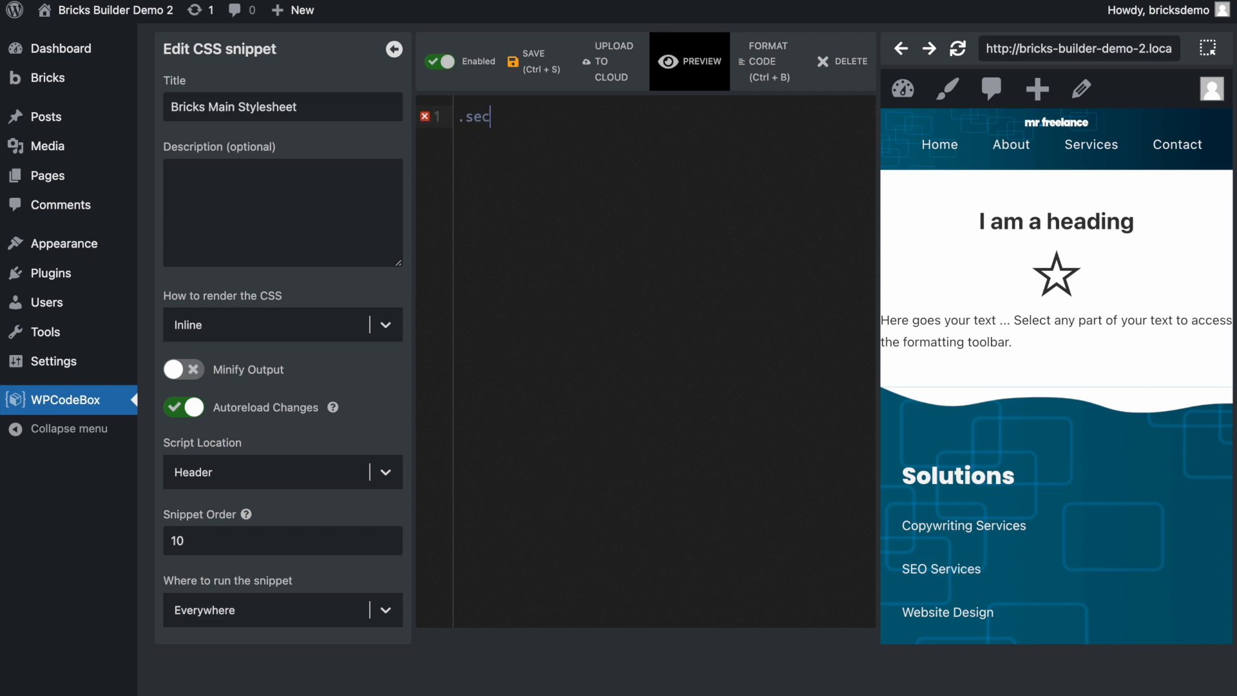
key(Backspace)
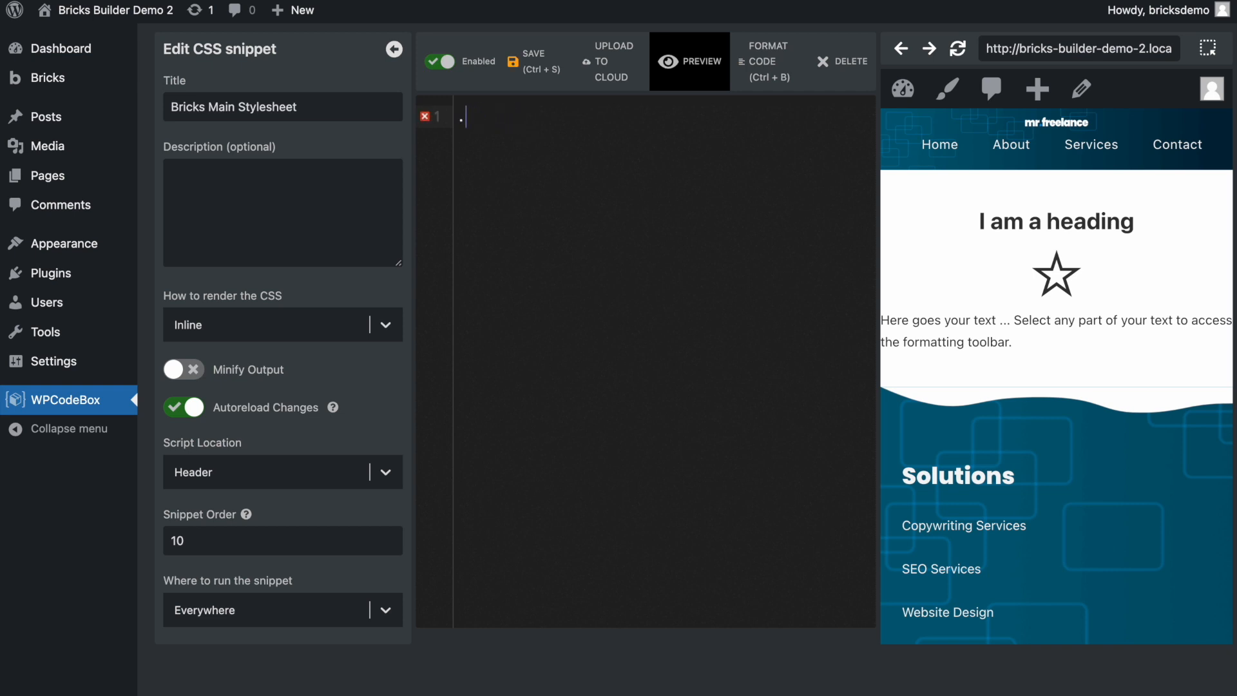
text(services)
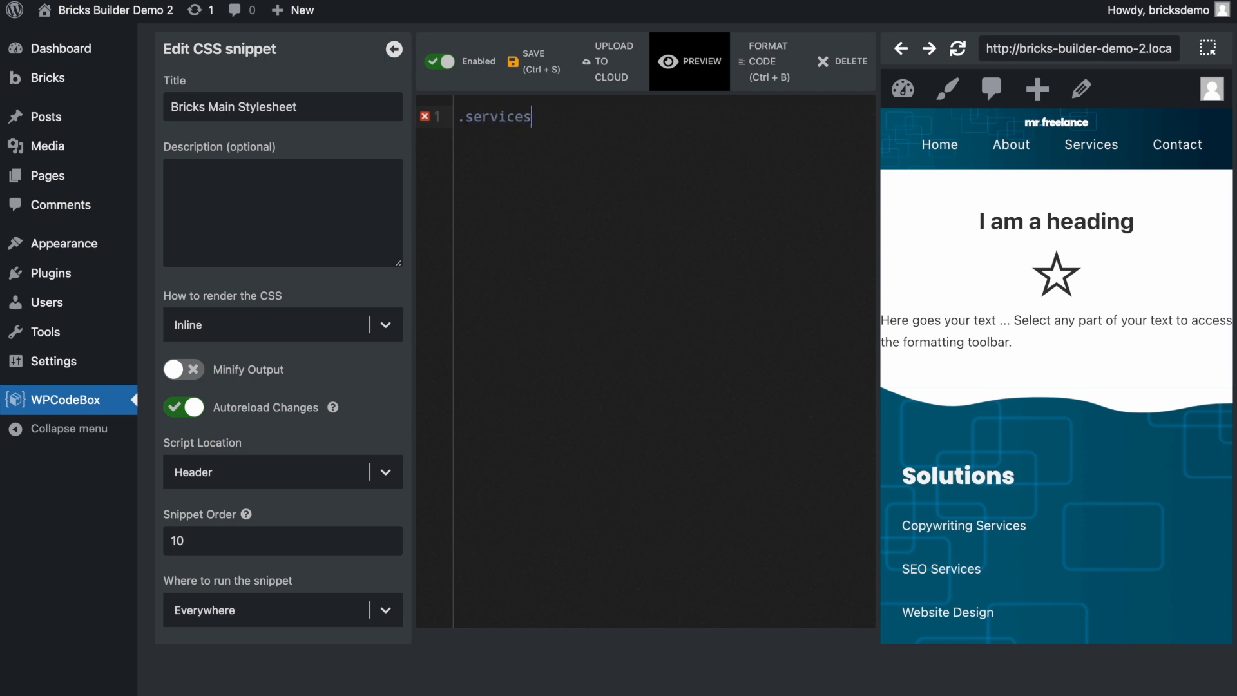
text(-section {)
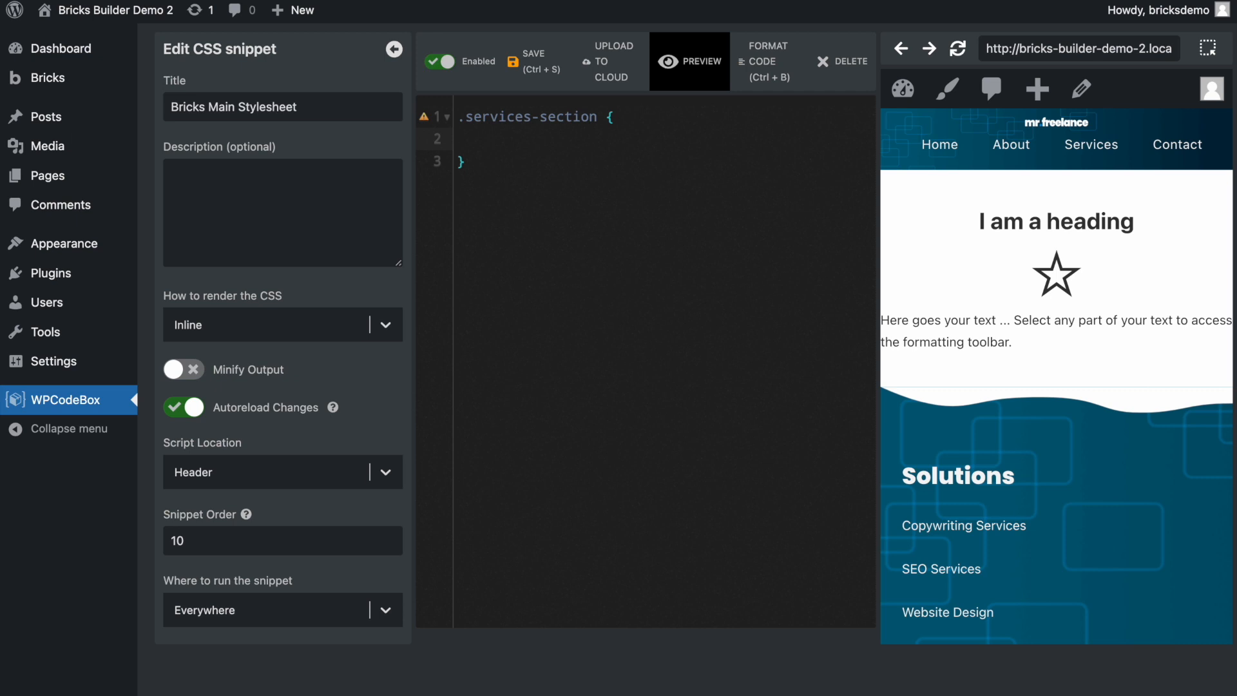
text(background:;)
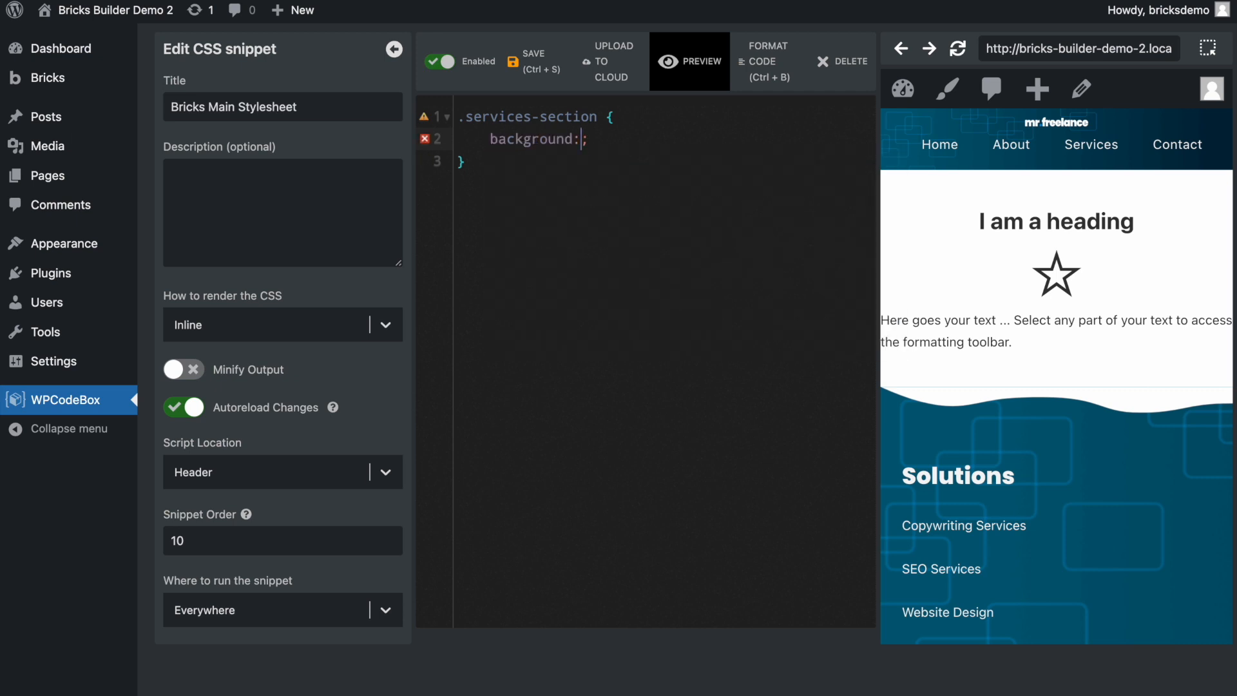
text(#;)
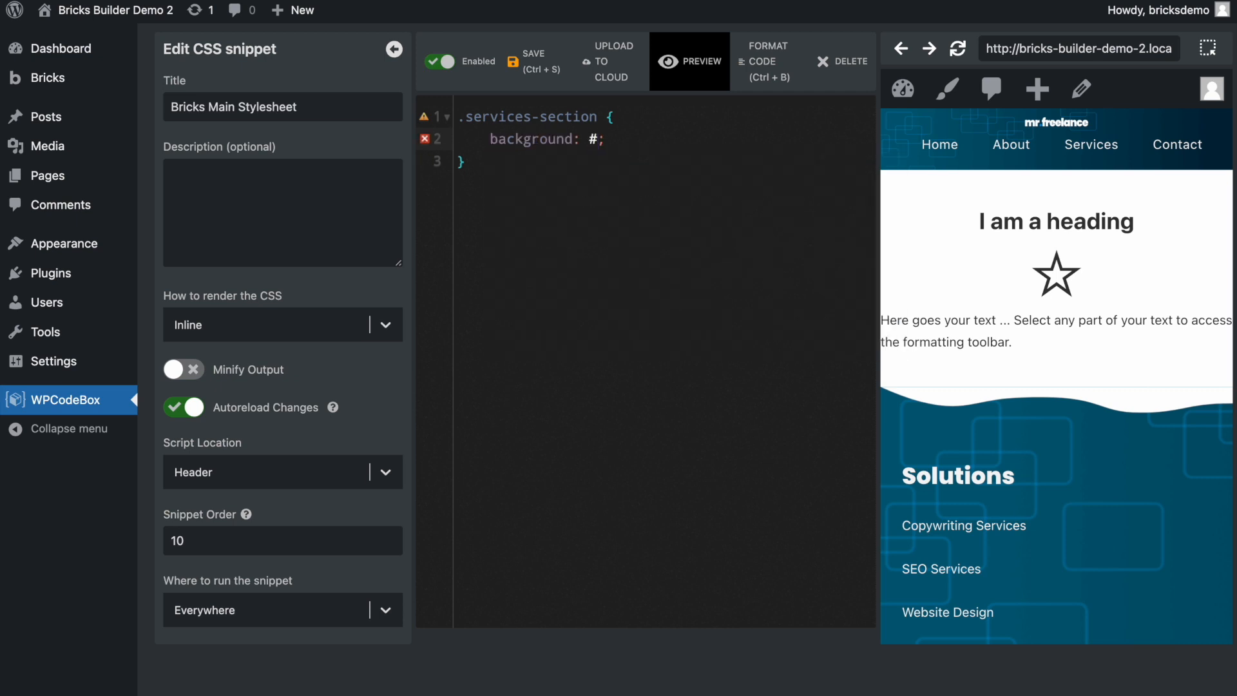
text(494949)
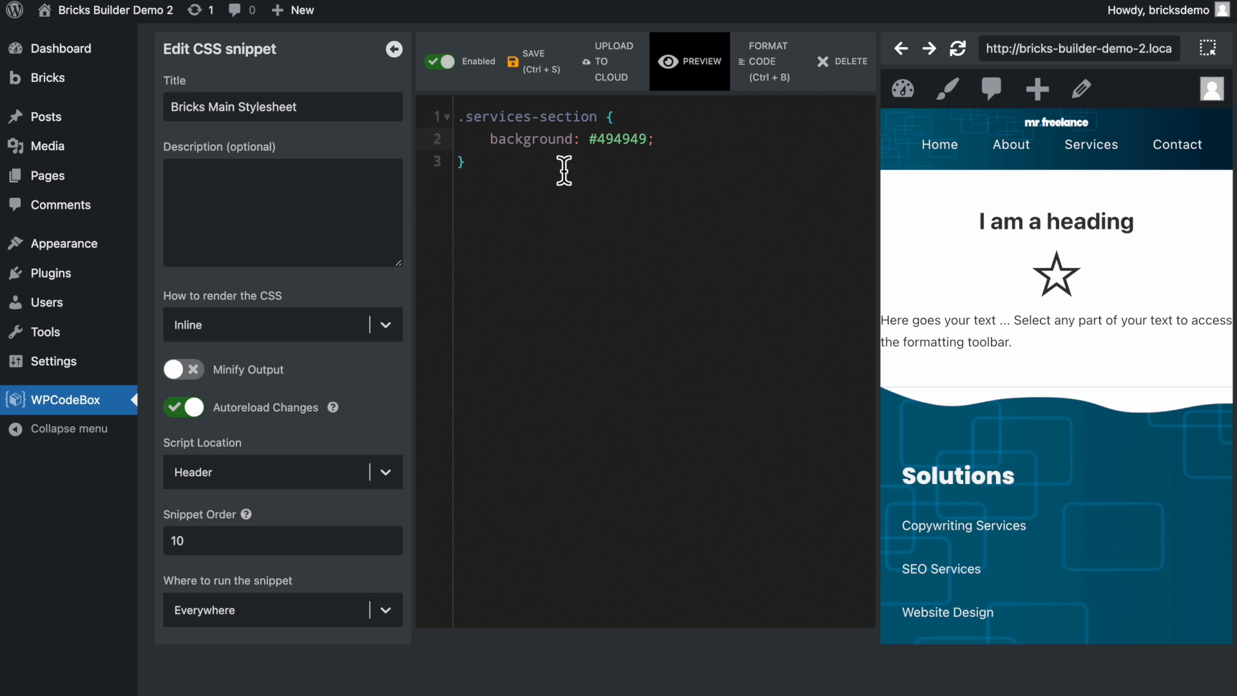
click(514, 62)
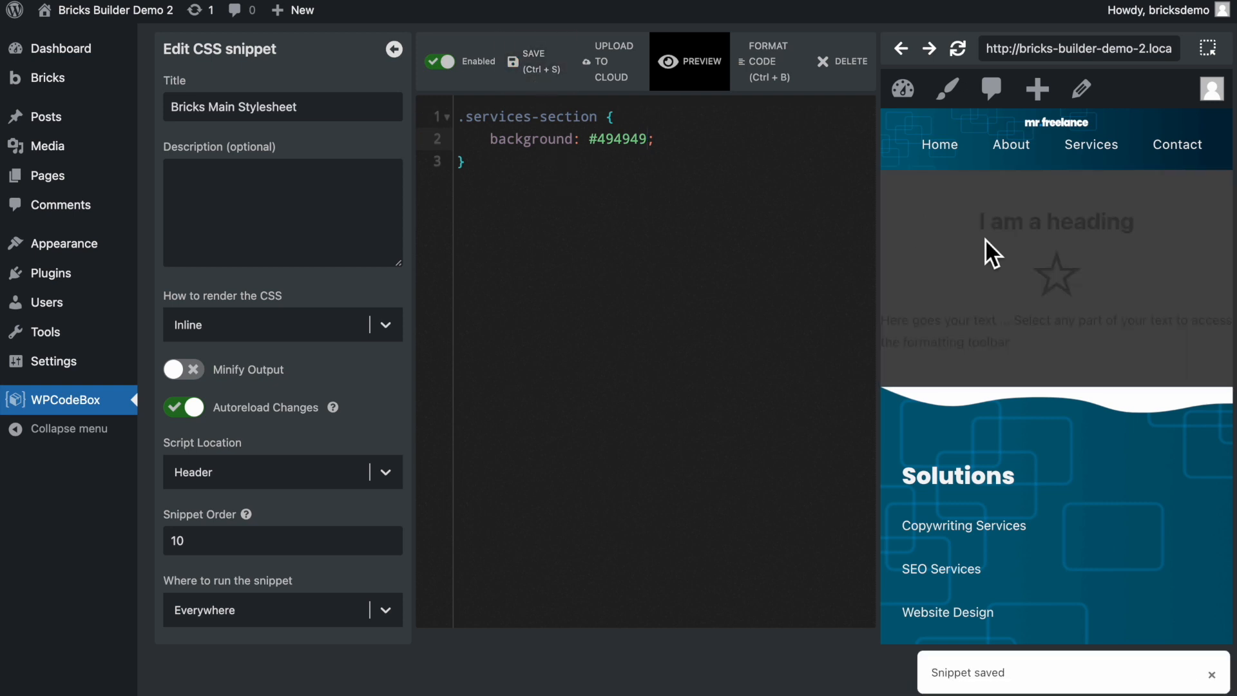
mouse_move(1043, 316)
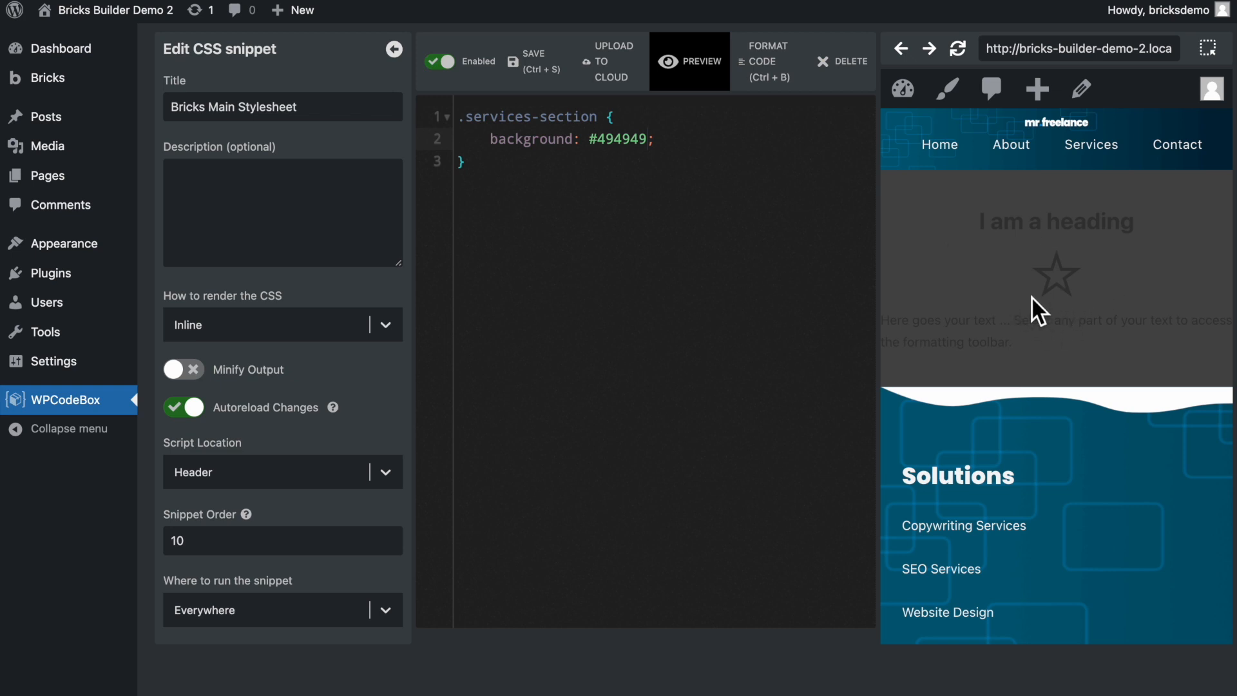
mouse_move(1013, 313)
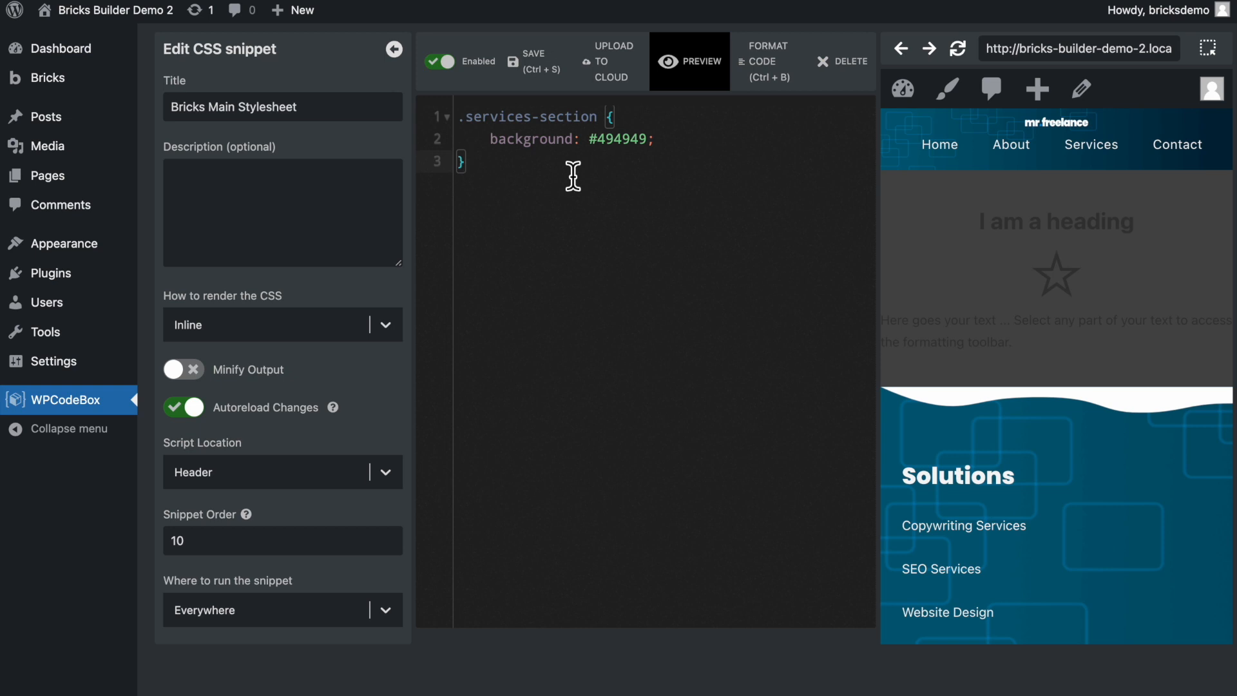
Add a .services-heading rule with color #fff and save the snippet
text(.s)
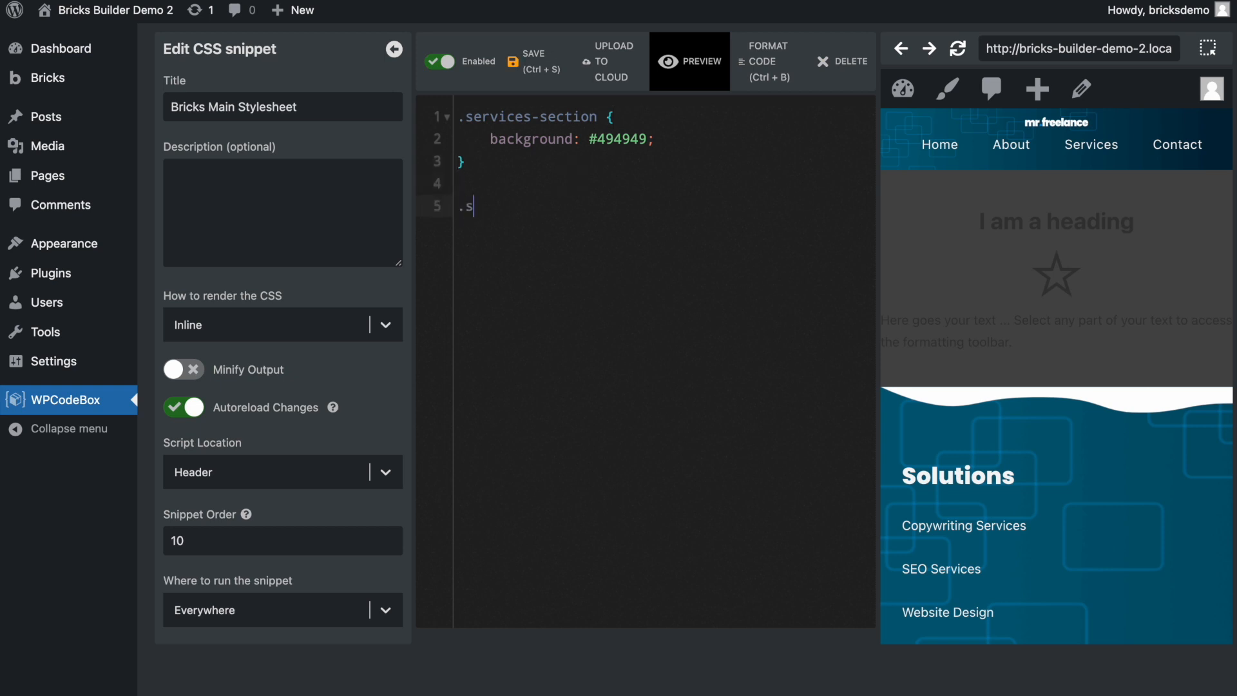
text(ervices-heading {)
text(color: ;)
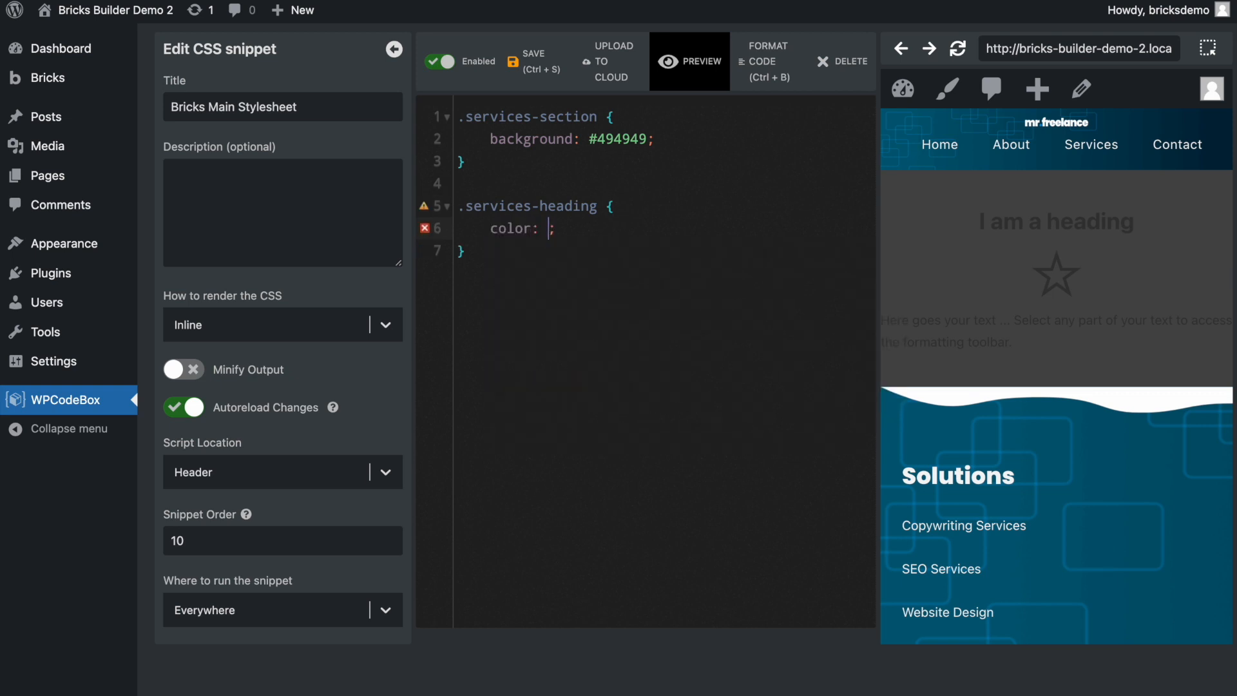
text(#fff)
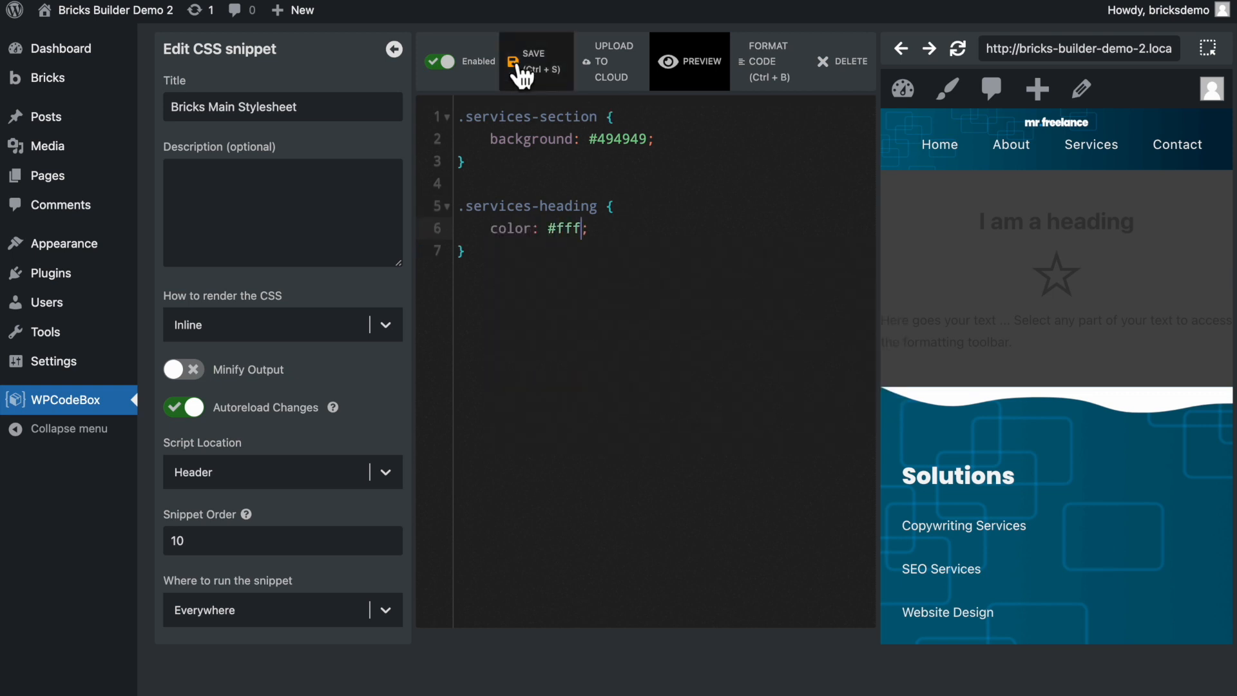
click(535, 60)
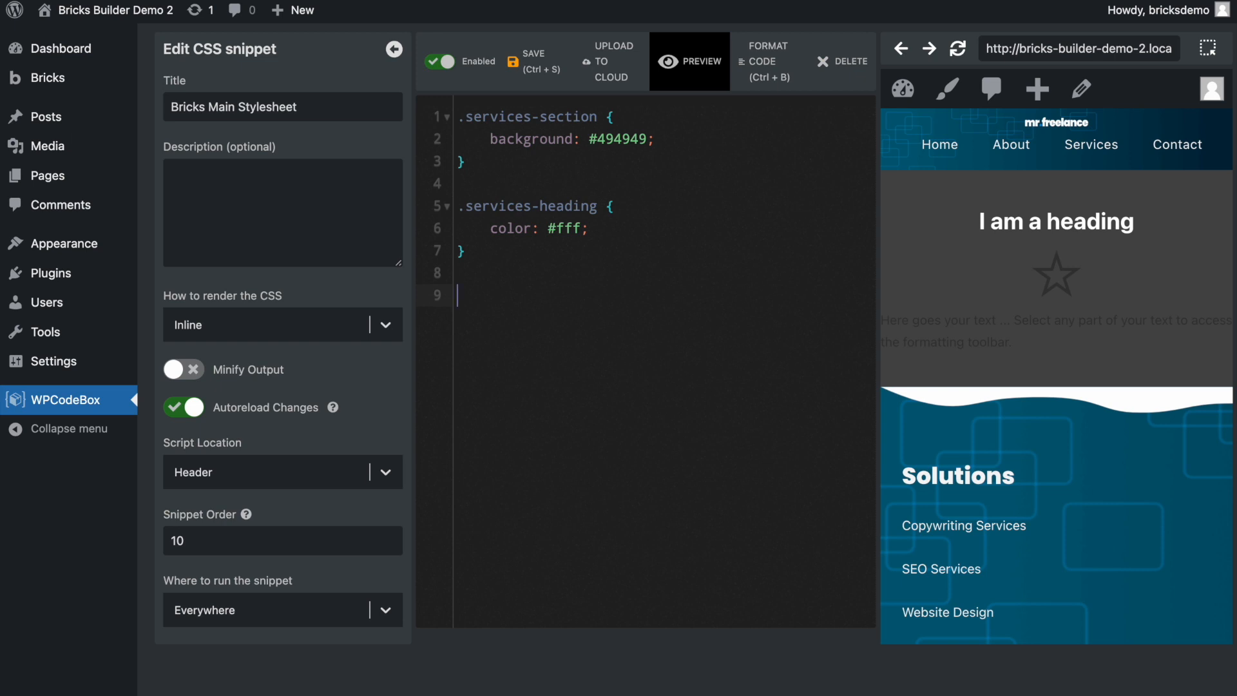
mouse_move(607, 352)
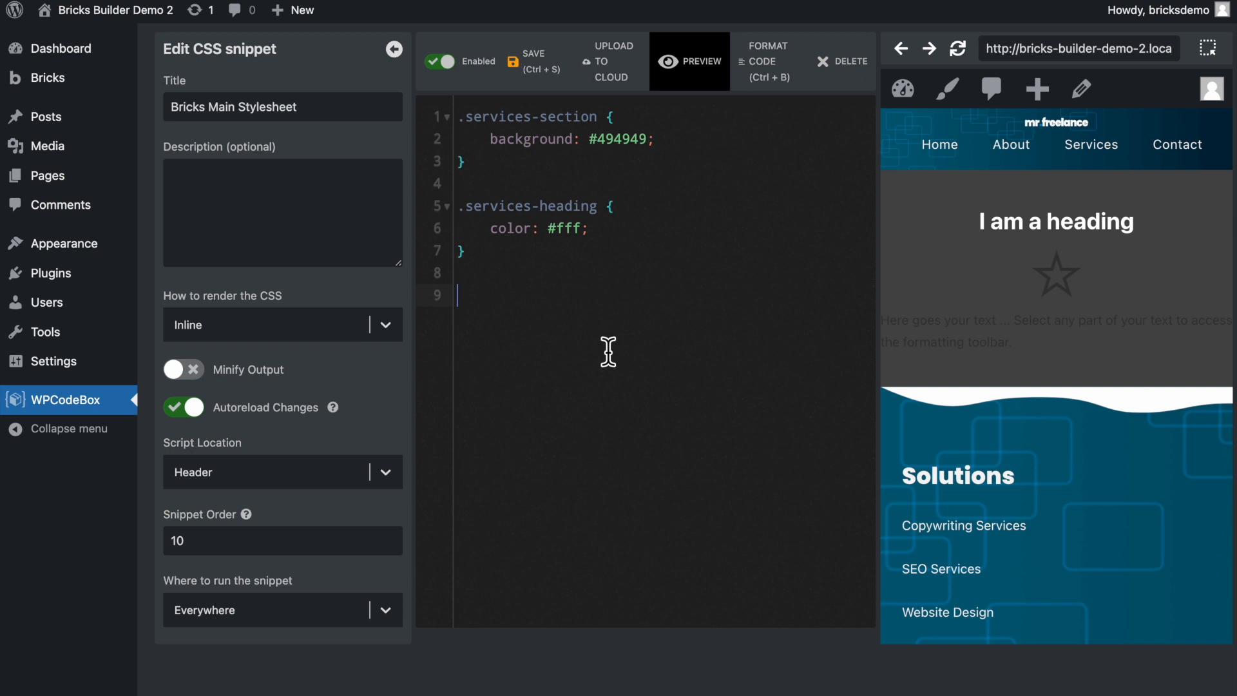
mouse_move(705, 252)
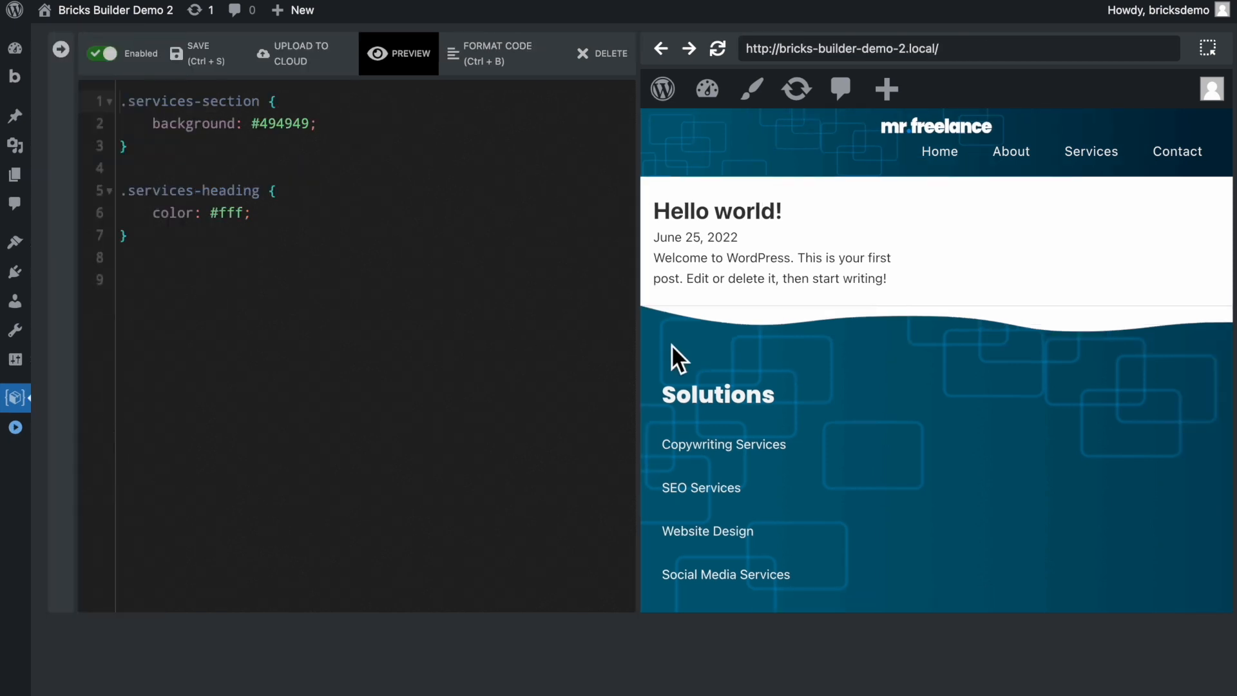
mouse_move(864, 347)
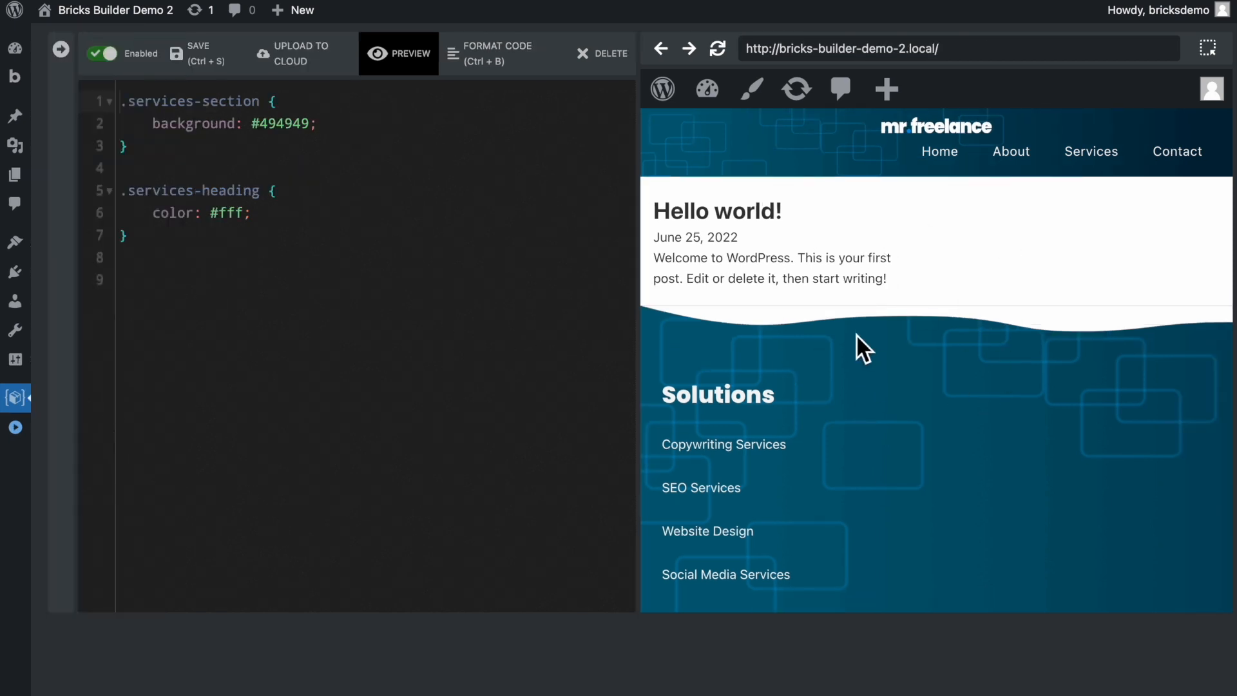
mouse_move(923, 387)
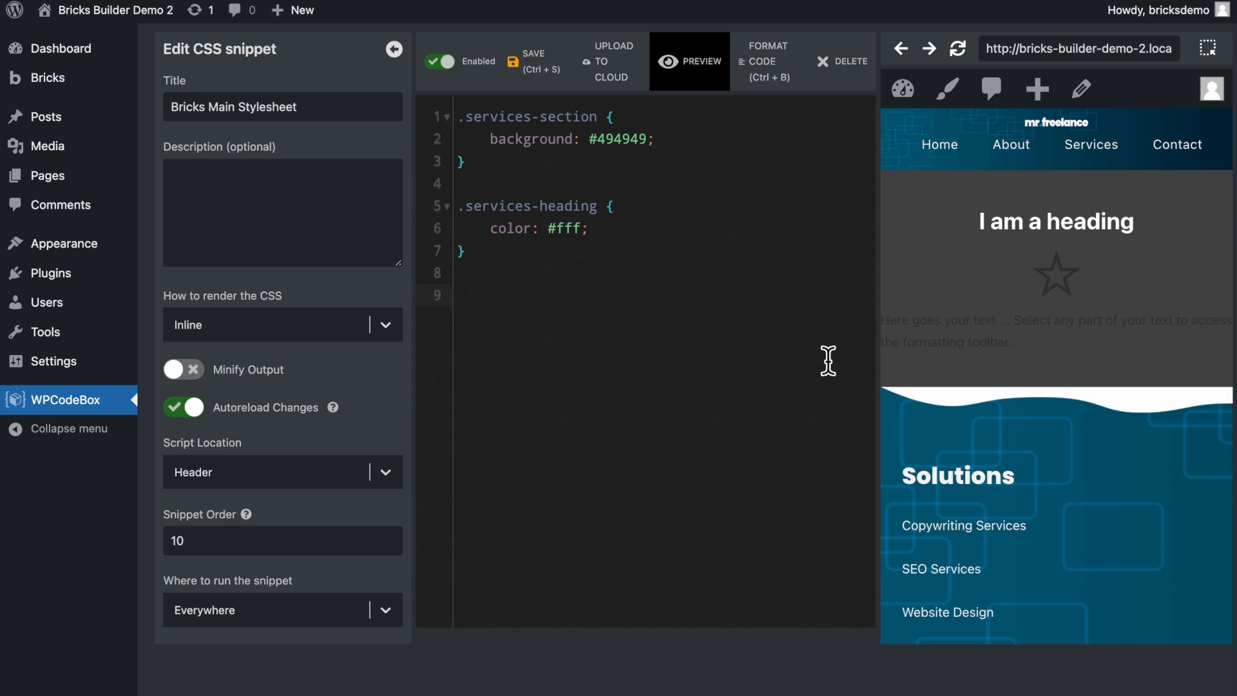
click(458, 295)
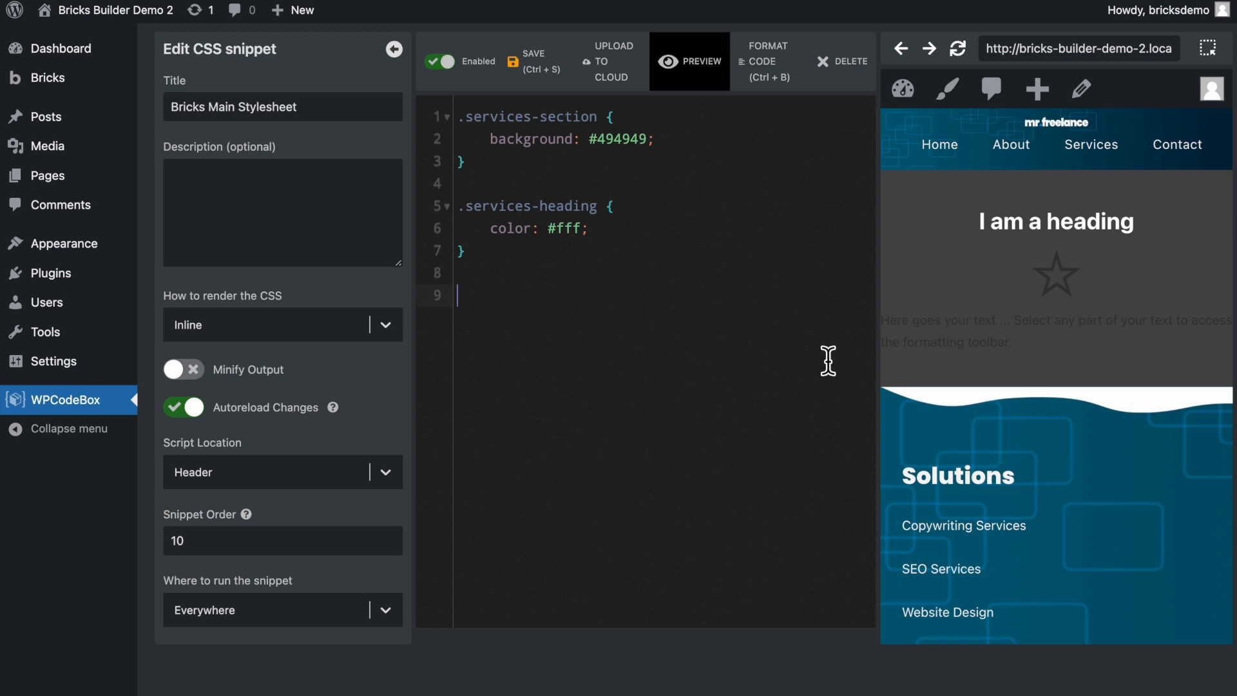
mouse_move(801, 172)
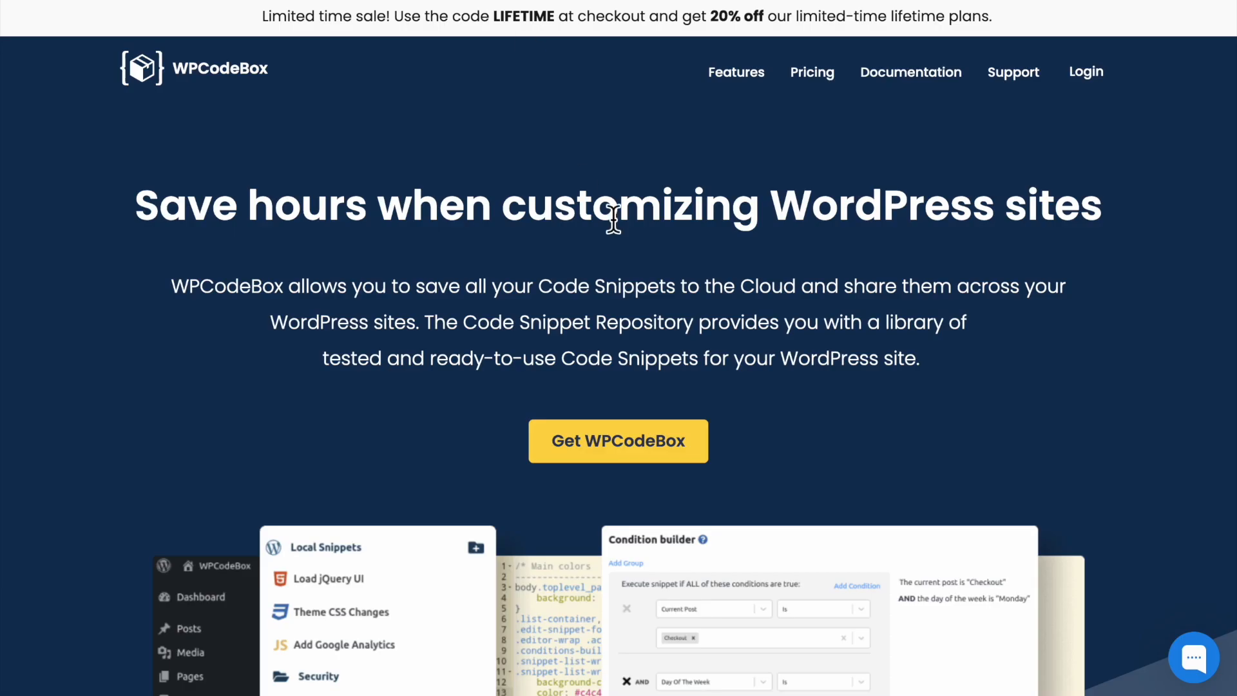
Scroll down the WPCodeBox website homepage
scroll(down, 3)
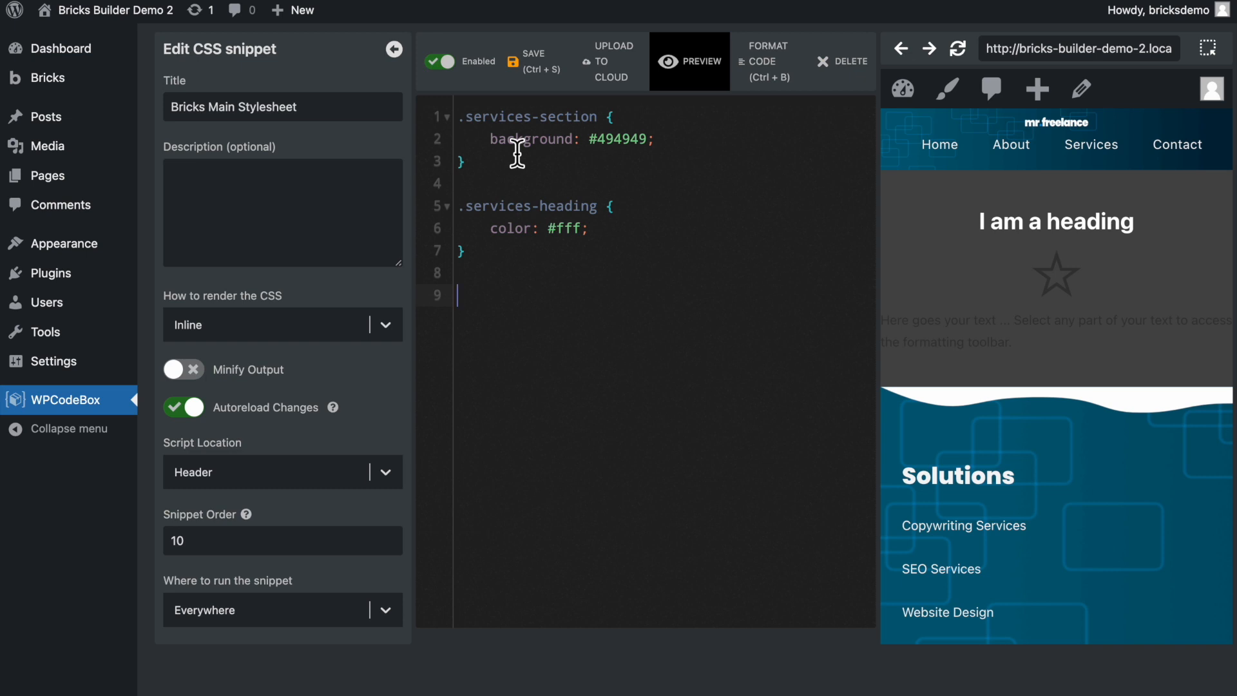
mouse_move(386, 408)
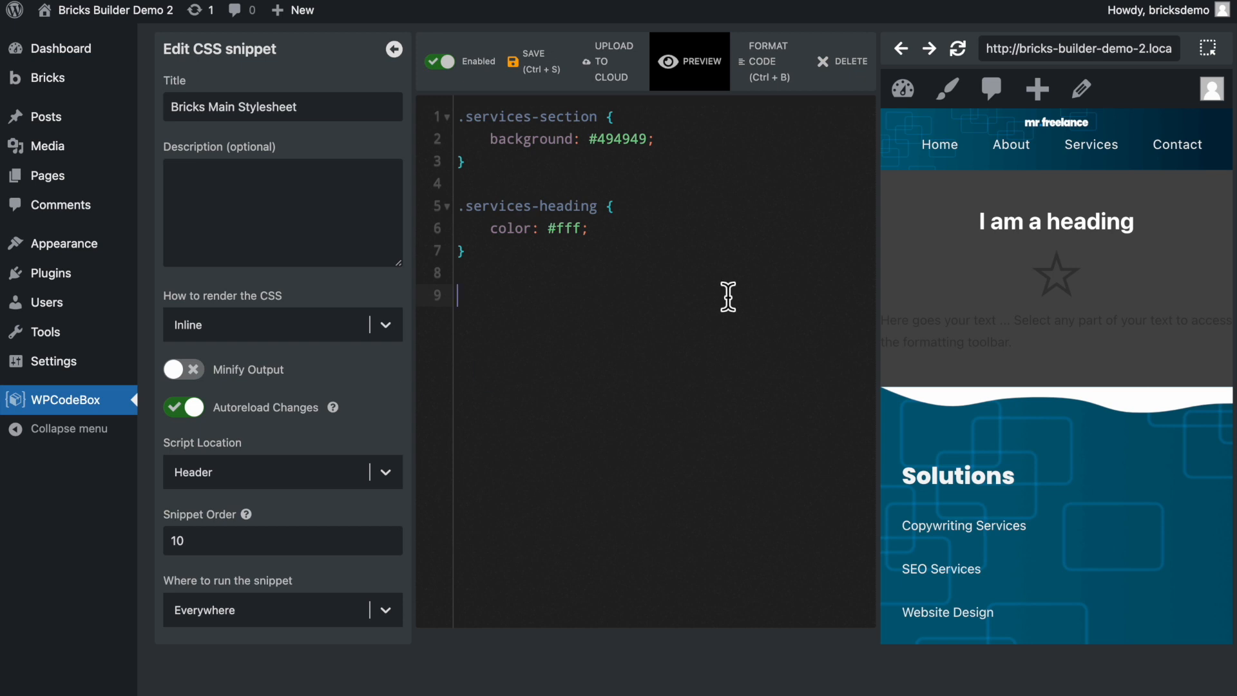
Return to the WPCodeBox snippet manager, confirm leaving, and show the snippet type list
click(58, 399)
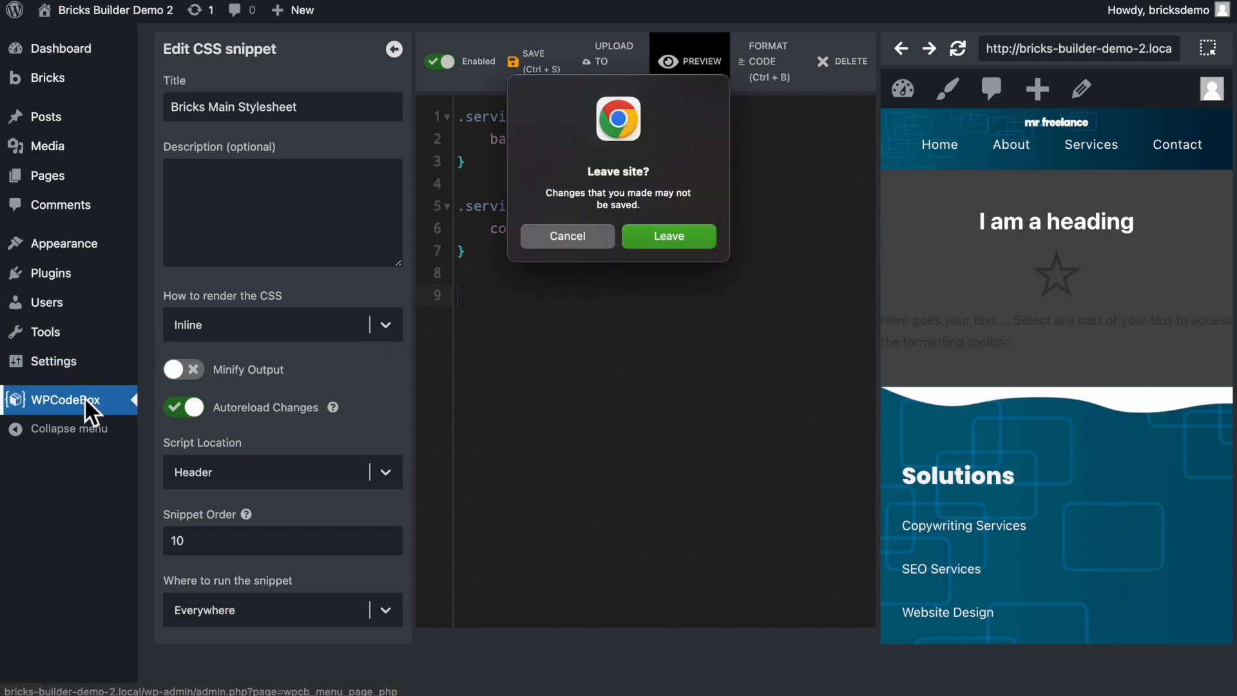
click(666, 236)
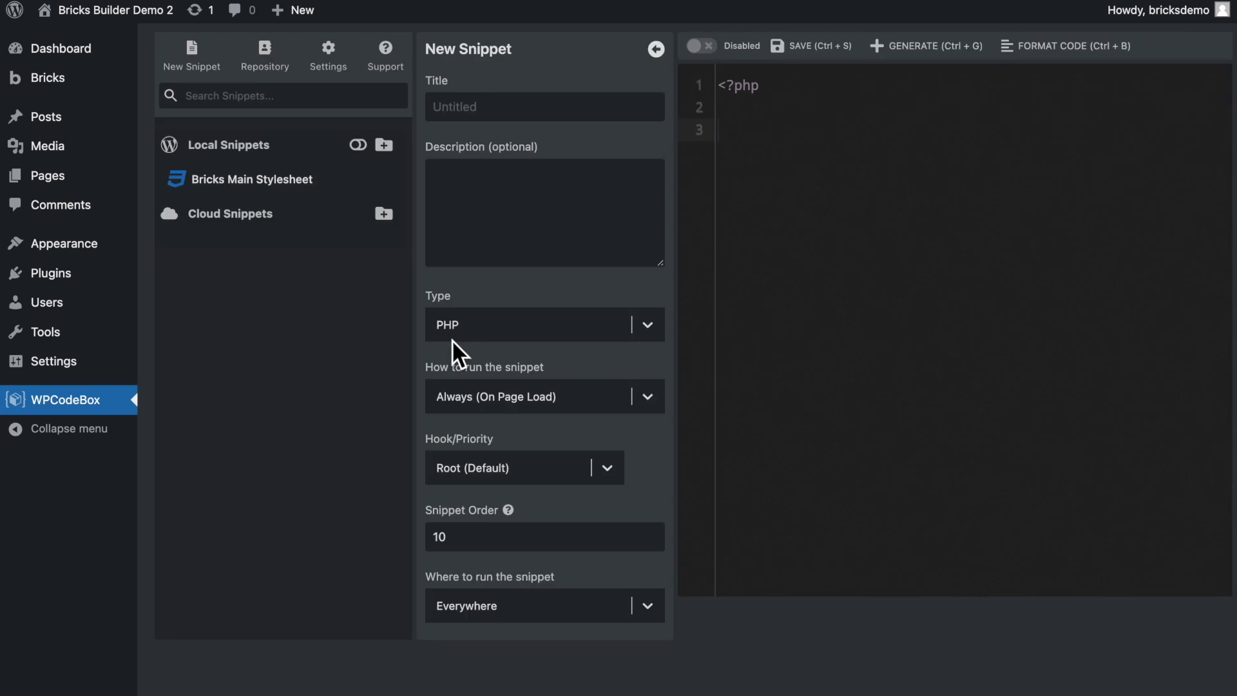
mouse_move(427, 347)
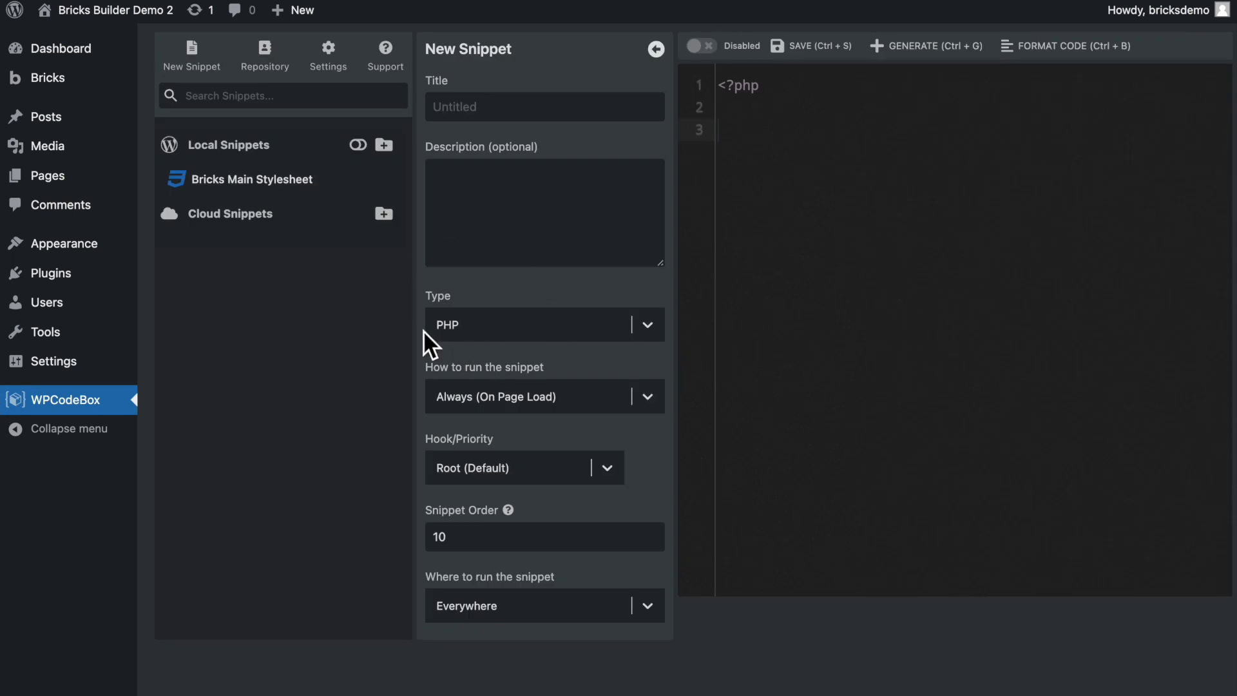
click(544, 325)
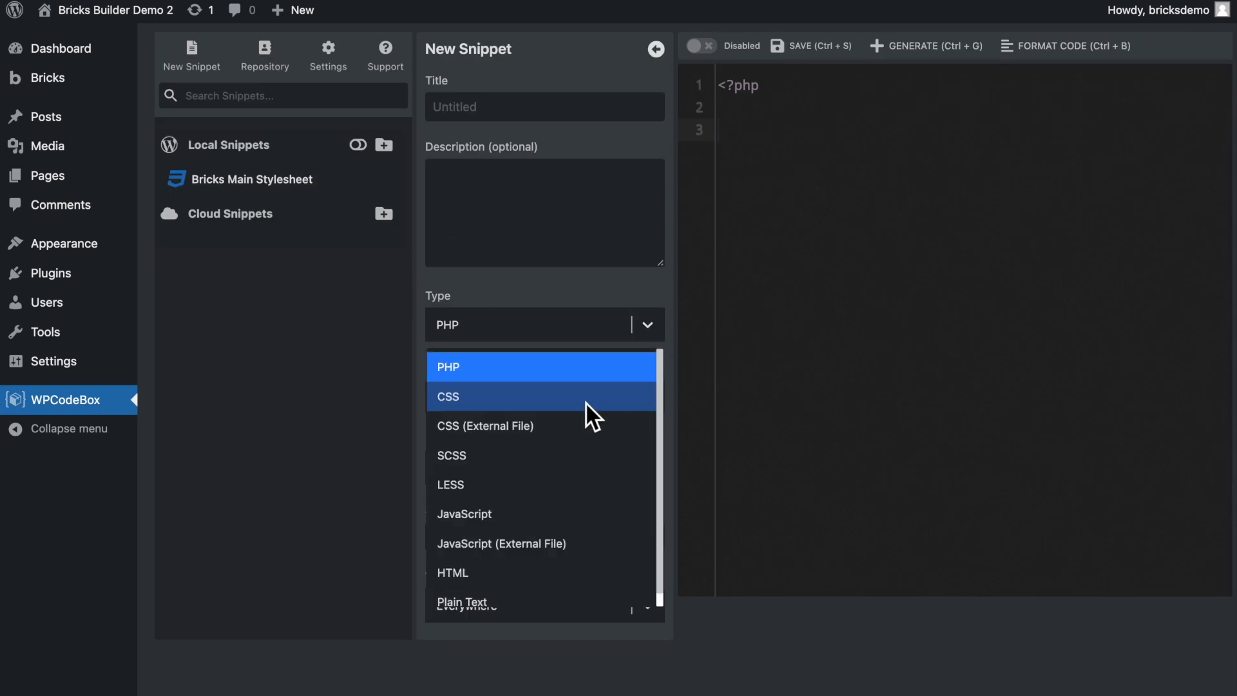
mouse_move(579, 543)
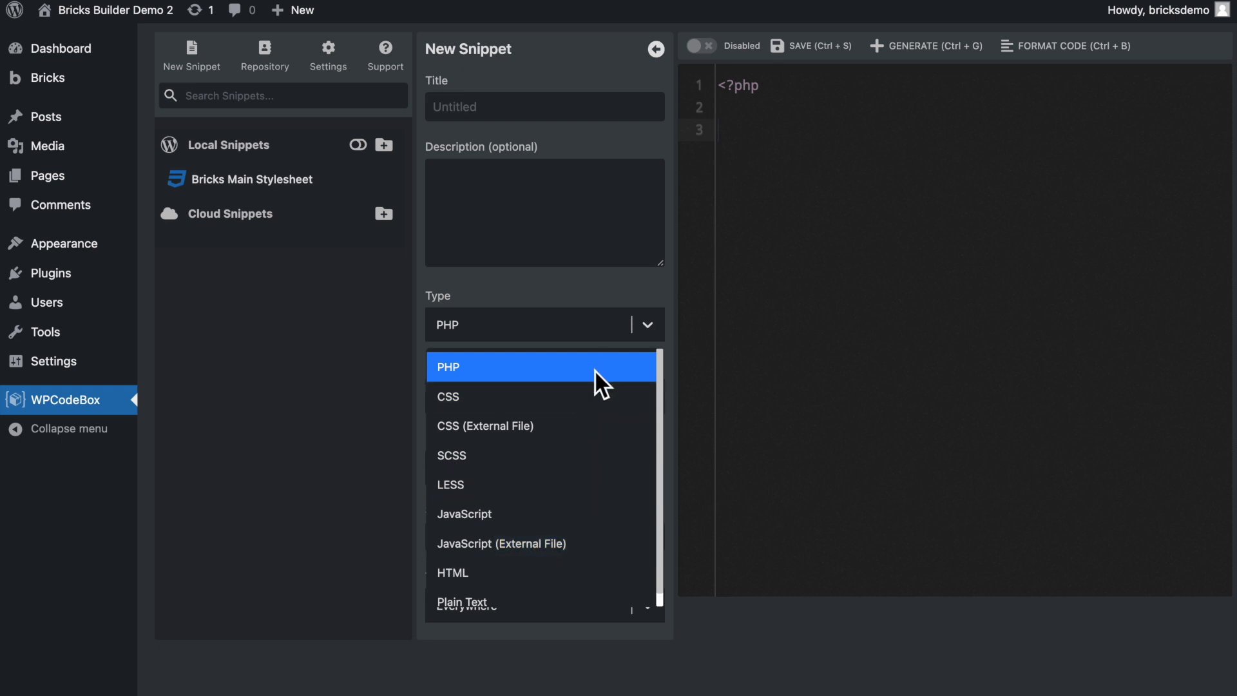
mouse_move(613, 265)
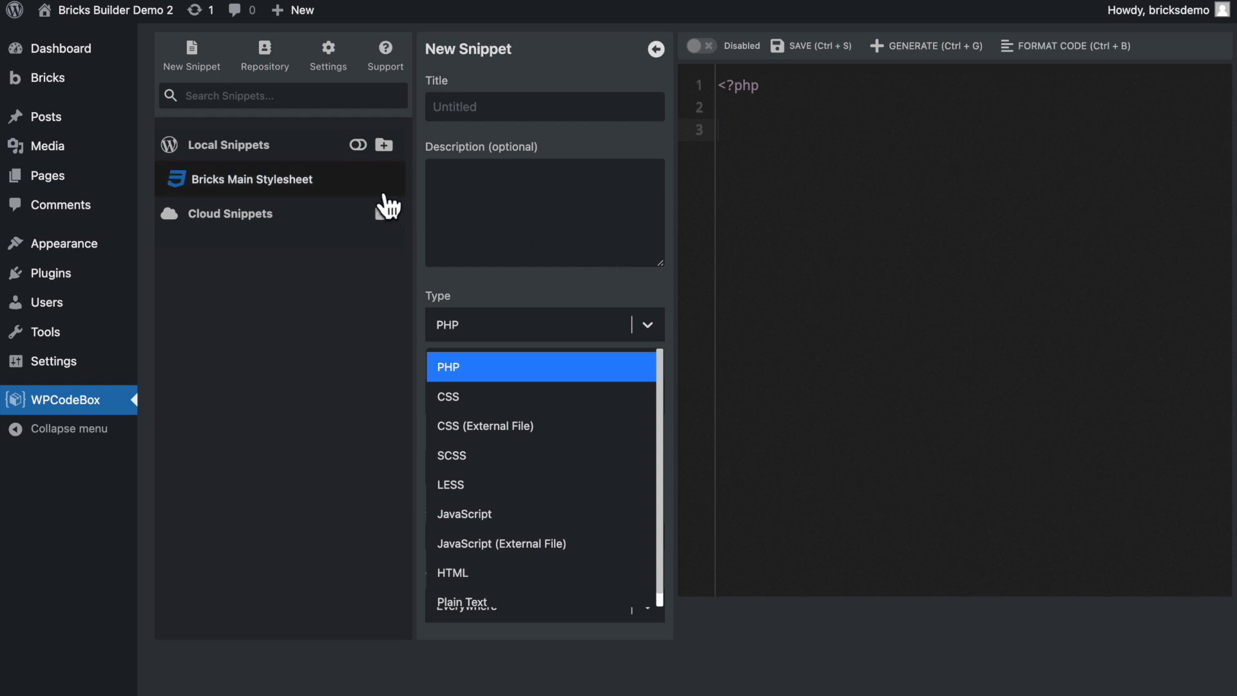
mouse_move(316, 182)
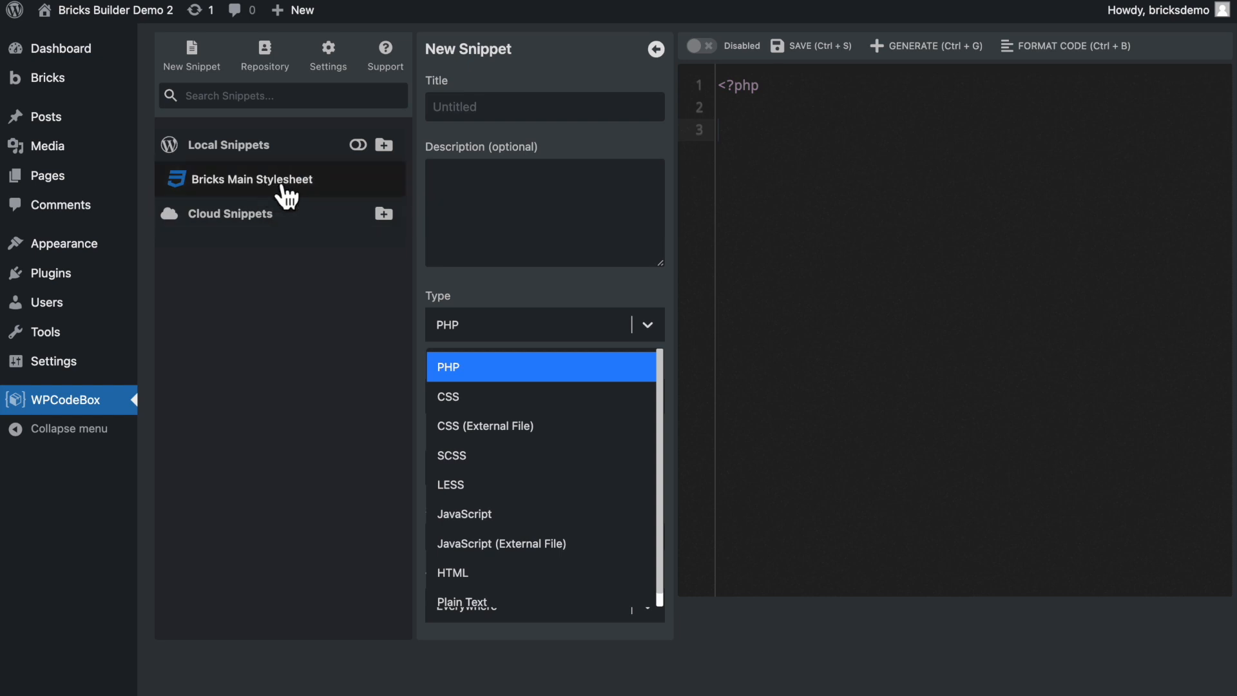
Reopen the enabled 'Bricks Main Stylesheet' snippet with its services-section and heading CSS rules
click(253, 178)
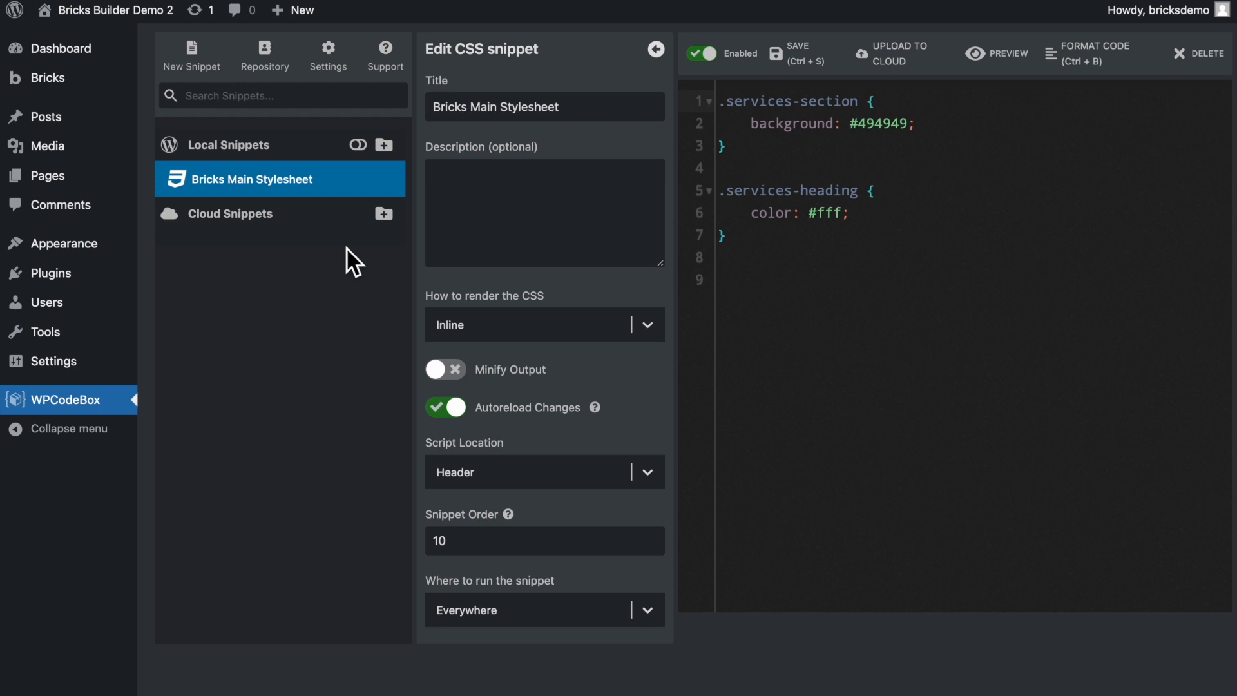
mouse_move(873, 283)
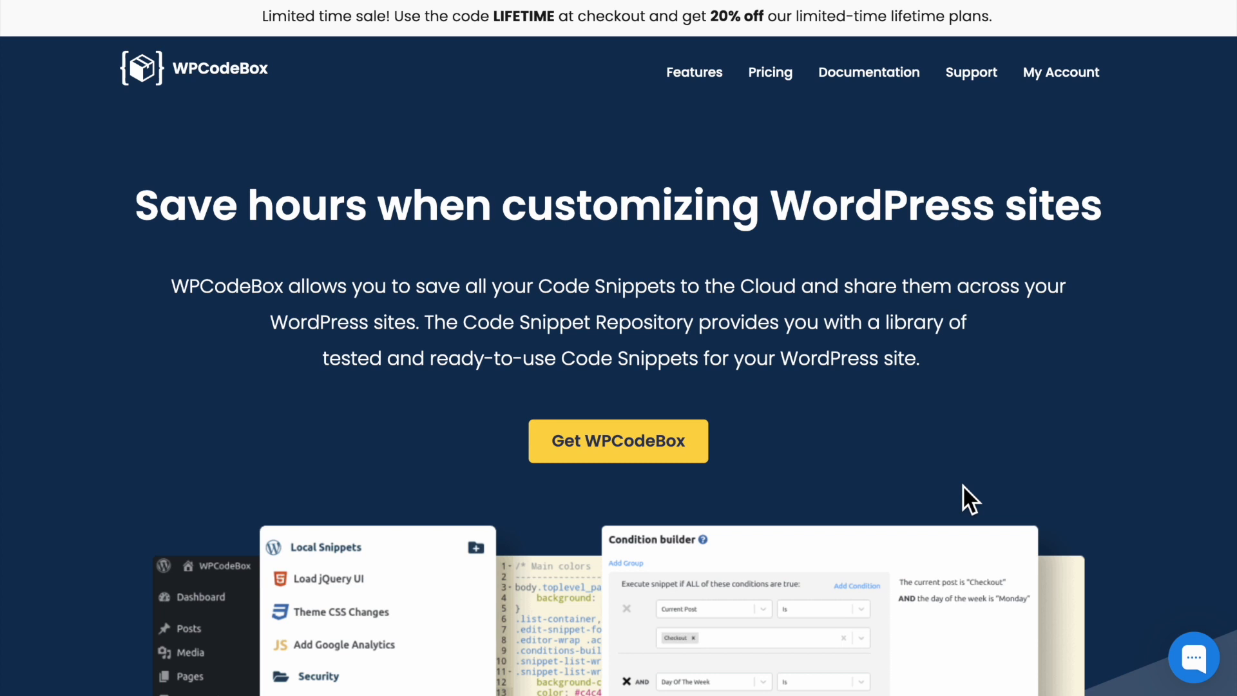
Scroll the WPCodeBox homepage through the feature cards down to the Oxygen course page
scroll(down, 3)
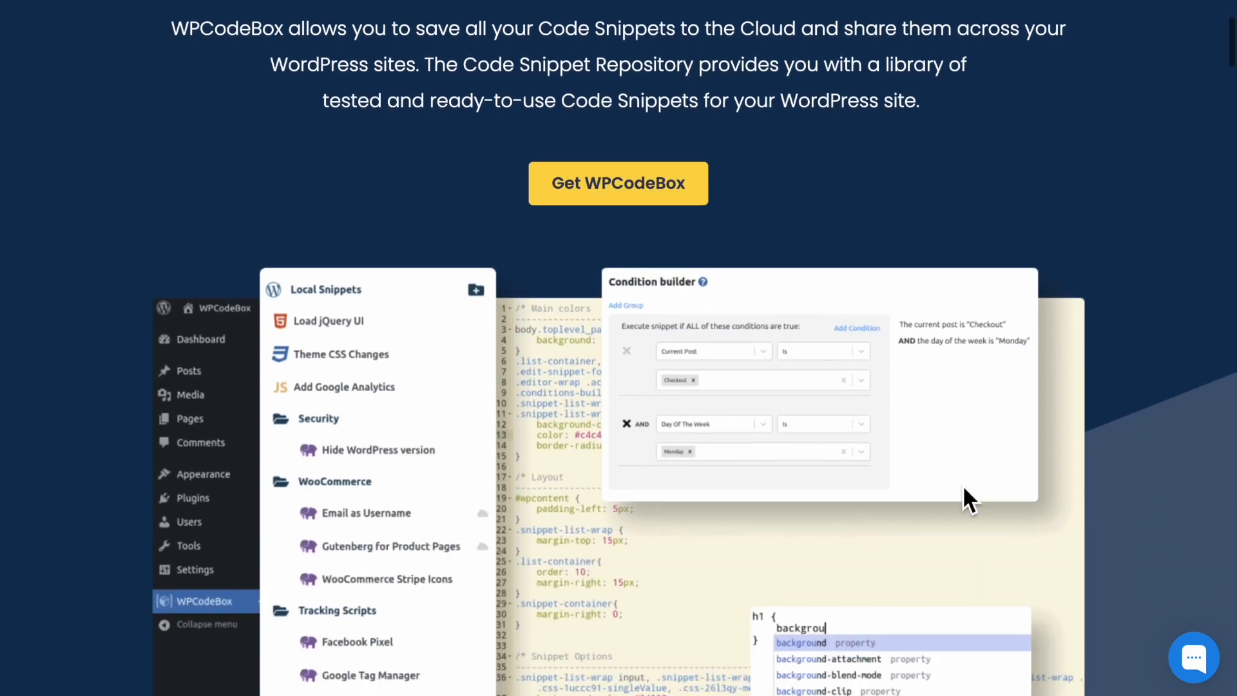
scroll(down, 3)
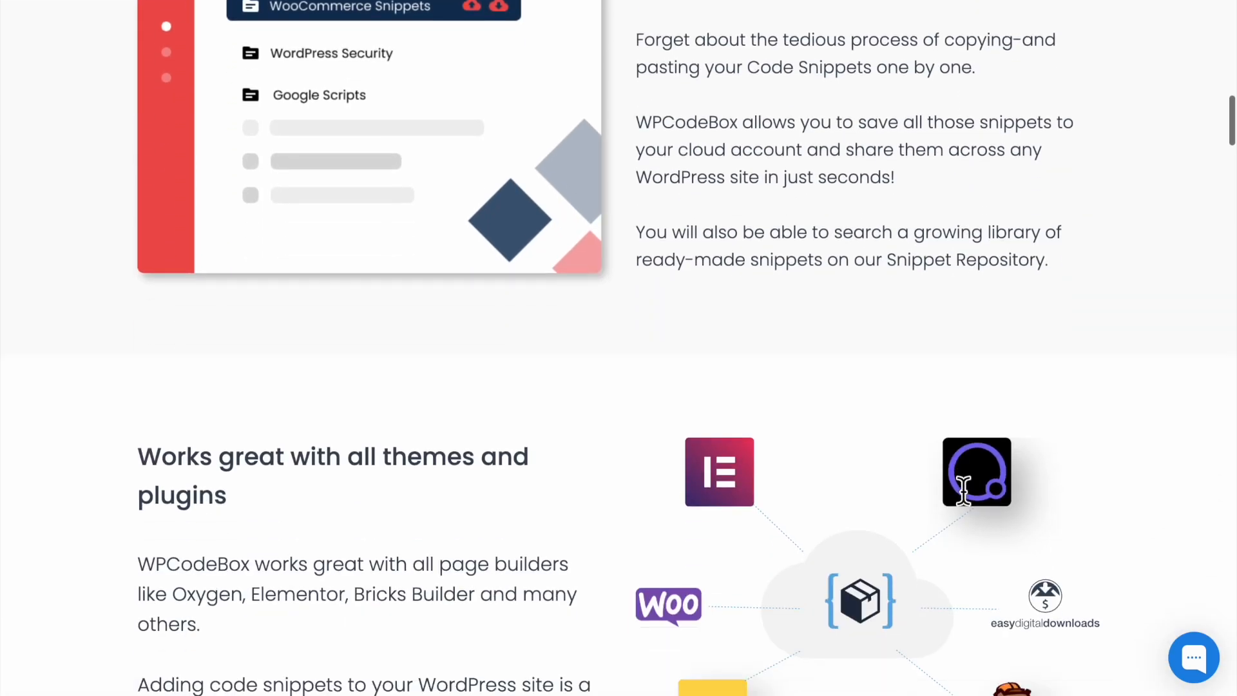
scroll(down, 3)
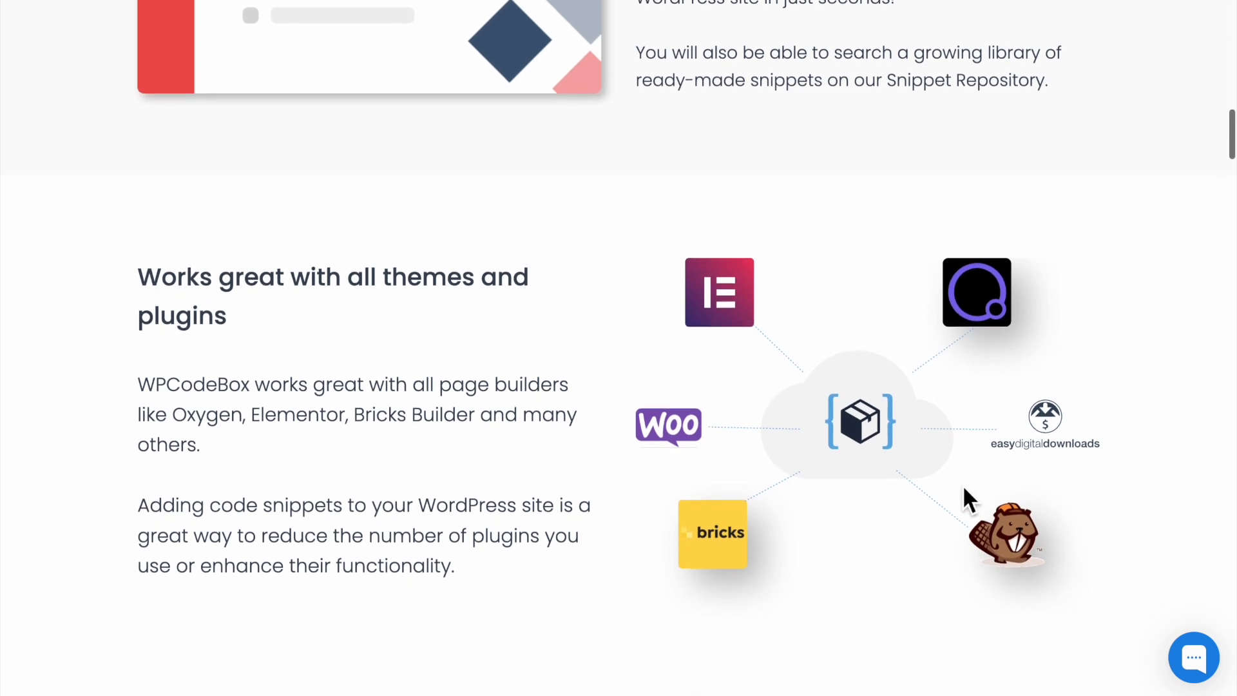
scroll(down, 3)
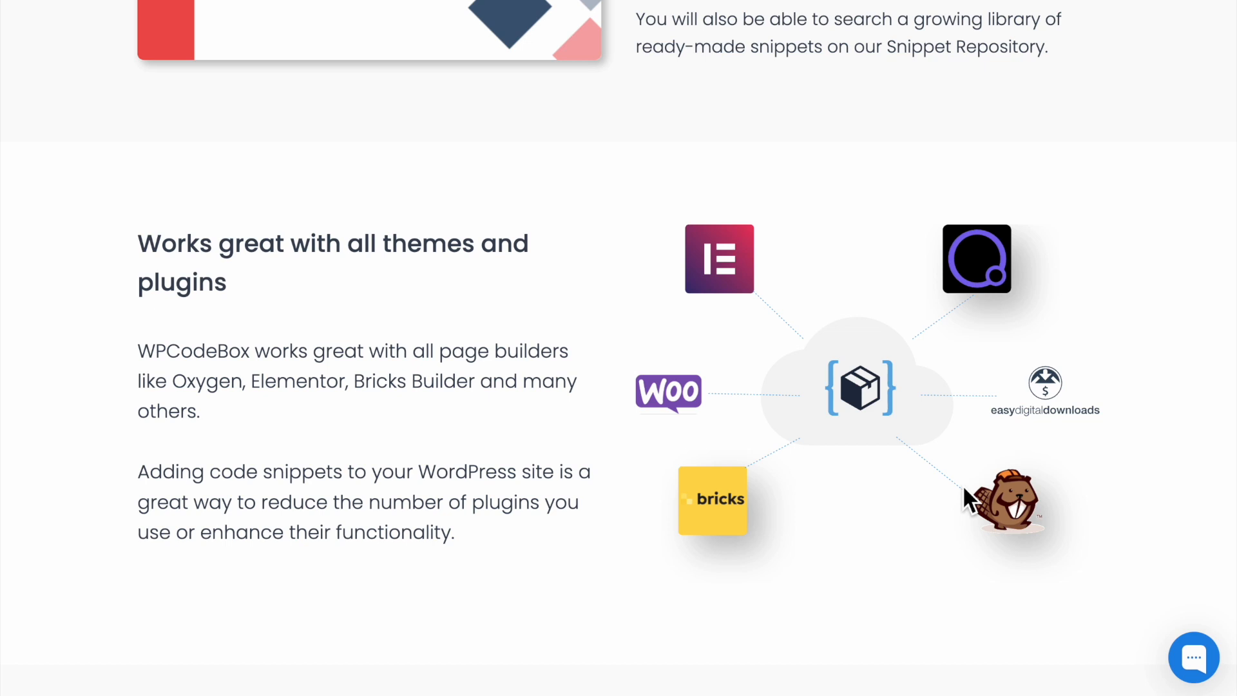
mouse_move(958, 469)
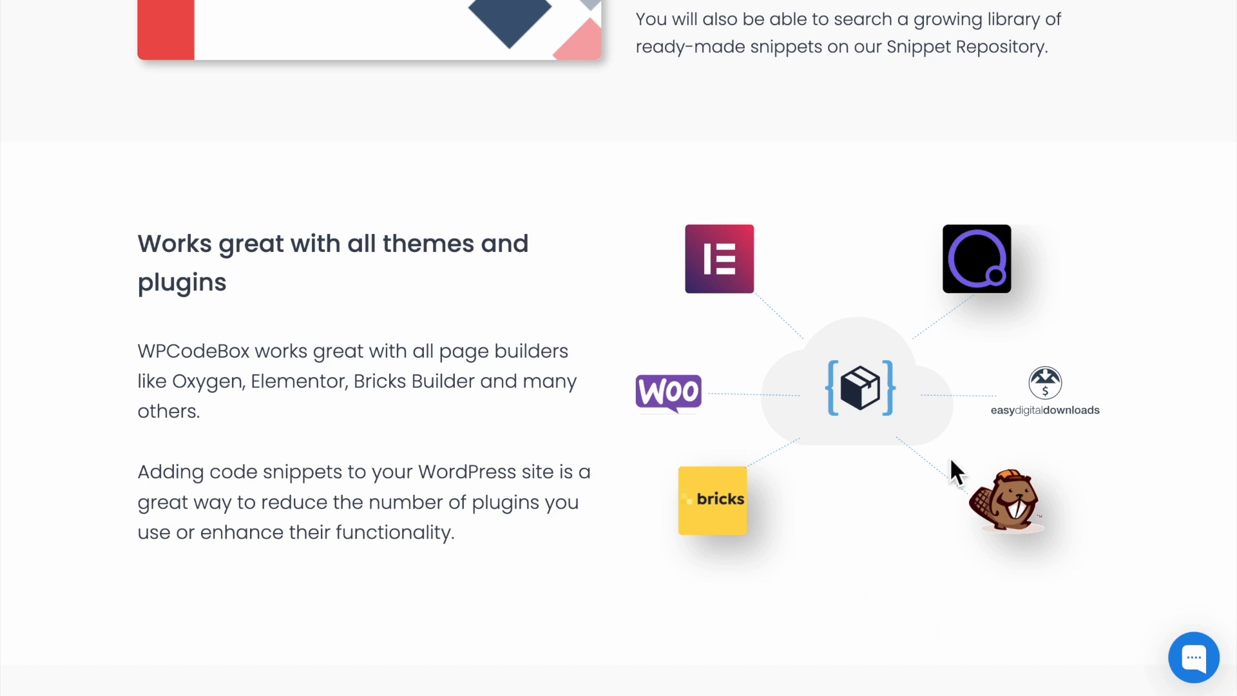
scroll(down, 3)
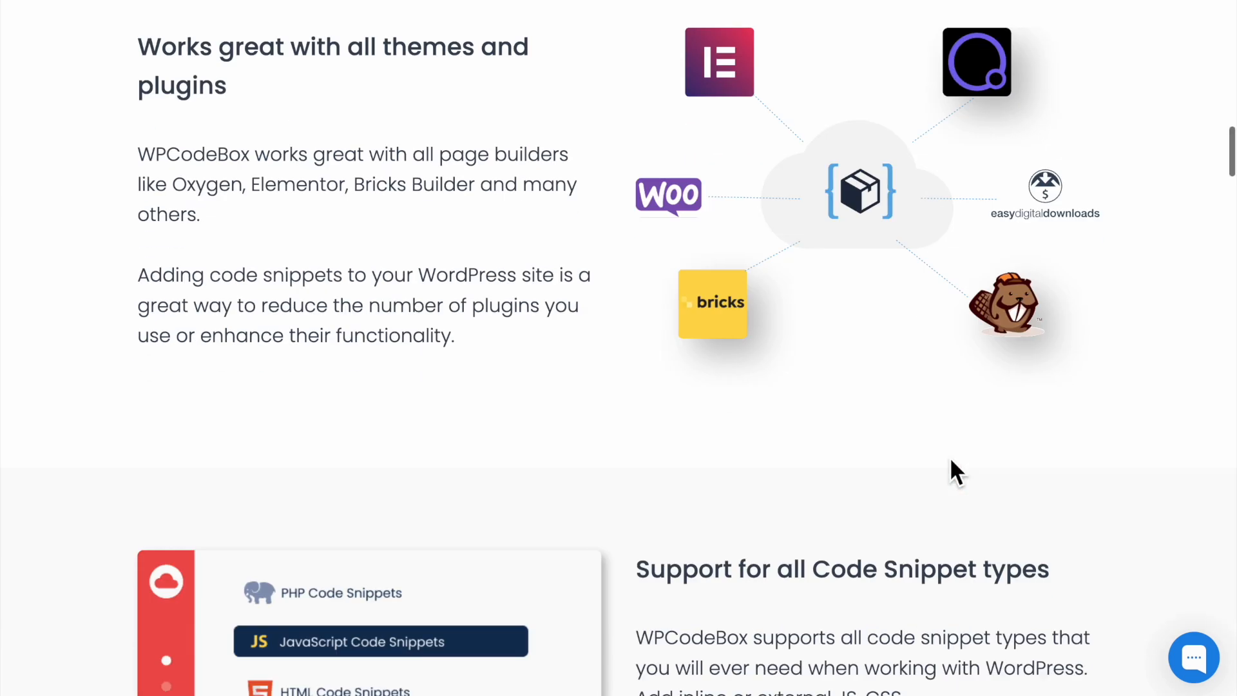
scroll(down, 3)
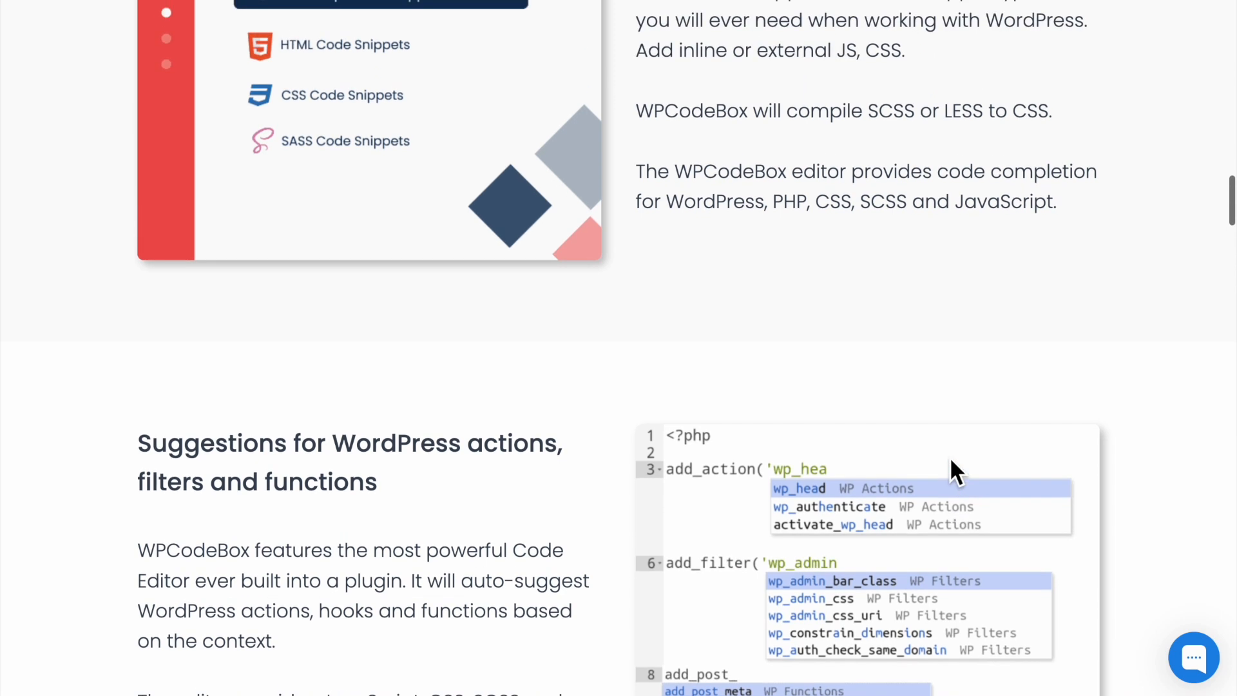
scroll(down, 3)
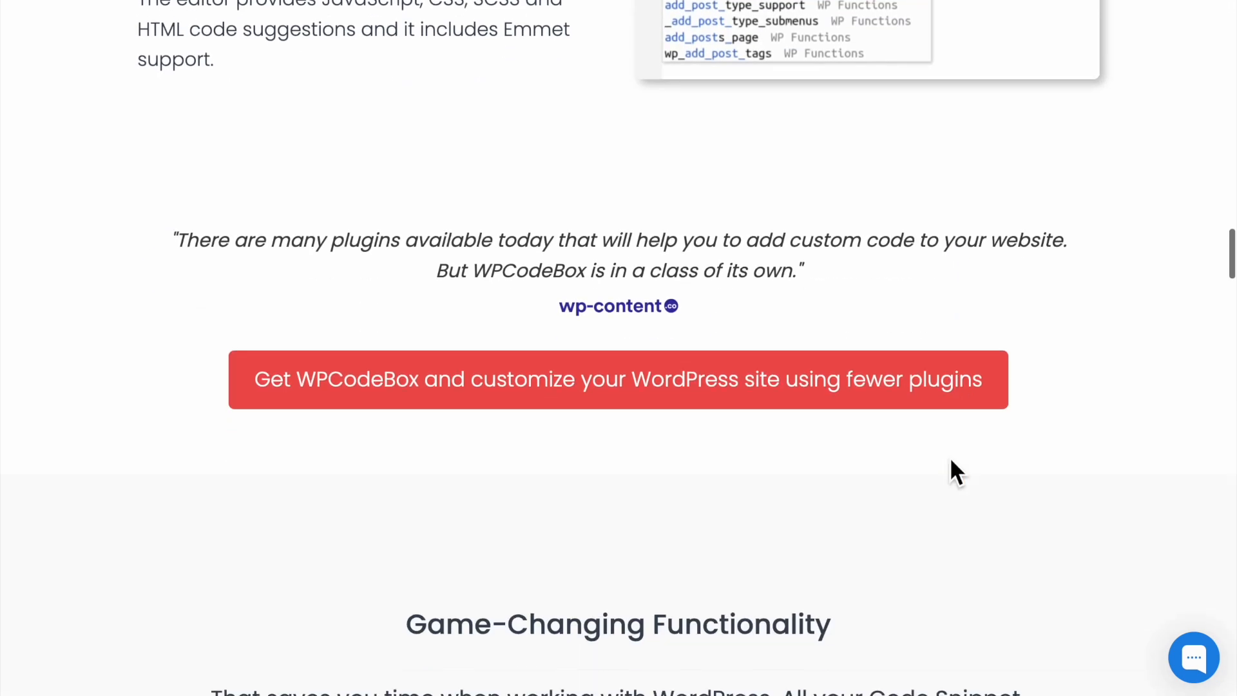
scroll(down, 3)
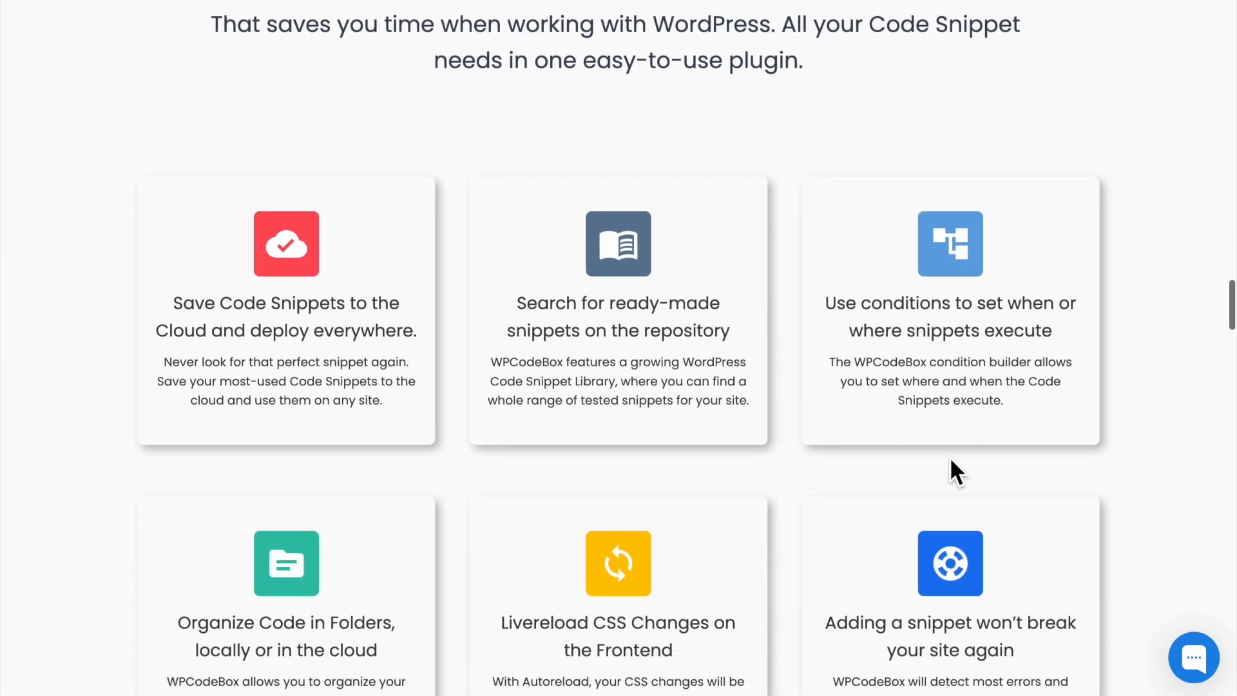
scroll(down, 3)
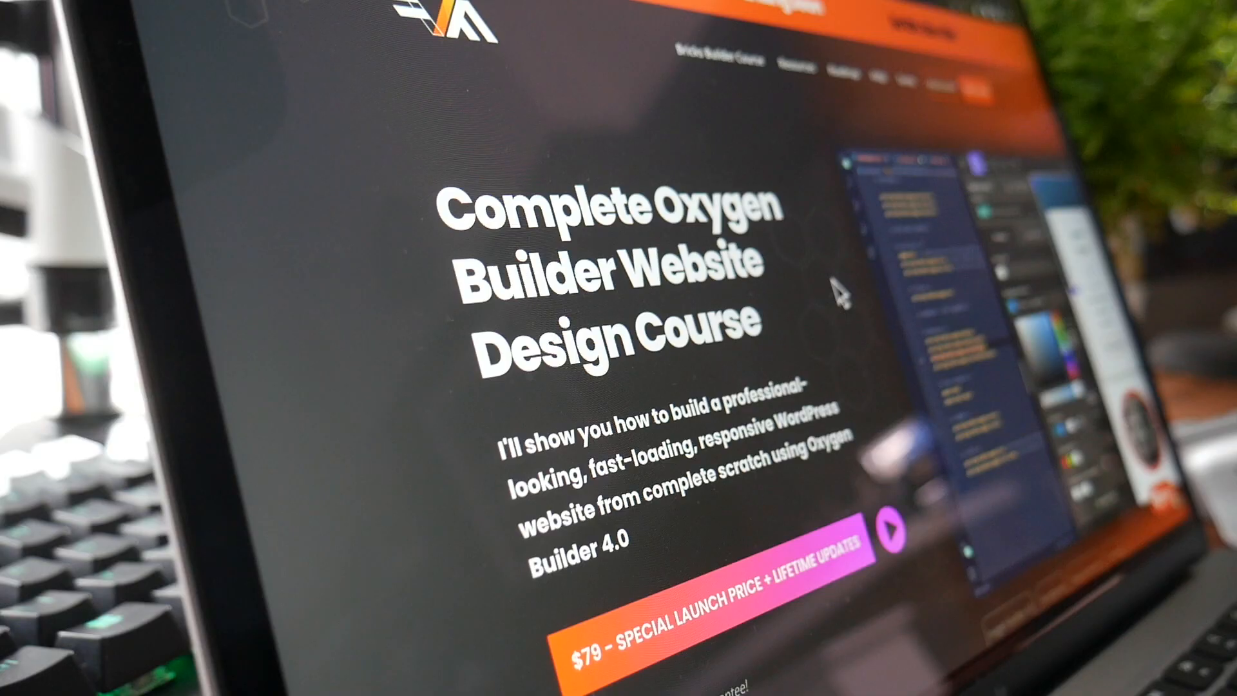
scroll(down, 3)
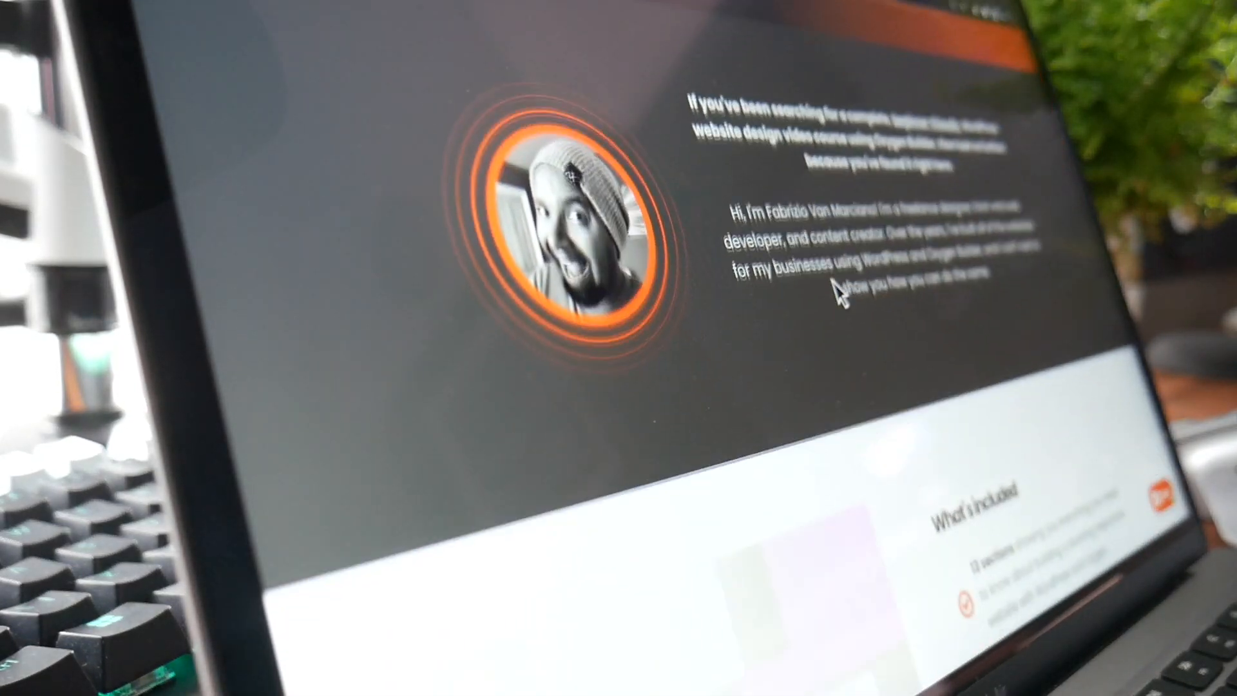